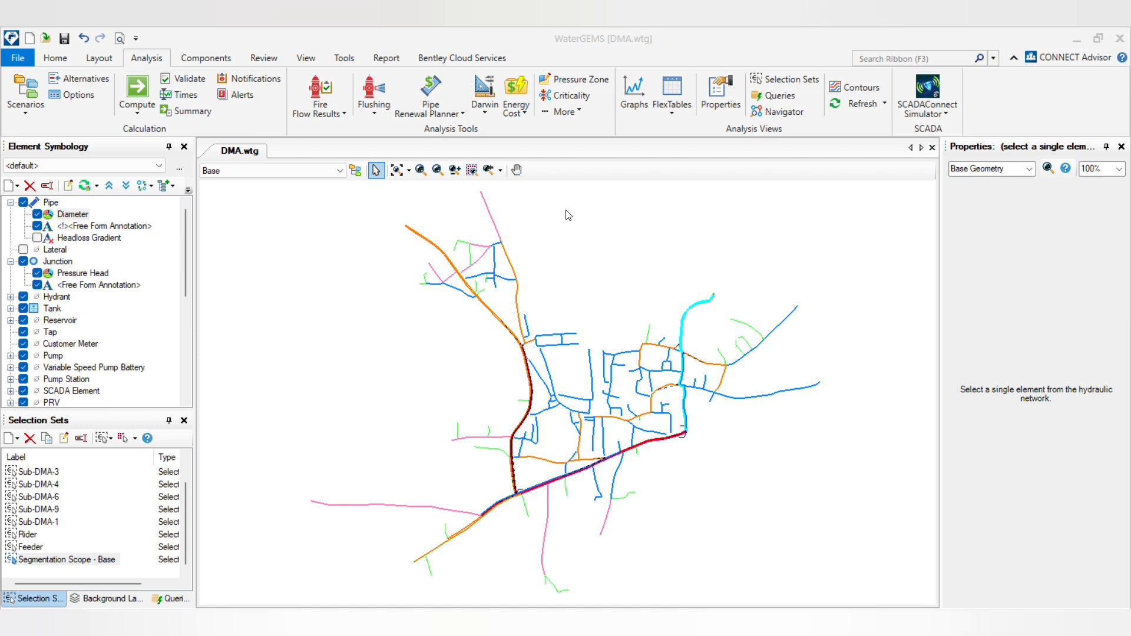
pyautogui.moveTo(548, 301)
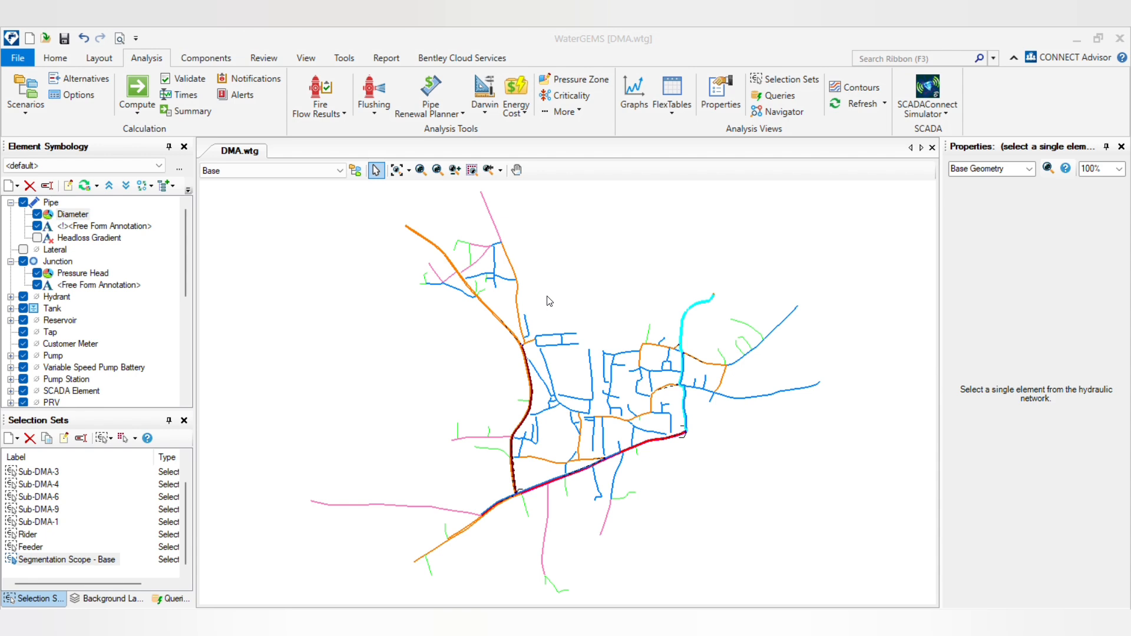
pyautogui.moveTo(591, 300)
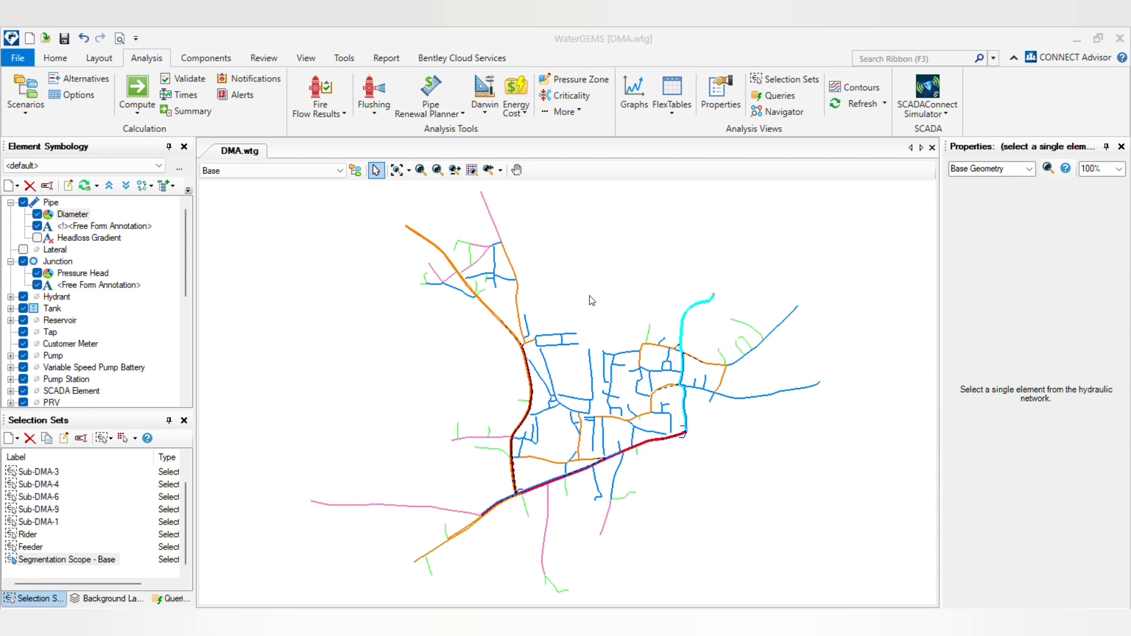
pyautogui.moveTo(571, 383)
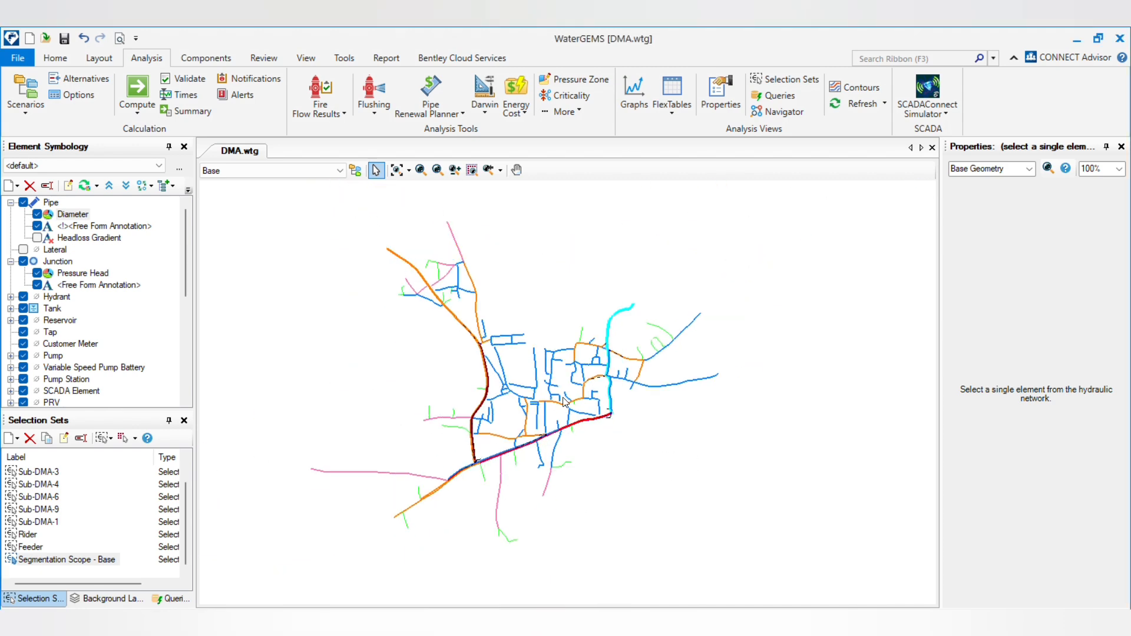
pyautogui.moveTo(467, 318)
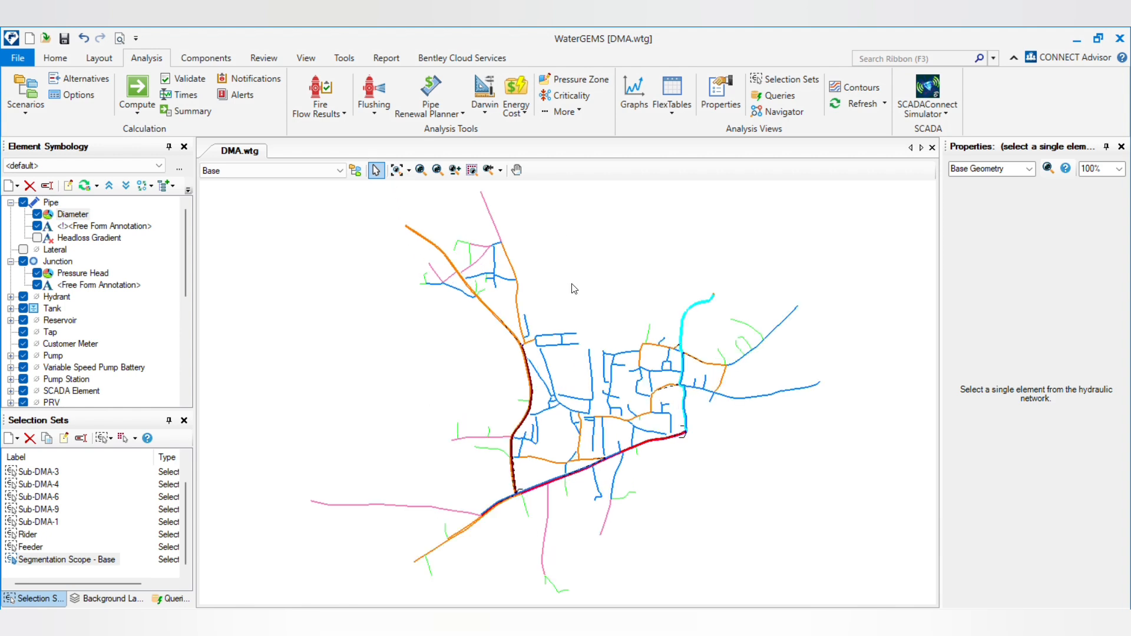
pyautogui.moveTo(594, 32)
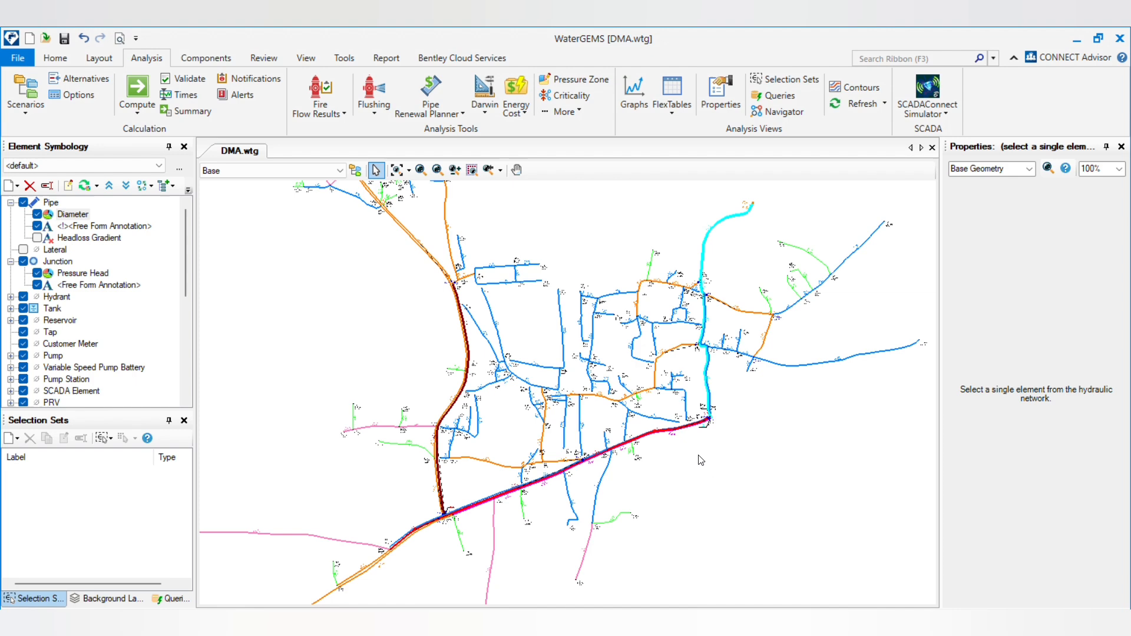
pyautogui.moveTo(707, 305)
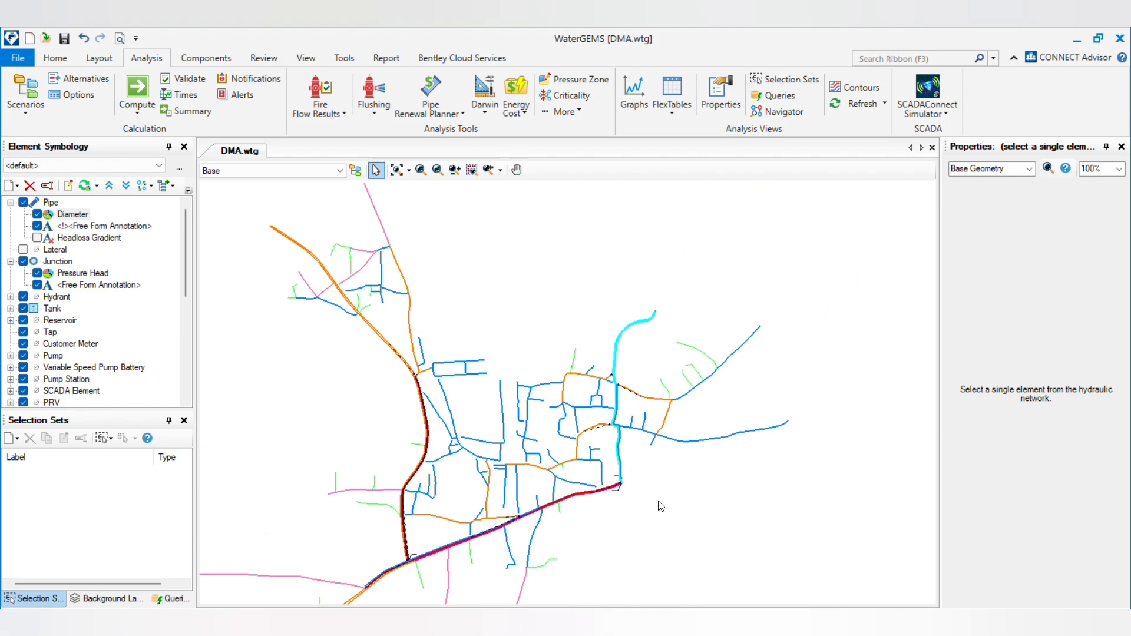
pyautogui.moveTo(595, 449)
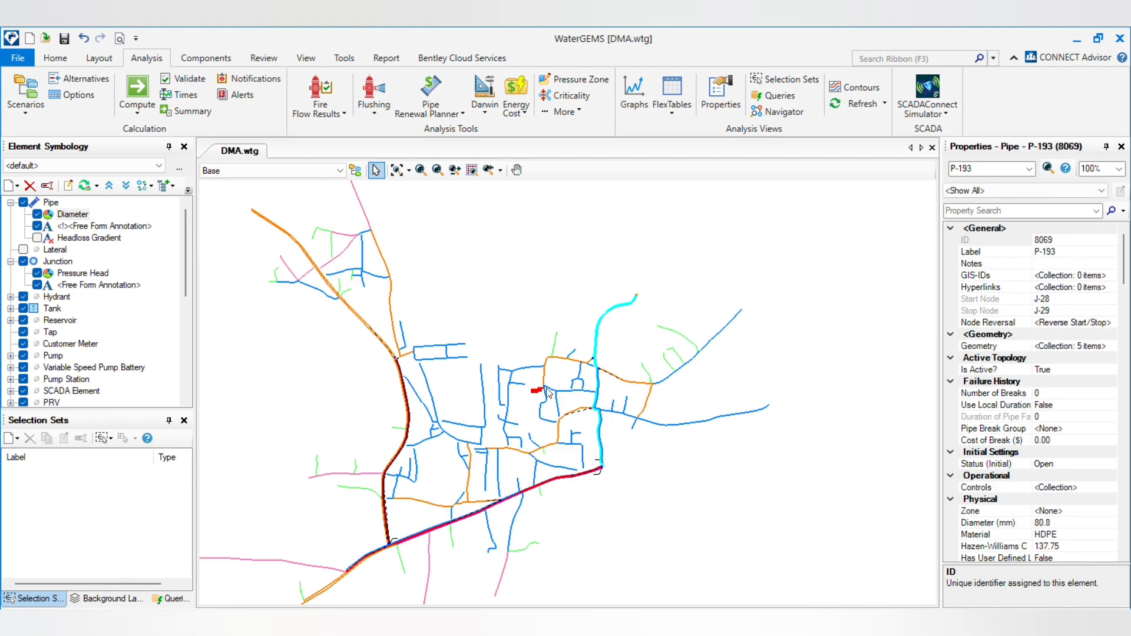
pyautogui.moveTo(618, 364)
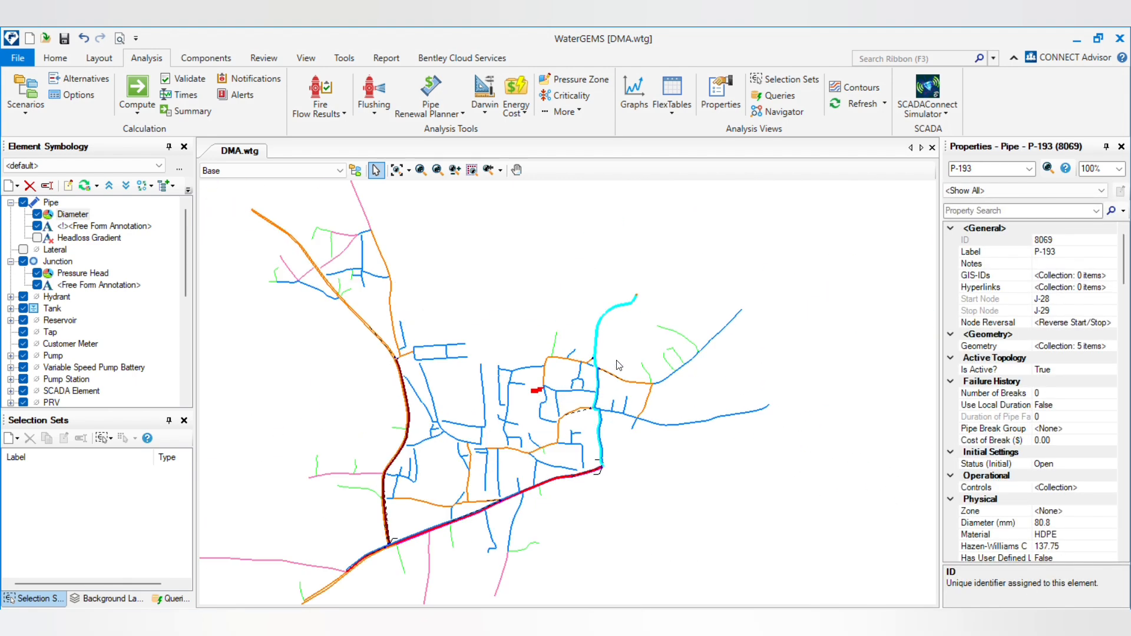
pyautogui.moveTo(658, 308)
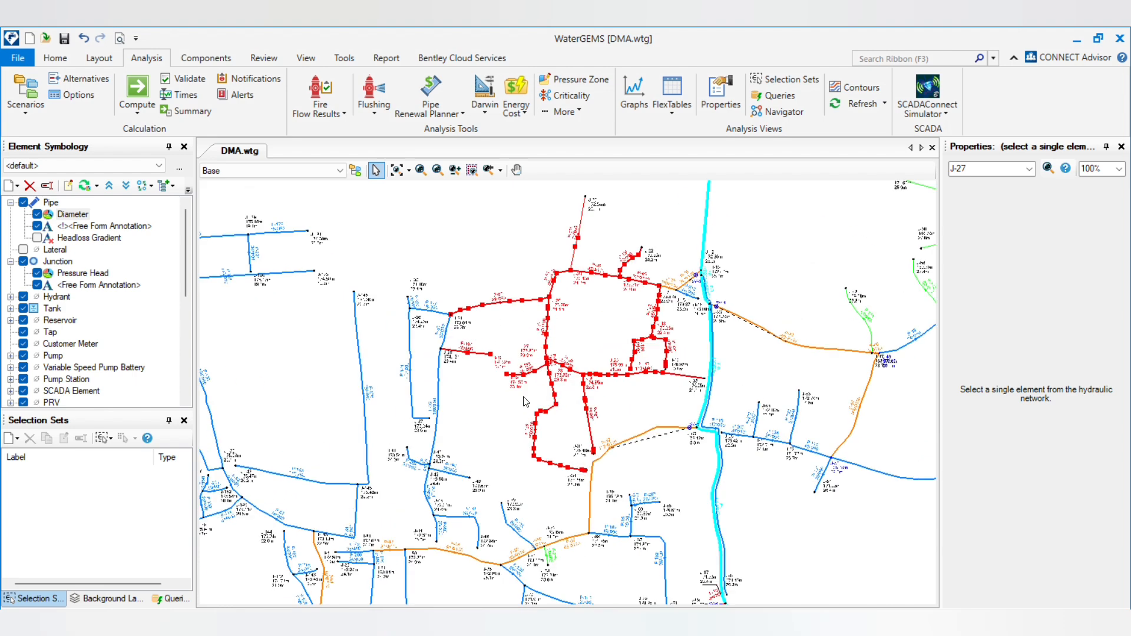
# Select pipe P-193, then isolation valve SV-3 on pipe P-38 to view its properties
pyautogui.click(540, 414)
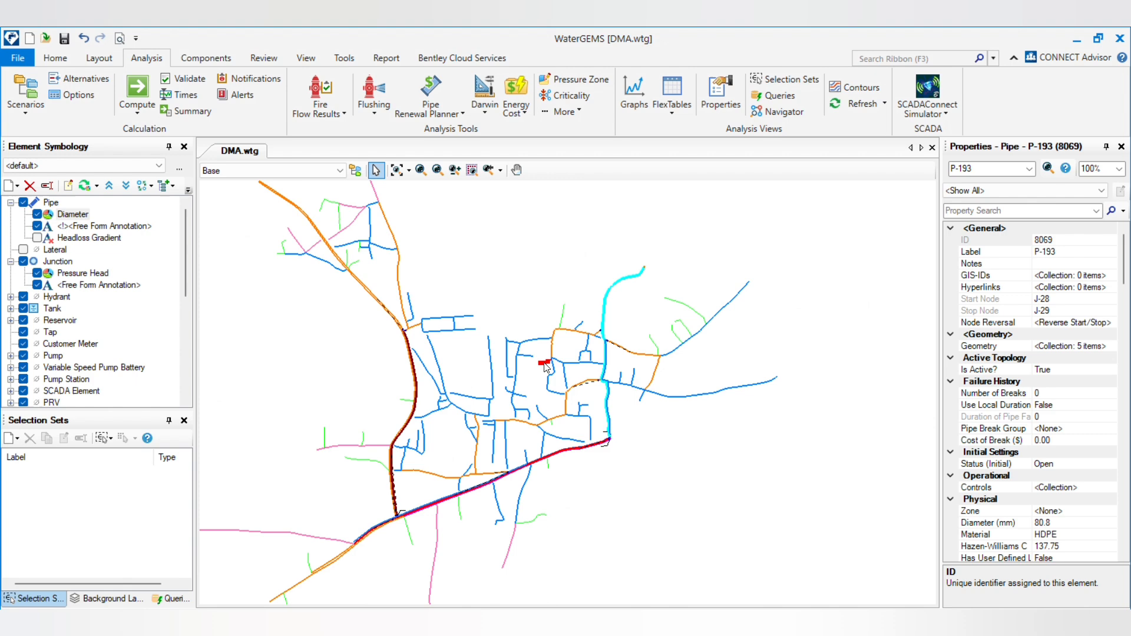
pyautogui.moveTo(591, 344)
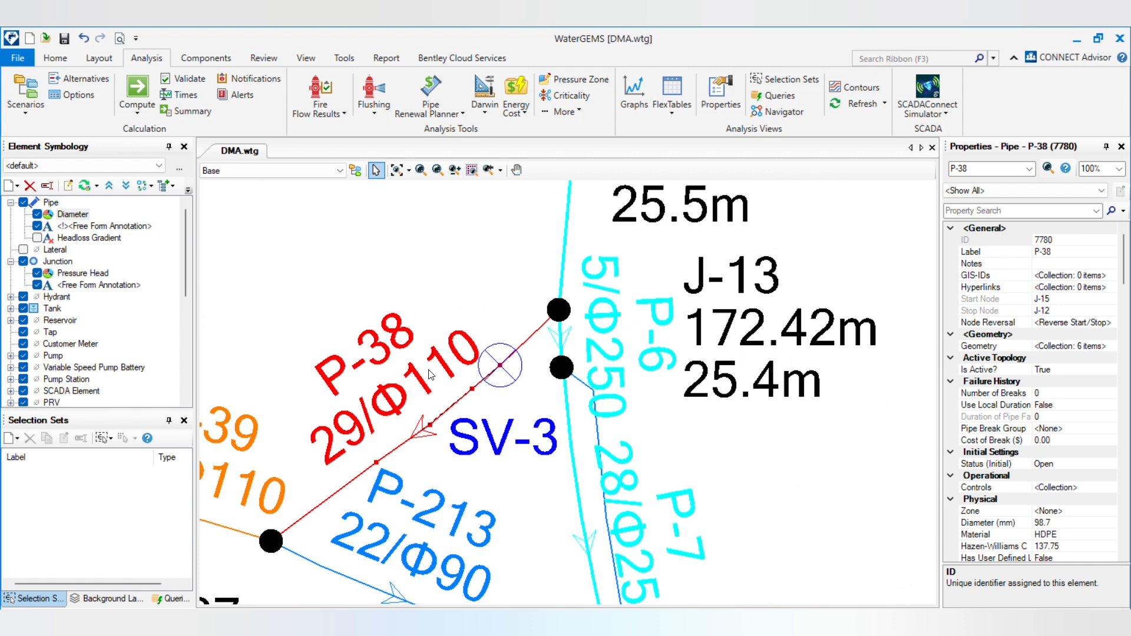
pyautogui.click(499, 364)
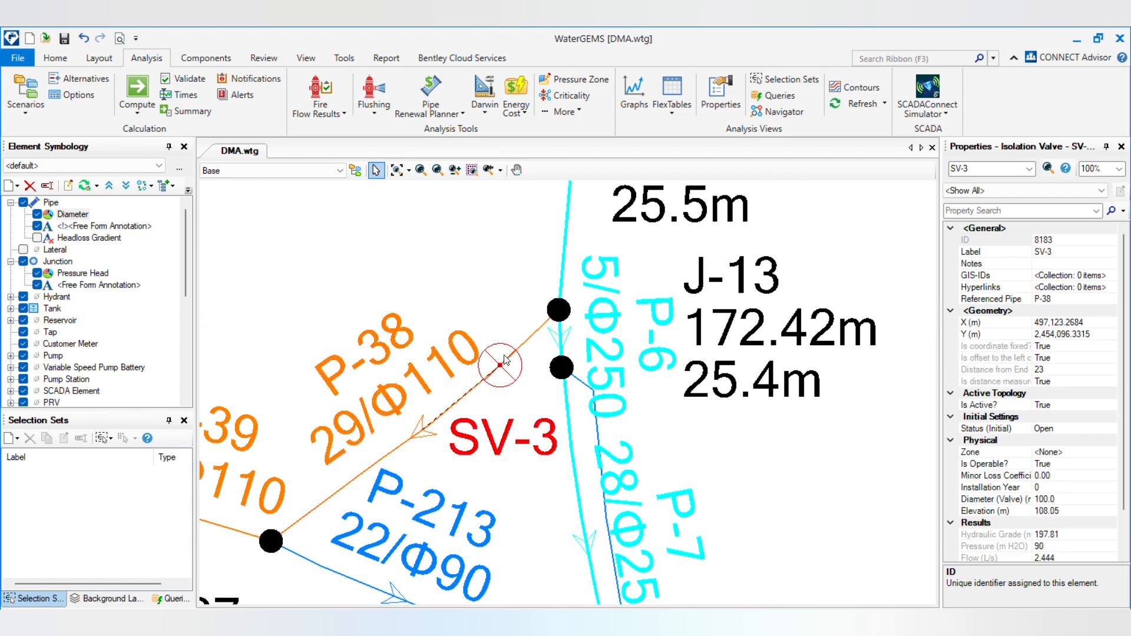
pyautogui.moveTo(556, 417)
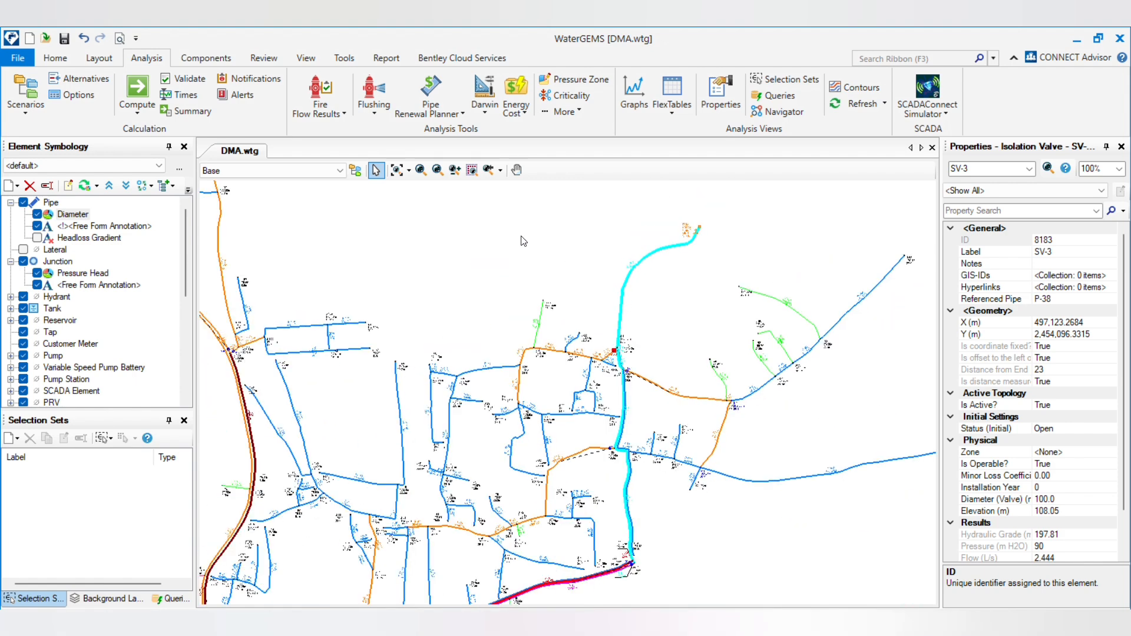
pyautogui.click(622, 462)
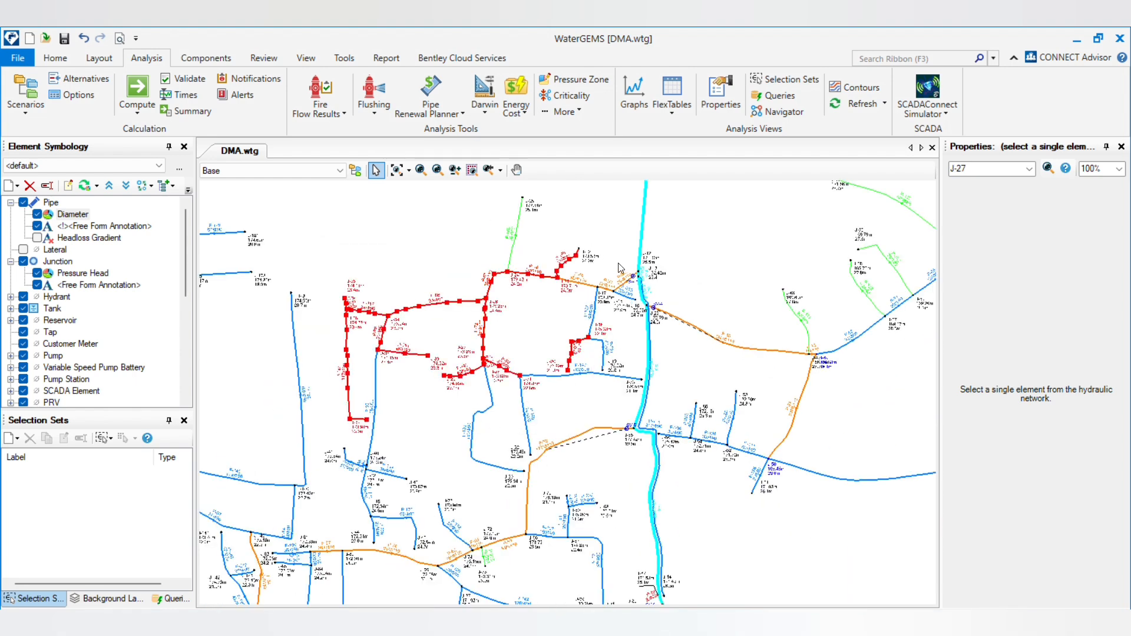
pyautogui.click(652, 263)
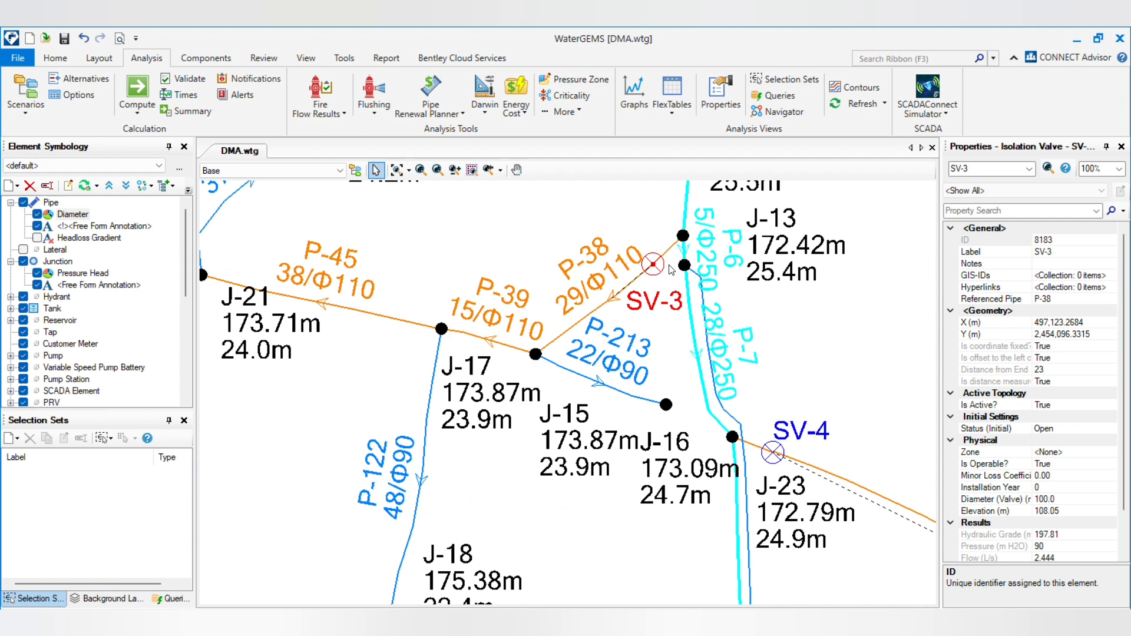
pyautogui.moveTo(656, 269)
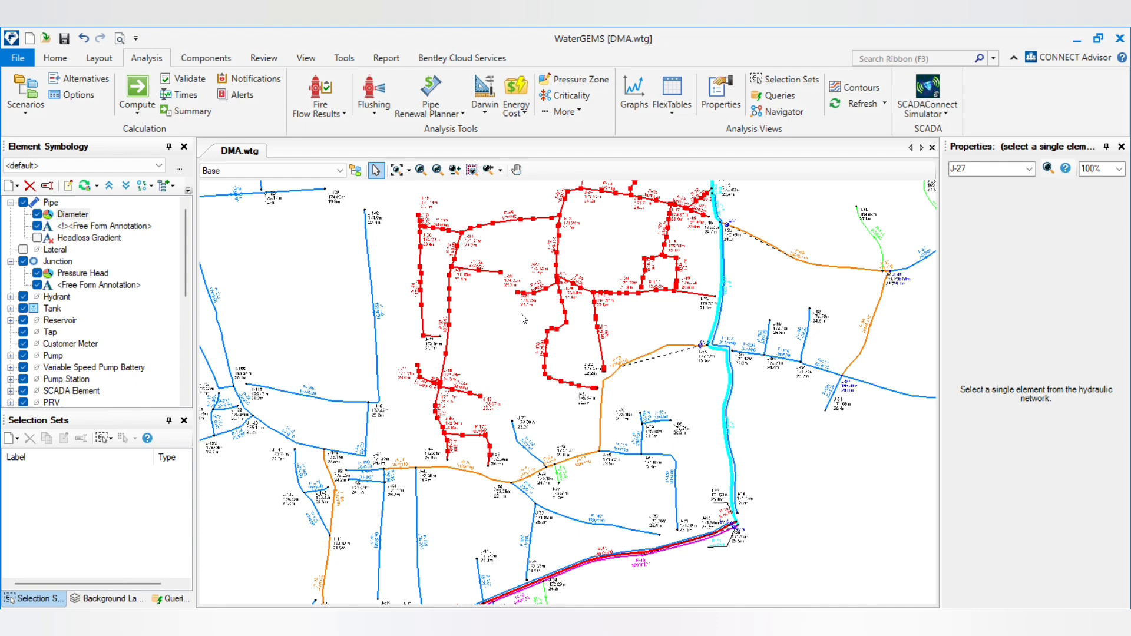
pyautogui.scroll(-3)
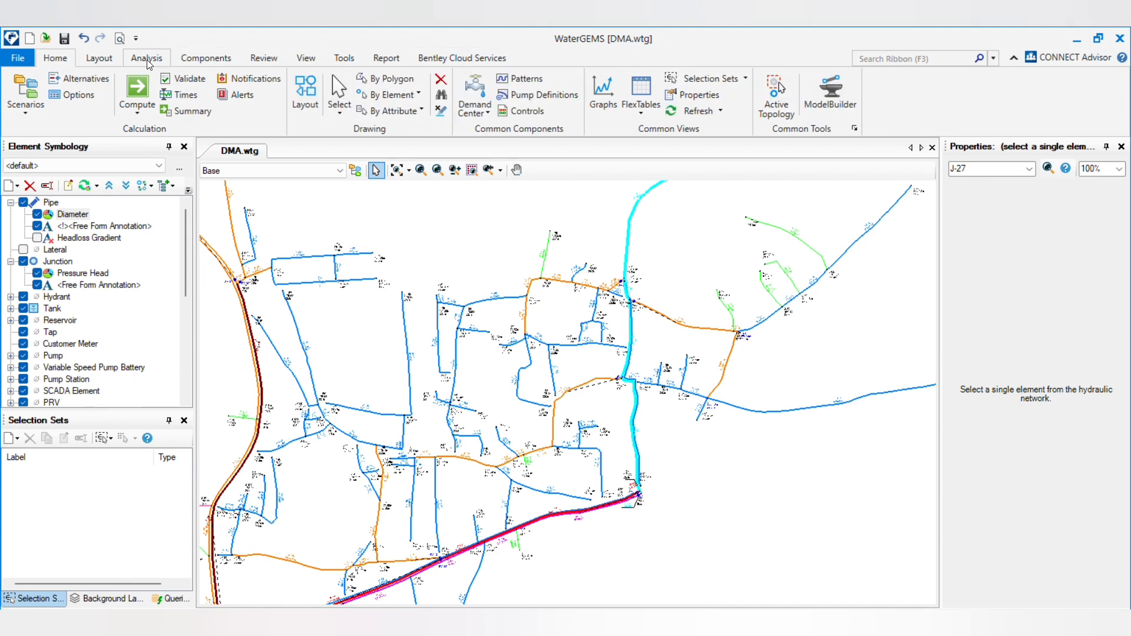
# Compute the Base Critical Pipes/Segments study in the Criticality tool, yielding 13 segments
pyautogui.click(573, 94)
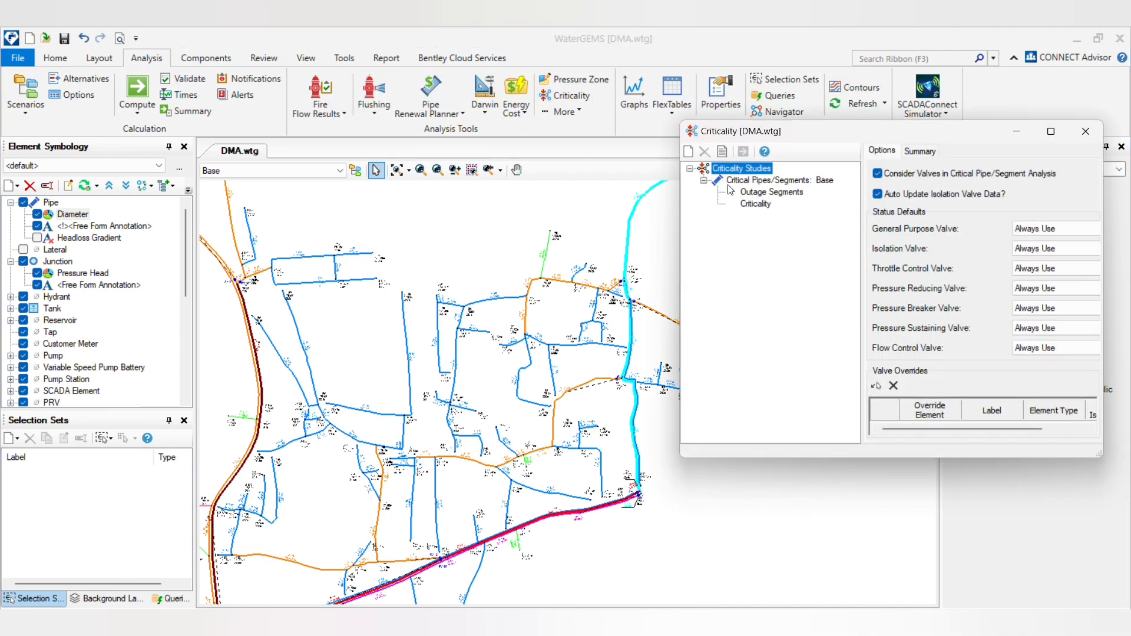
pyautogui.click(789, 180)
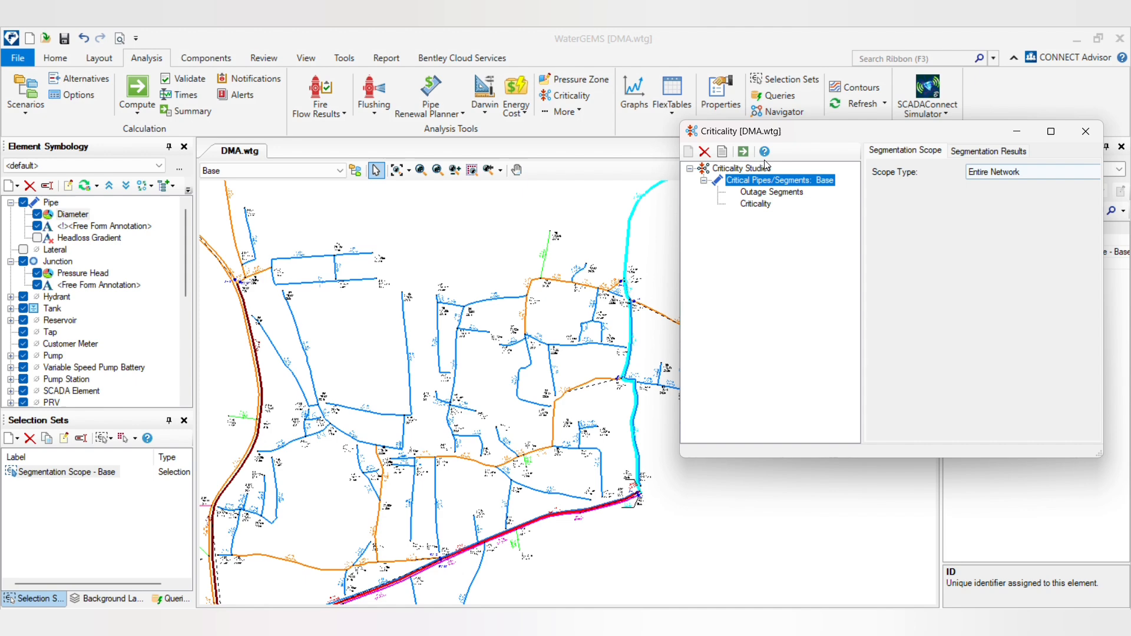
pyautogui.click(987, 150)
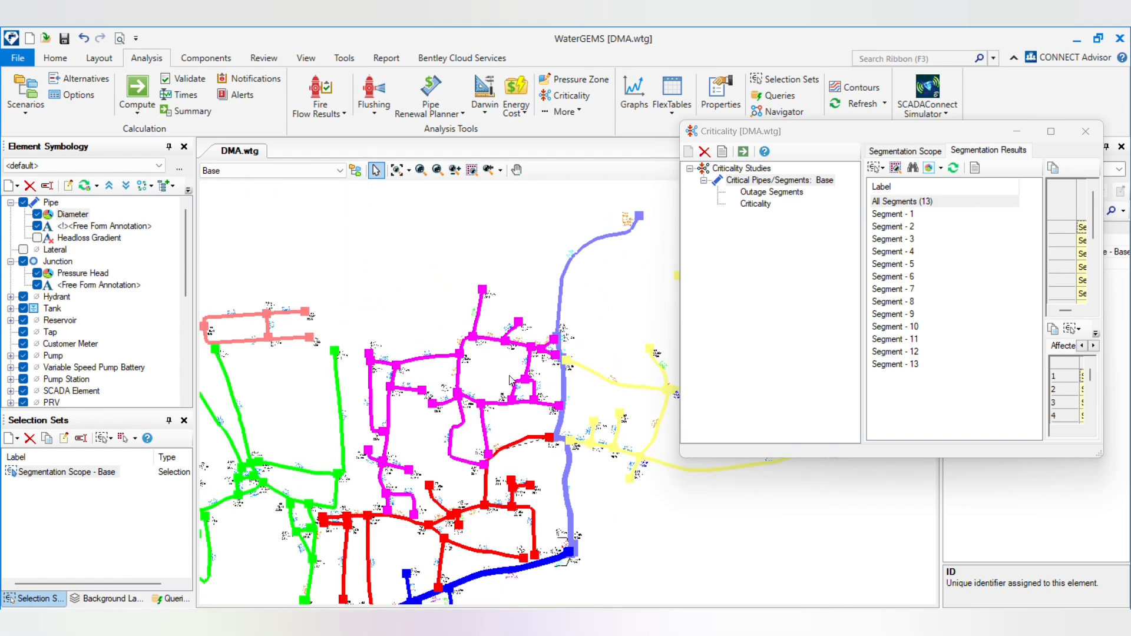
pyautogui.moveTo(561, 369)
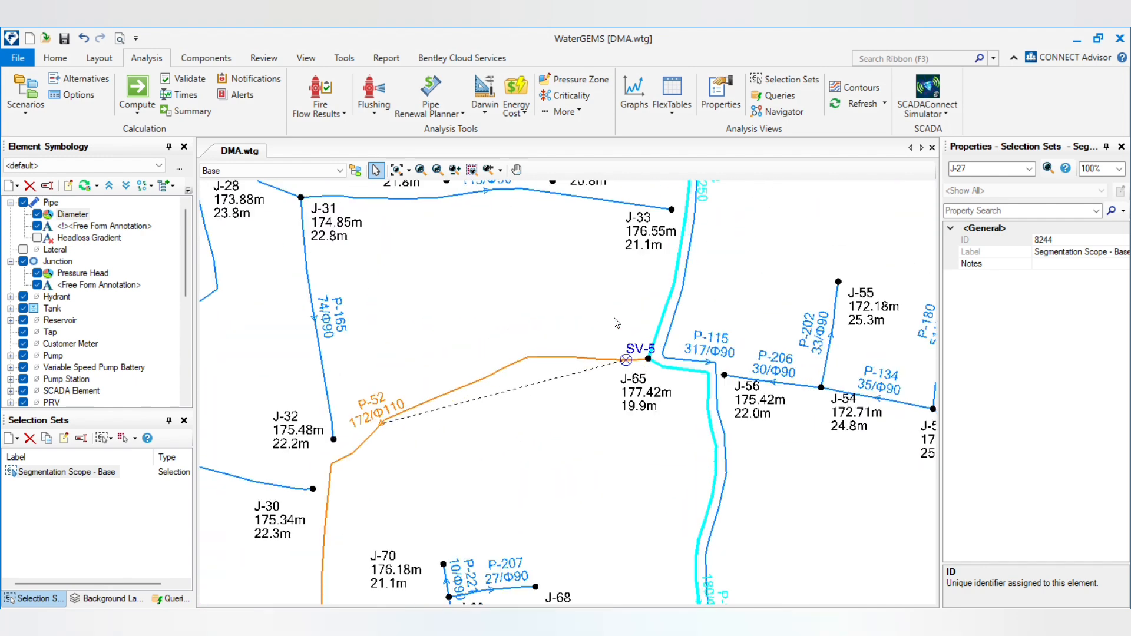
pyautogui.scroll(-3)
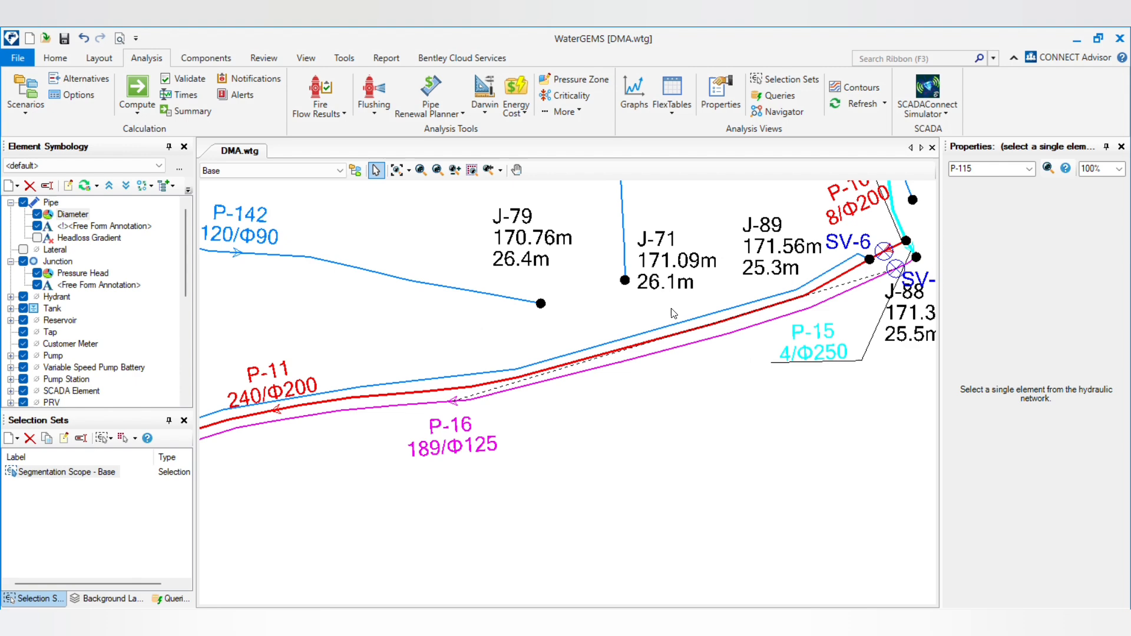
pyautogui.moveTo(712, 440)
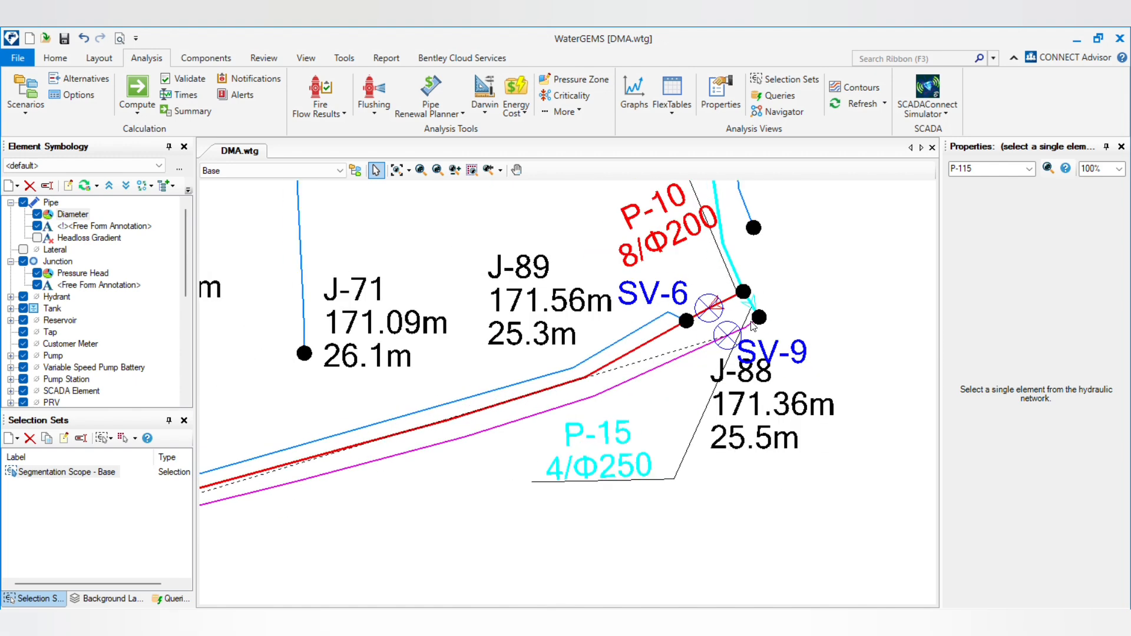
pyautogui.moveTo(780, 373)
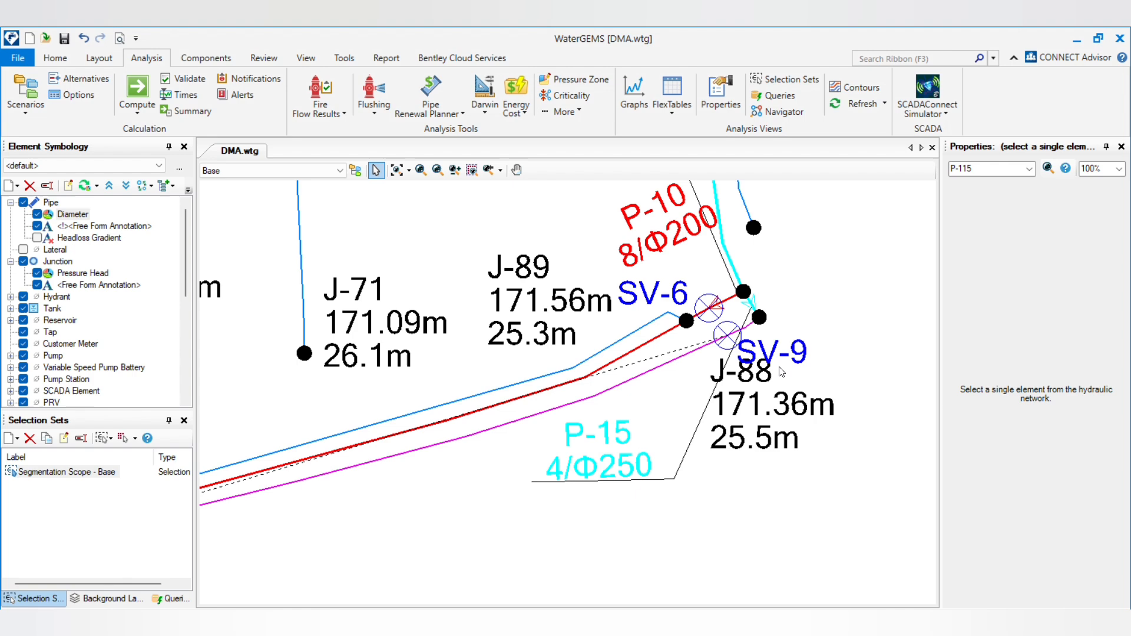
pyautogui.moveTo(725, 331)
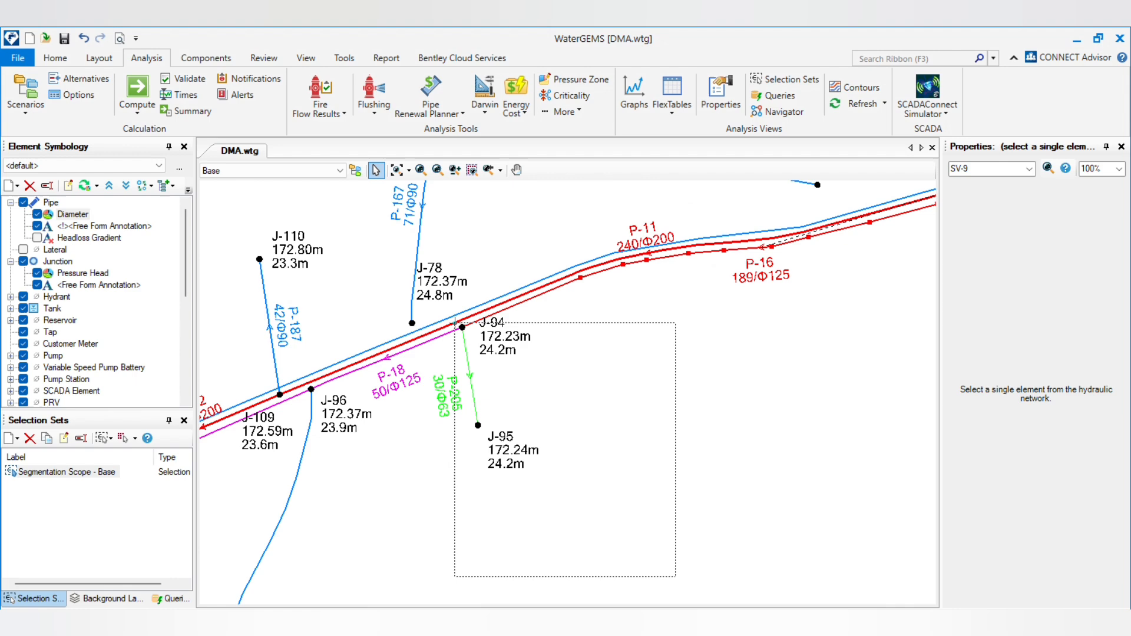
pyautogui.scroll(-3)
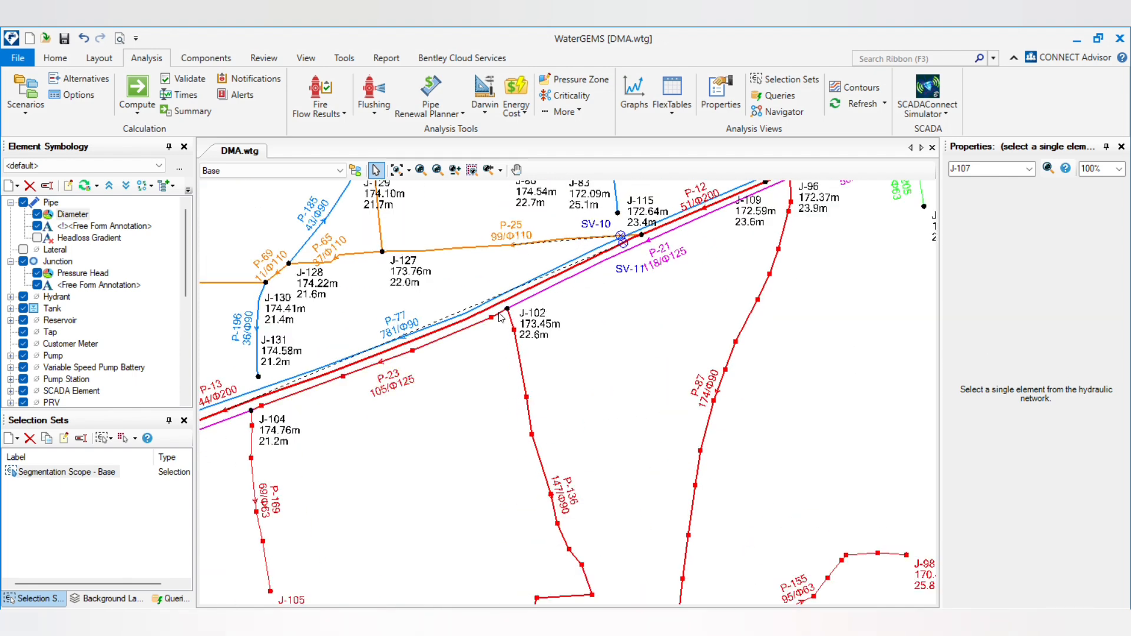
pyautogui.click(171, 598)
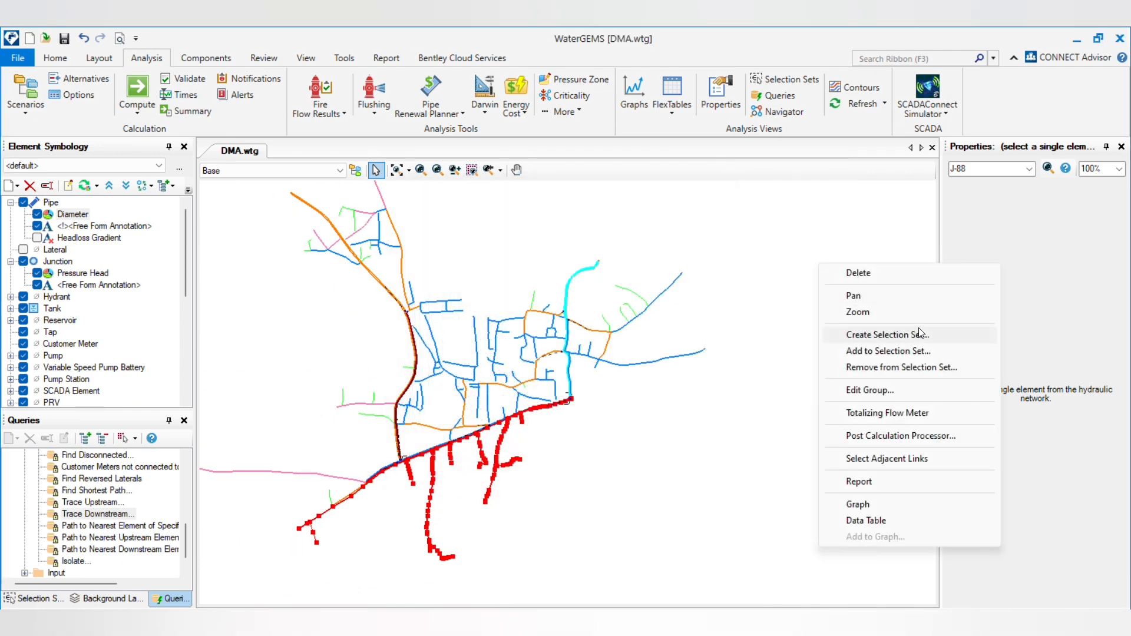
# Save the selected red-marked pipes and junctions as a selection set with the default name
pyautogui.click(886, 334)
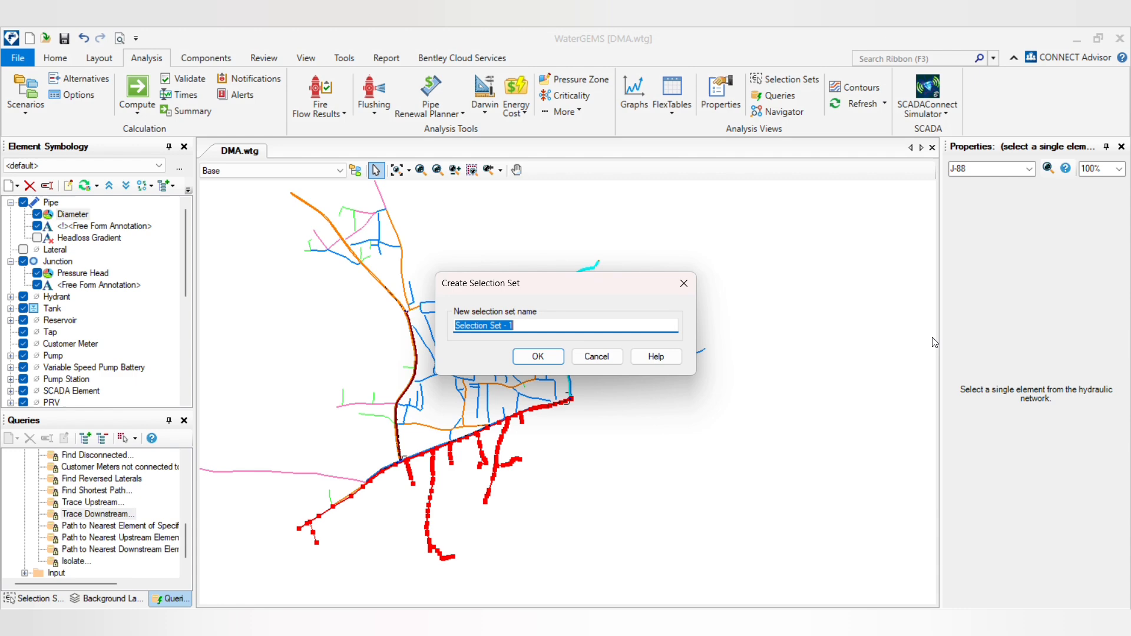
pyautogui.click(537, 356)
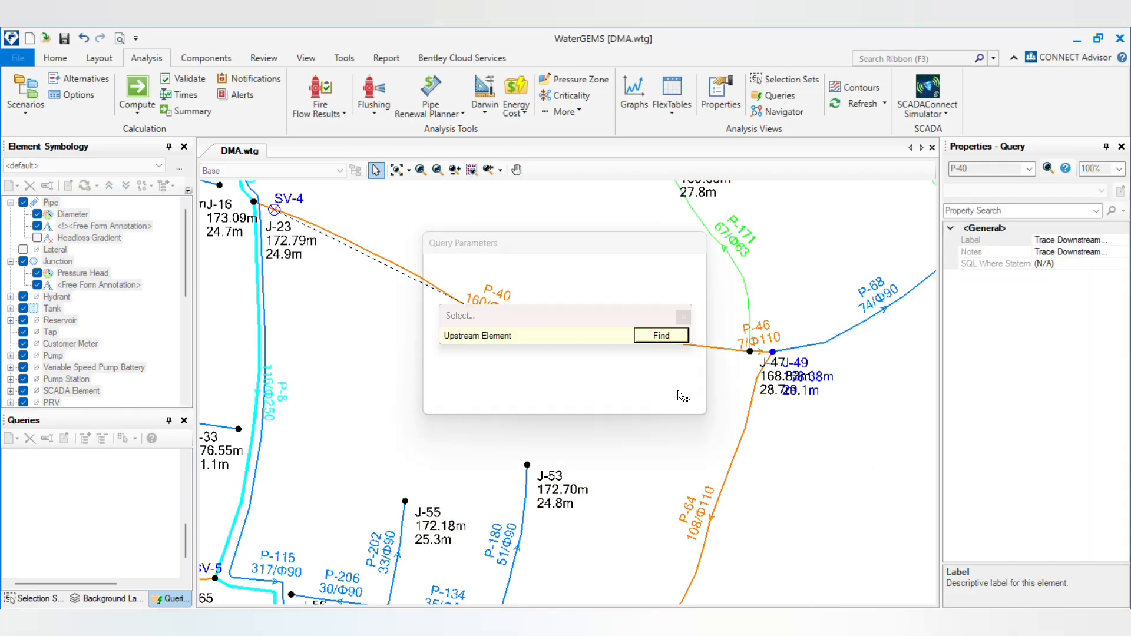
# Run a downstream trace using junction J-15 as the upstream element
pyautogui.click(659, 334)
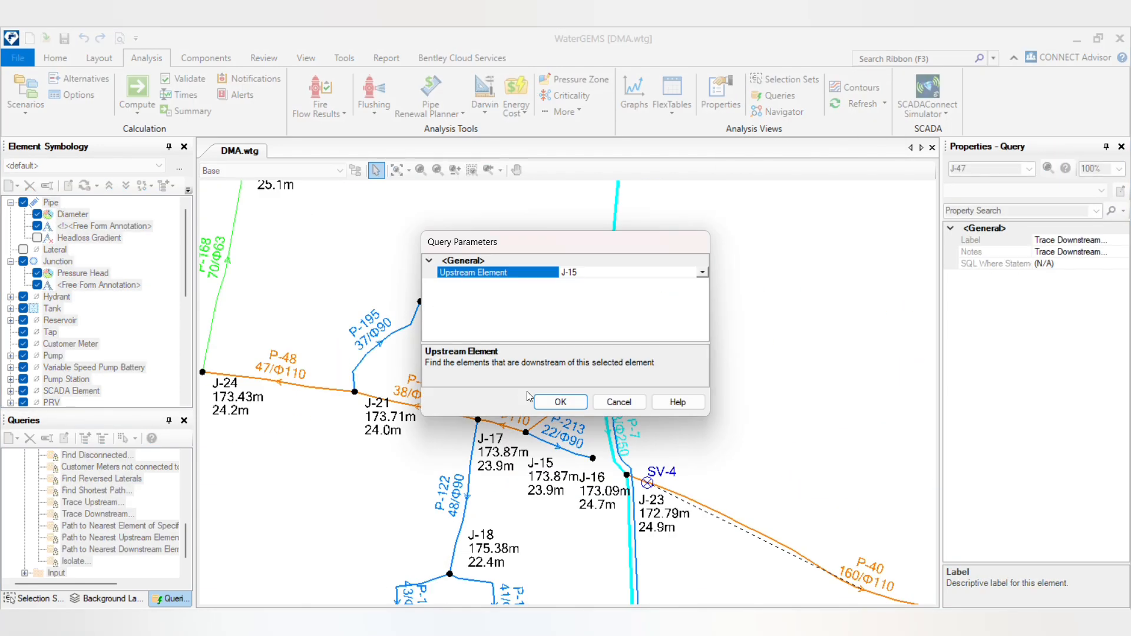
pyautogui.click(560, 401)
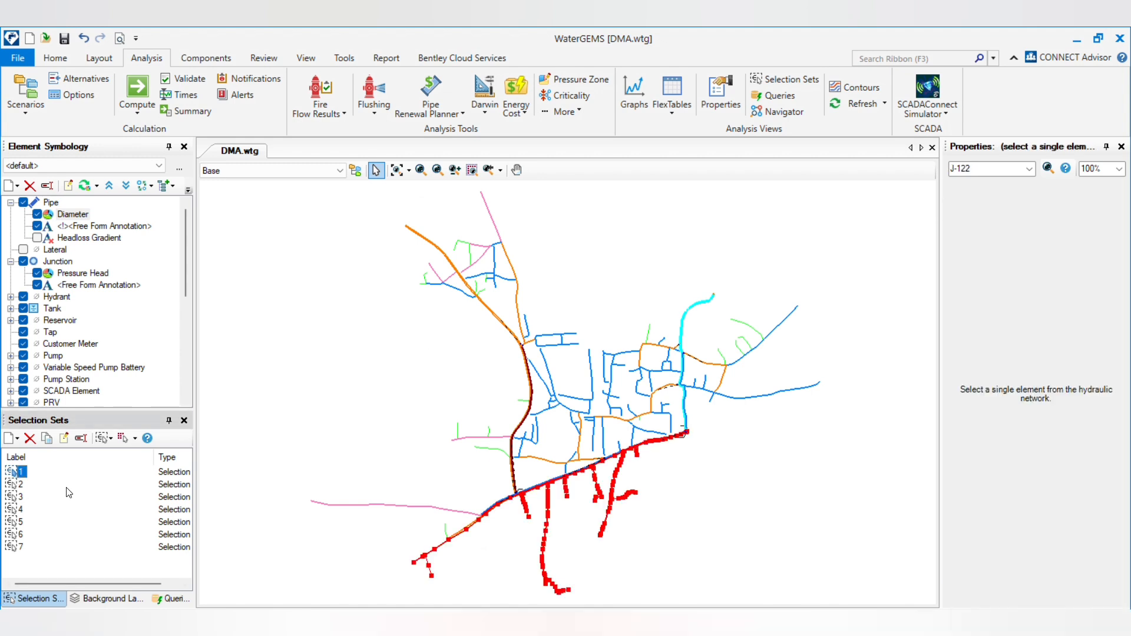
pyautogui.moveTo(25, 491)
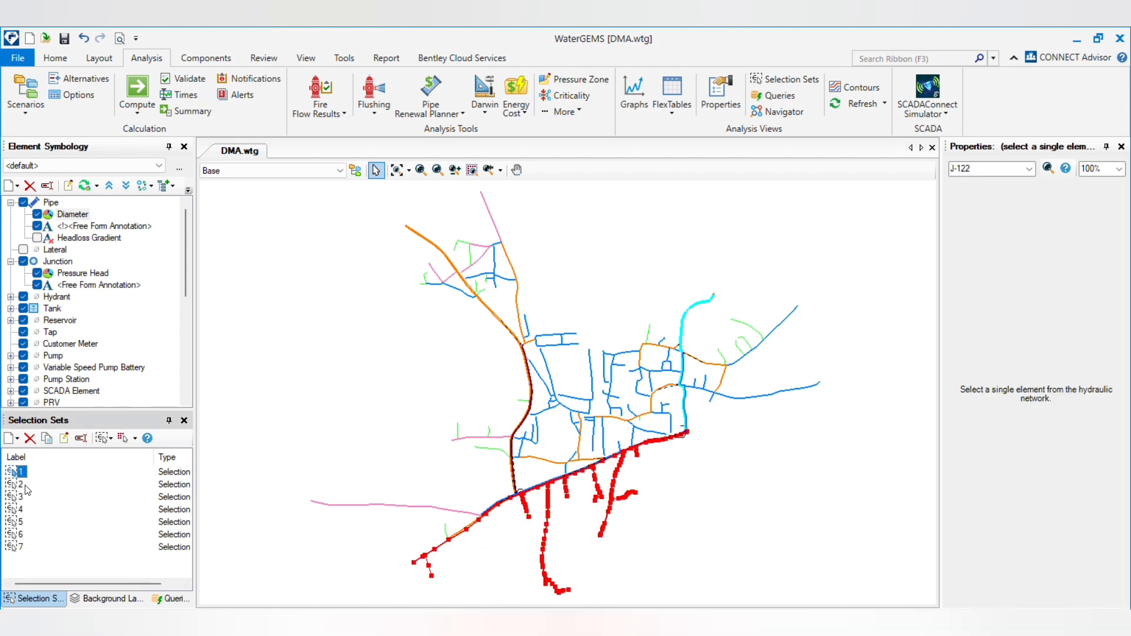
pyautogui.click(20, 497)
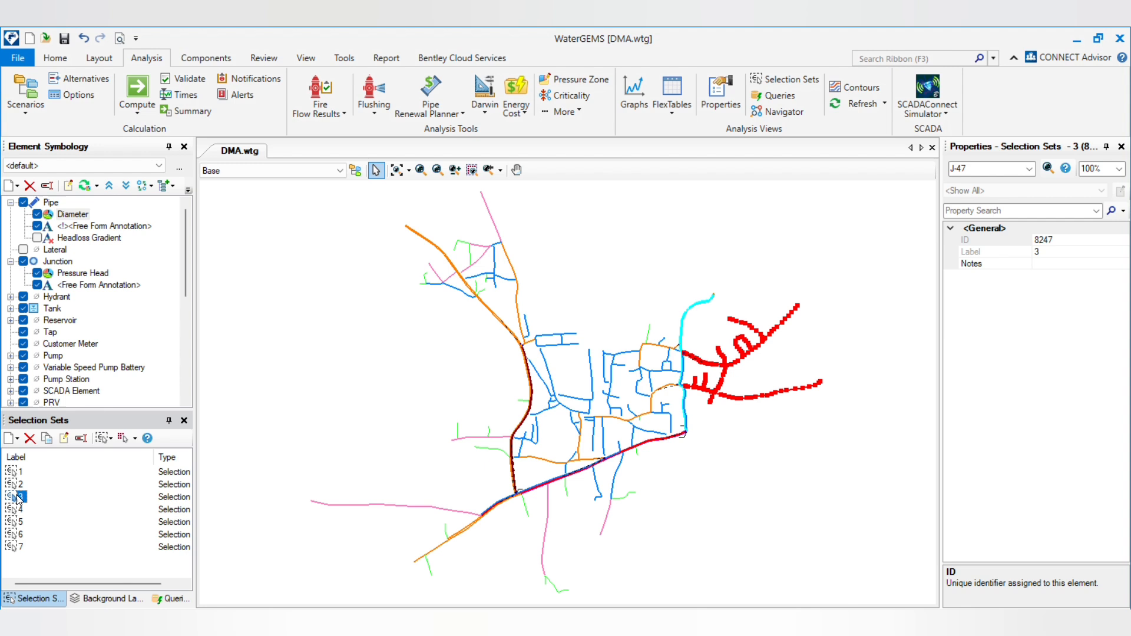
pyautogui.click(20, 508)
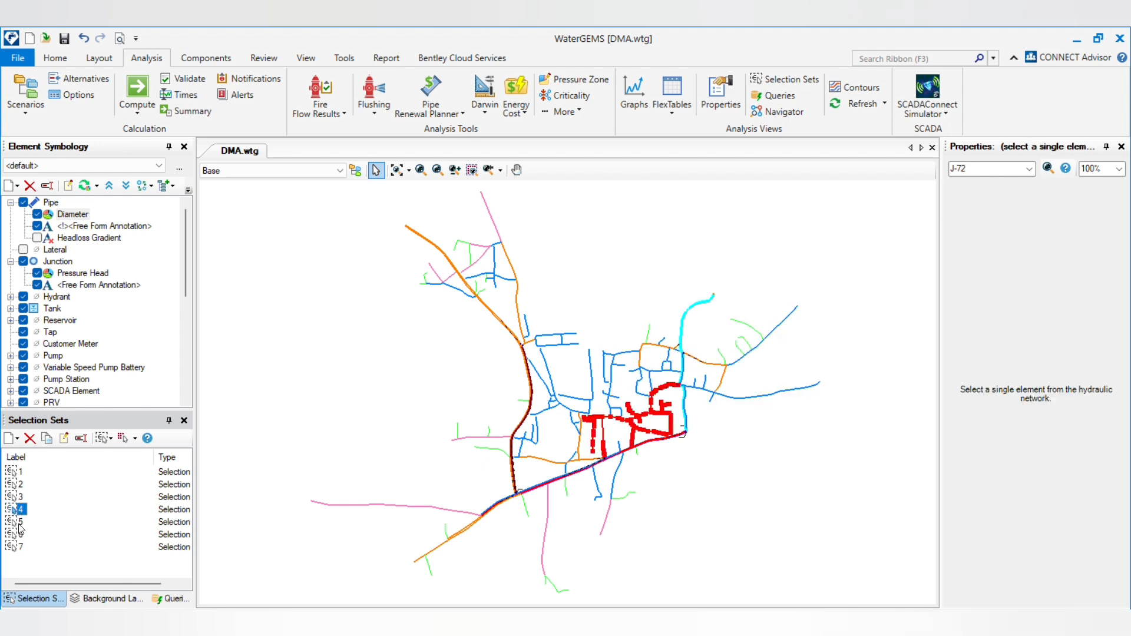
pyautogui.click(19, 533)
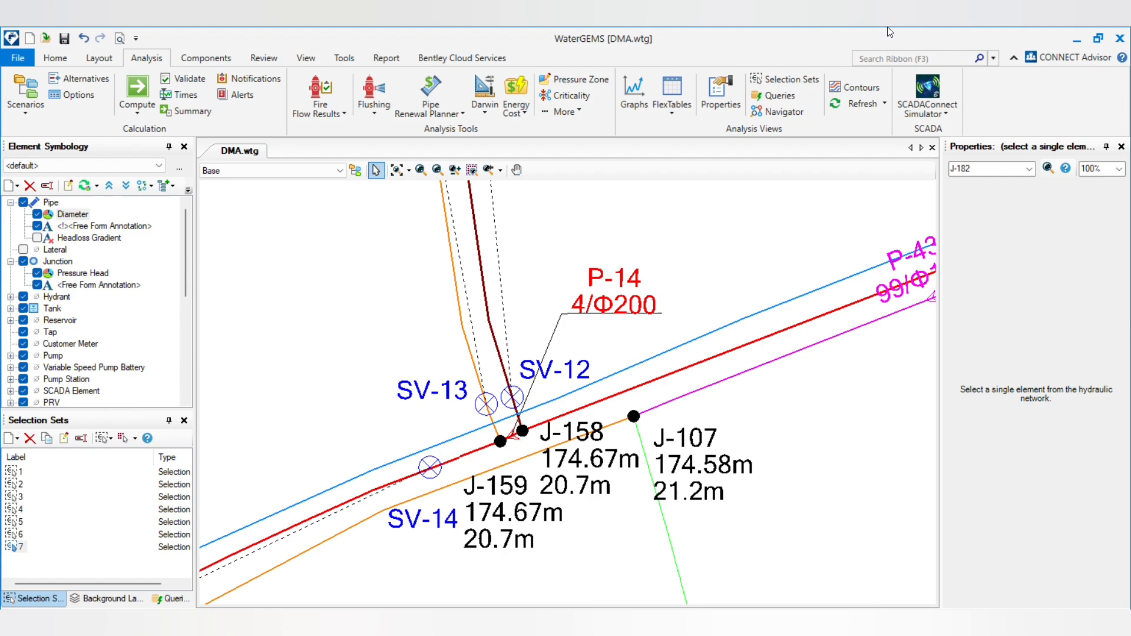
pyautogui.scroll(-3)
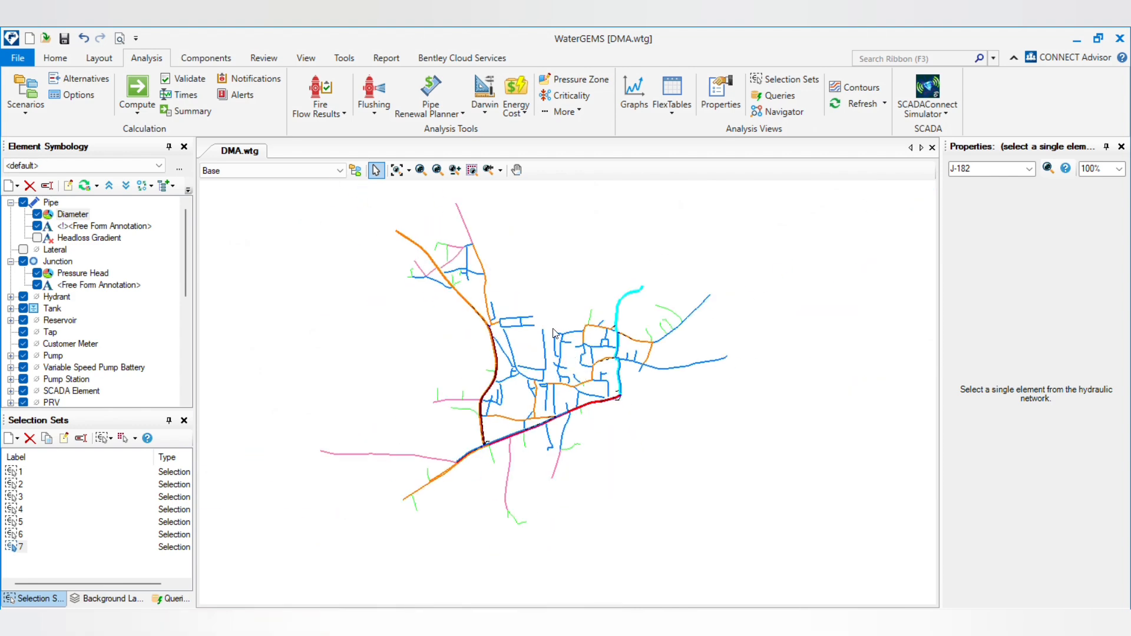
pyautogui.moveTo(582, 401)
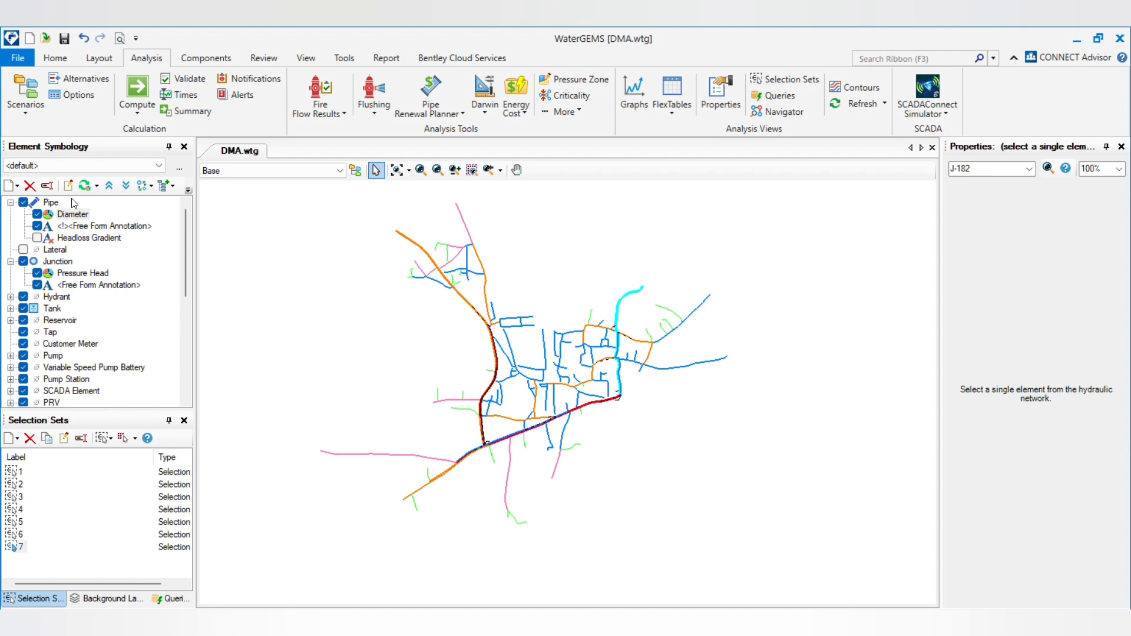
pyautogui.moveTo(251, 43)
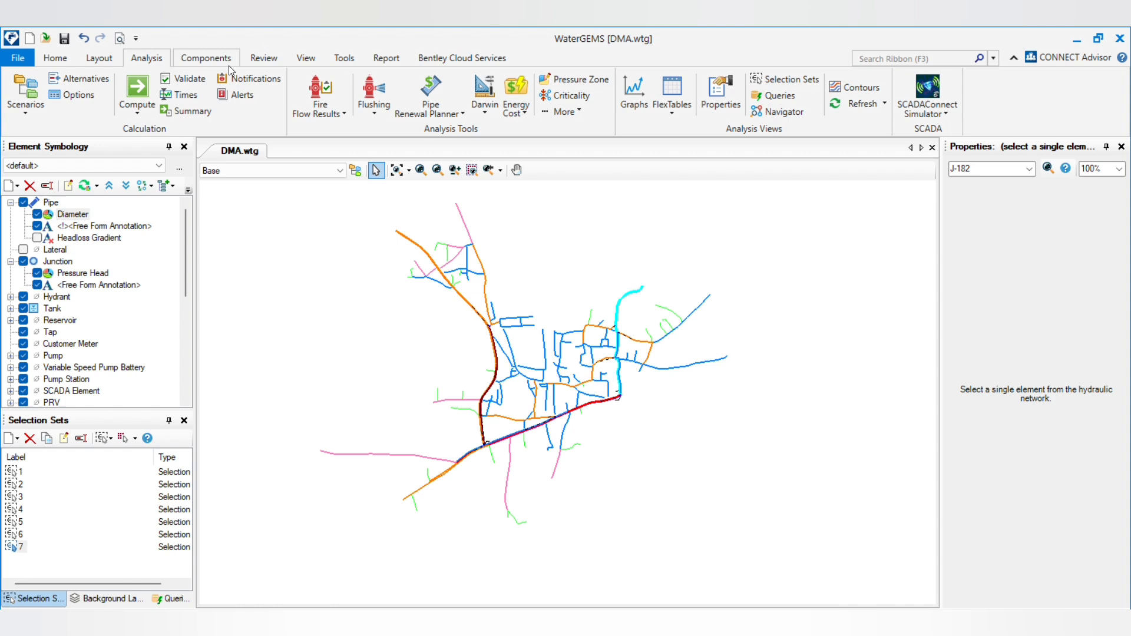
# Add seven new zones in Components > Zones, renamed DMA-1 through DMA_7
pyautogui.click(206, 58)
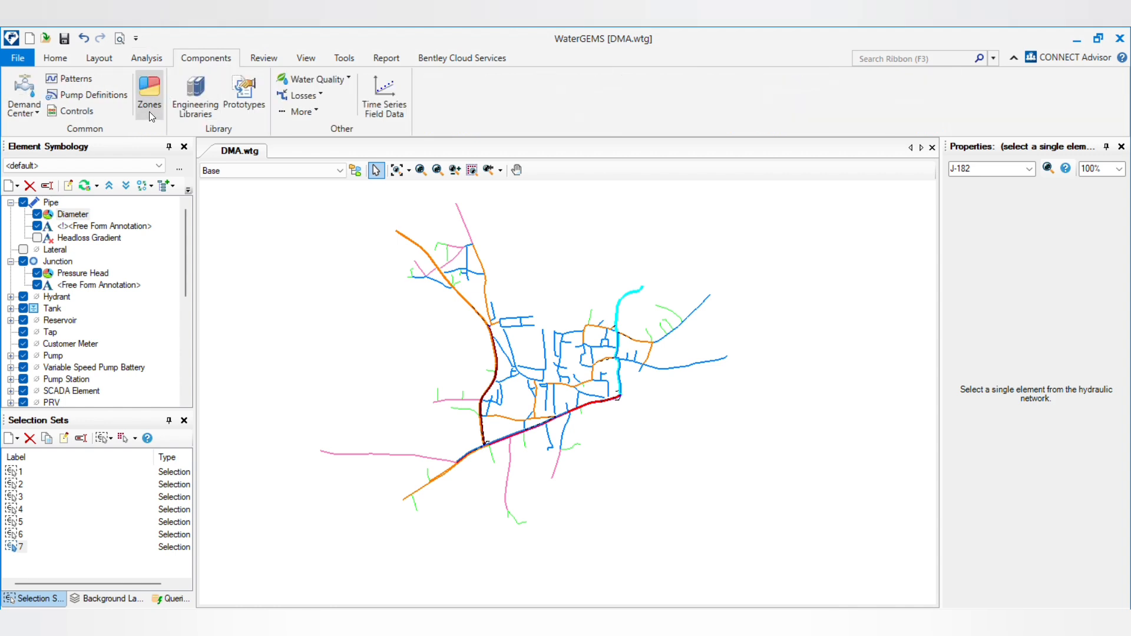
pyautogui.click(149, 94)
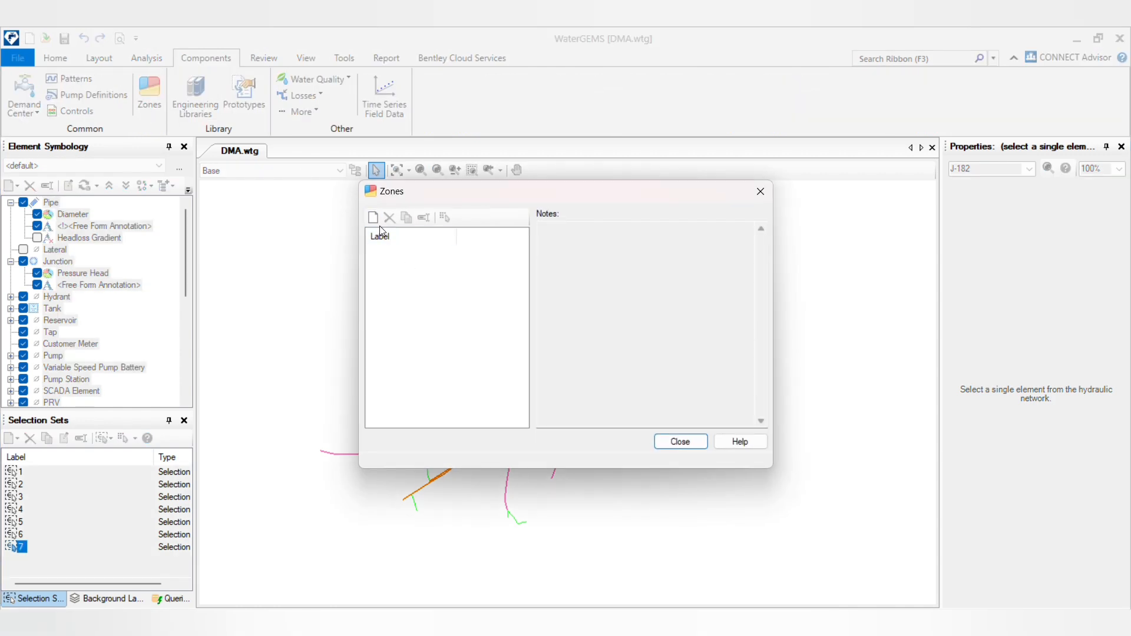
pyautogui.click(373, 217)
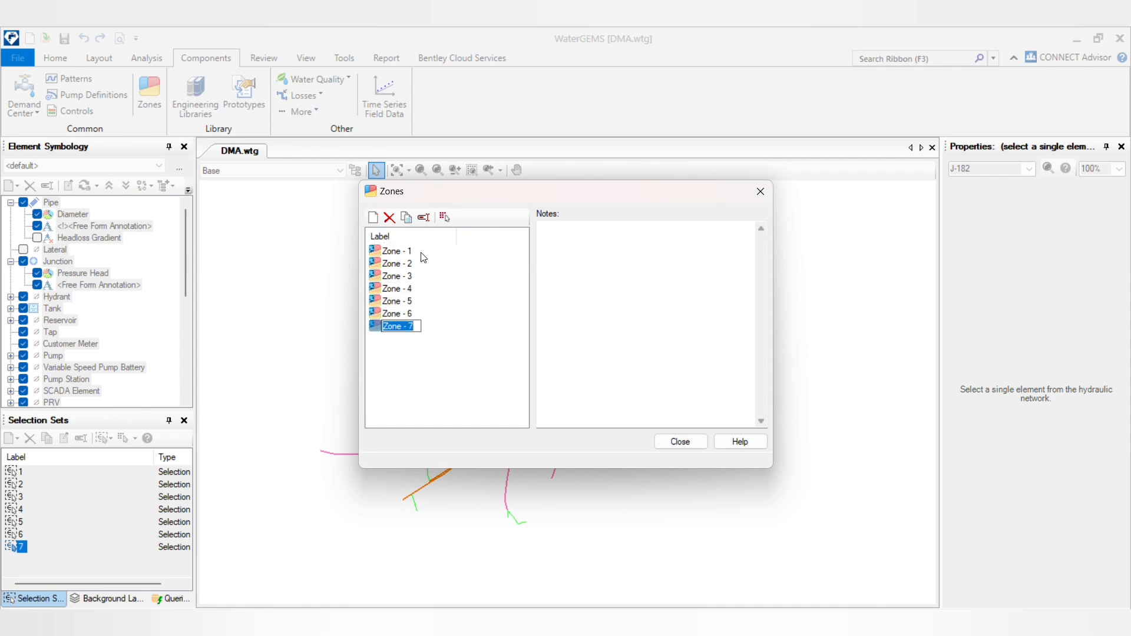
pyautogui.click(396, 250)
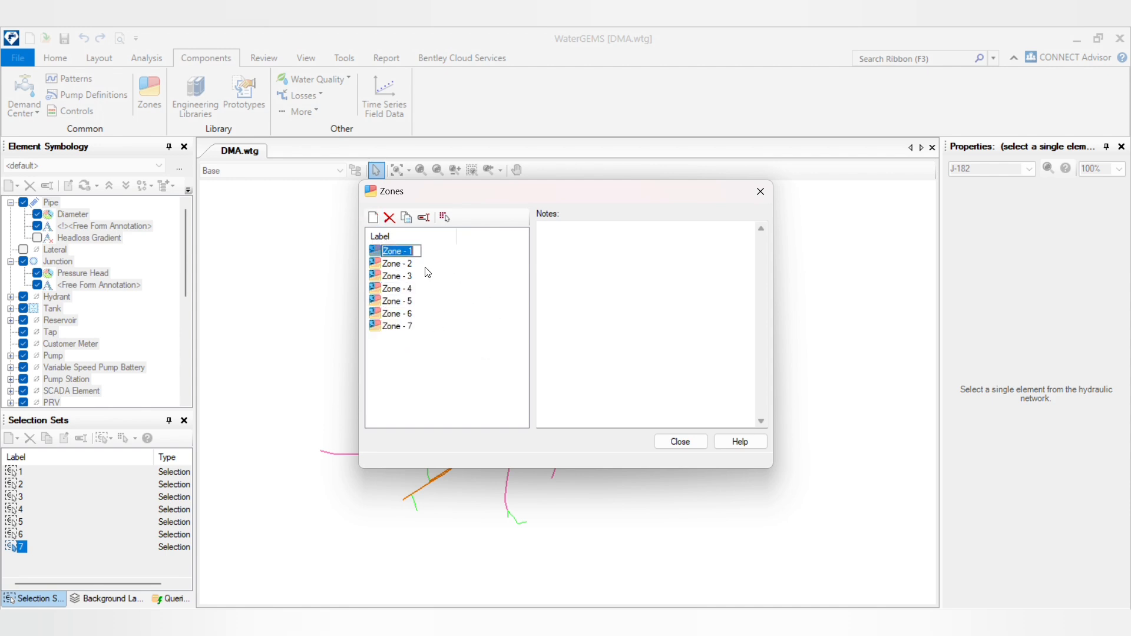
pyautogui.write('DMA-1')
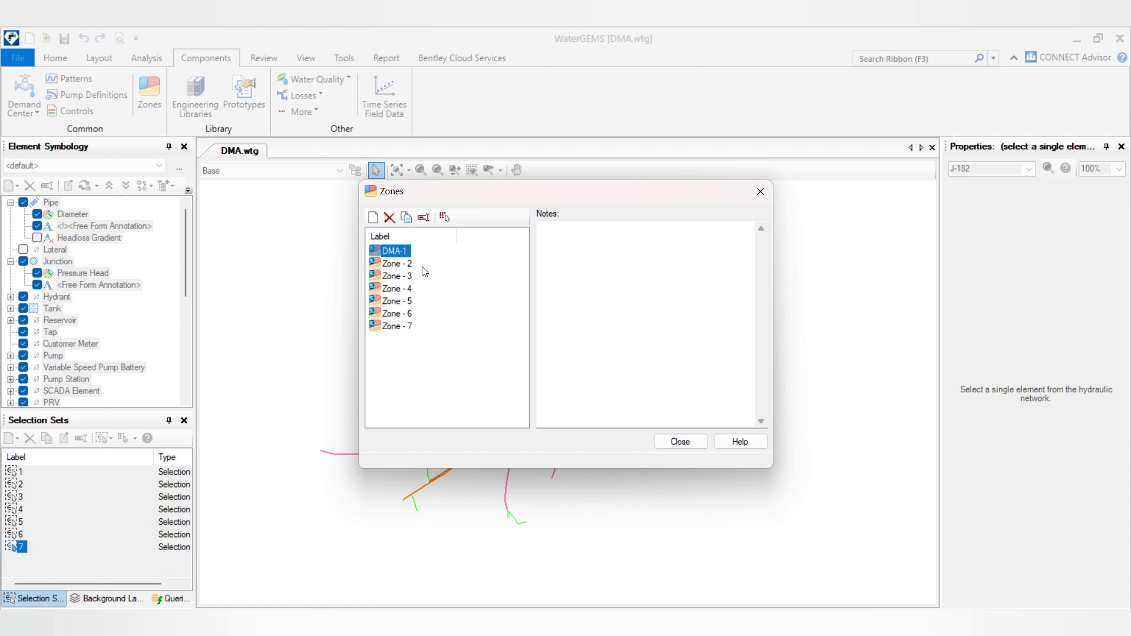
pyautogui.click(396, 264)
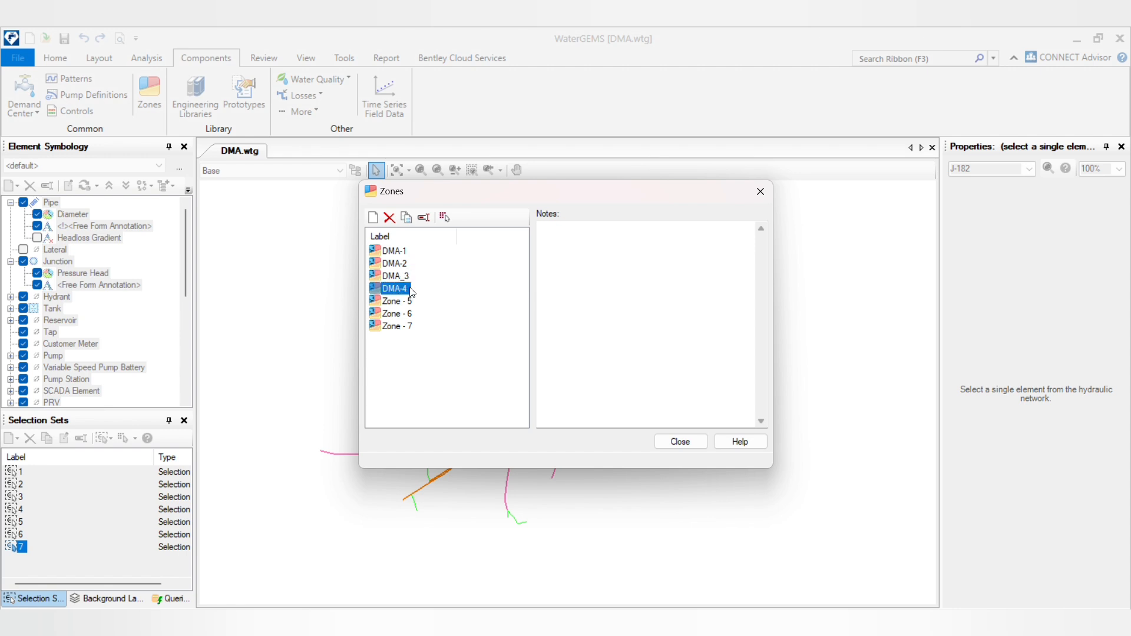
pyautogui.doubleClick(395, 313)
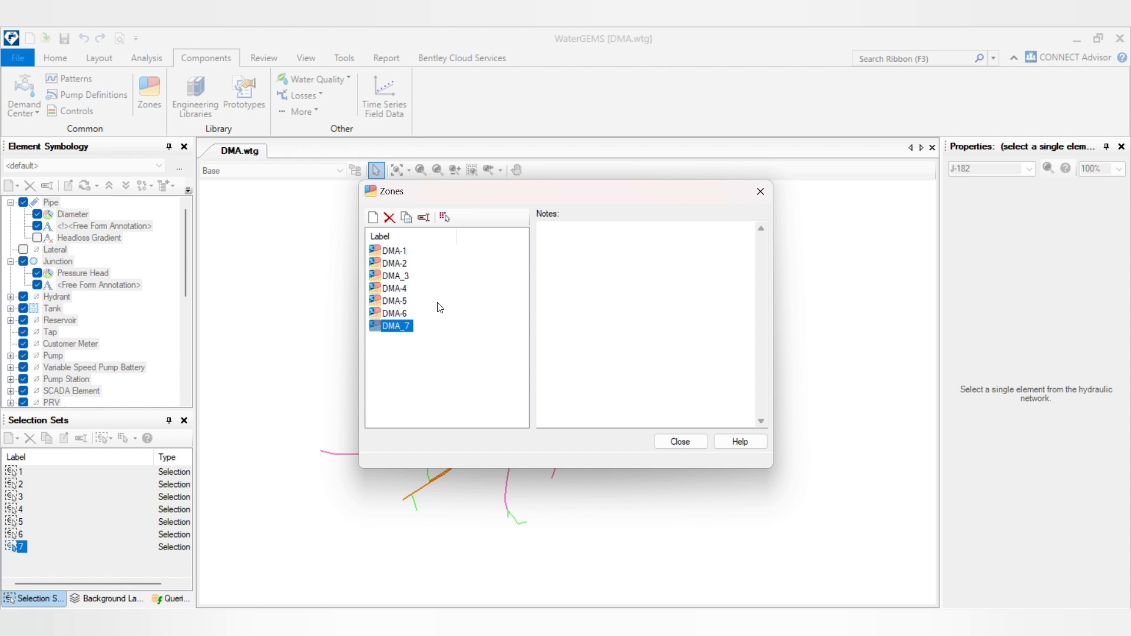
pyautogui.click(394, 301)
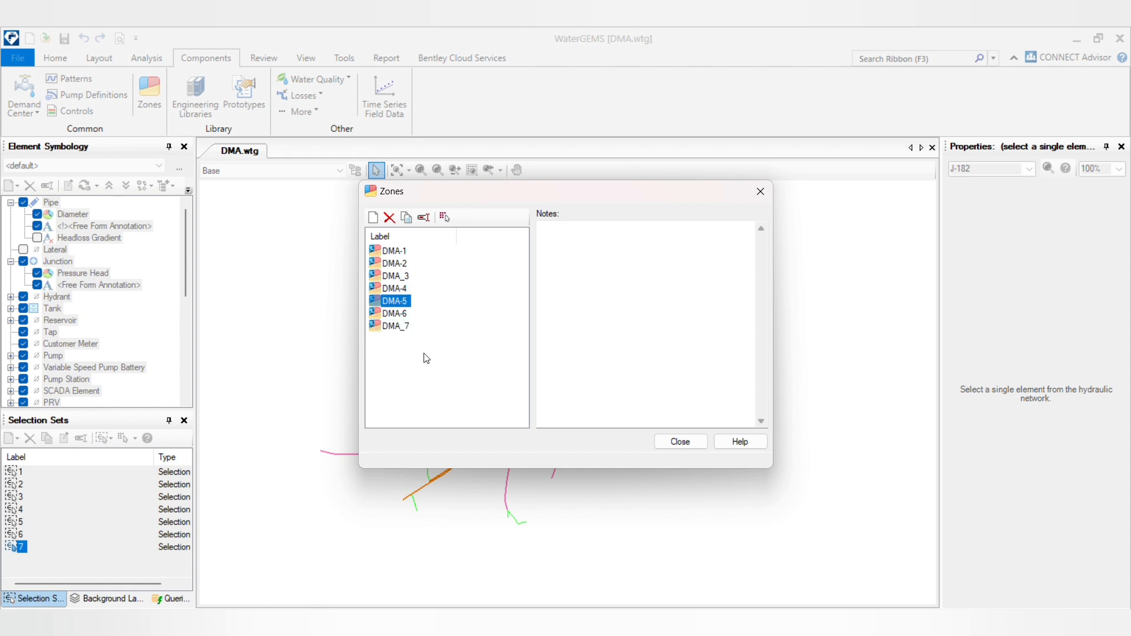
pyautogui.click(678, 440)
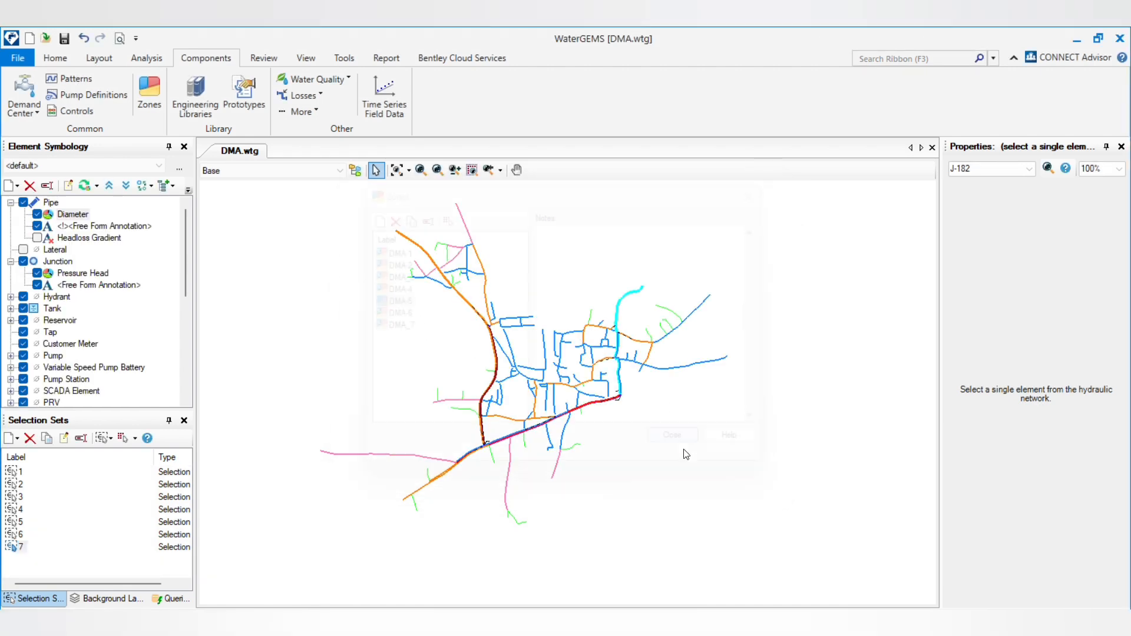
pyautogui.click(671, 434)
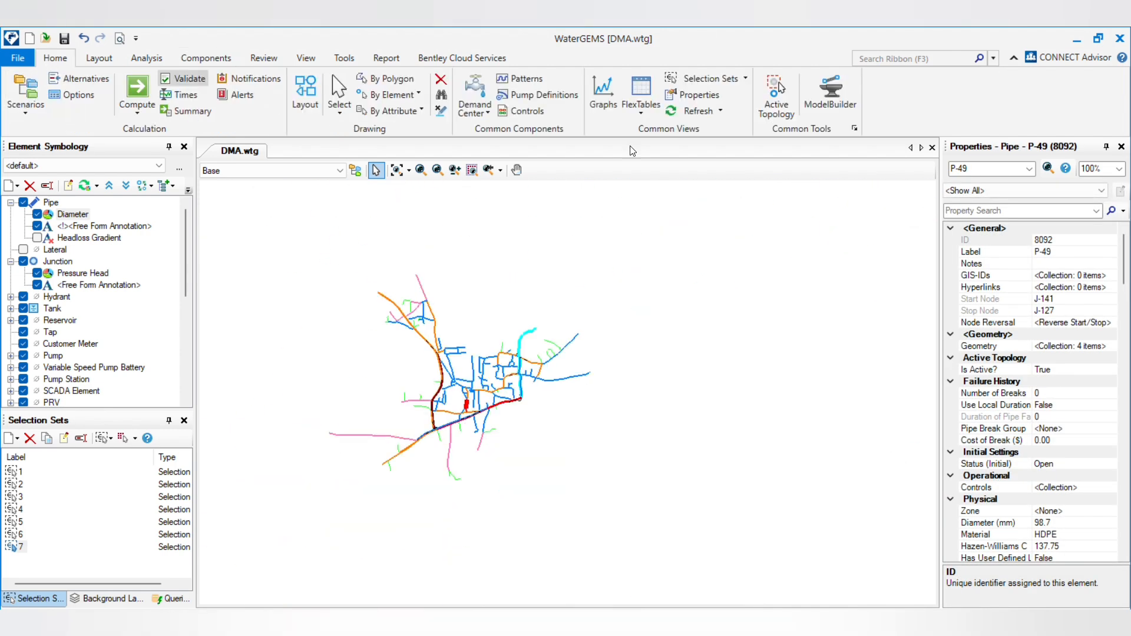
pyautogui.click(637, 94)
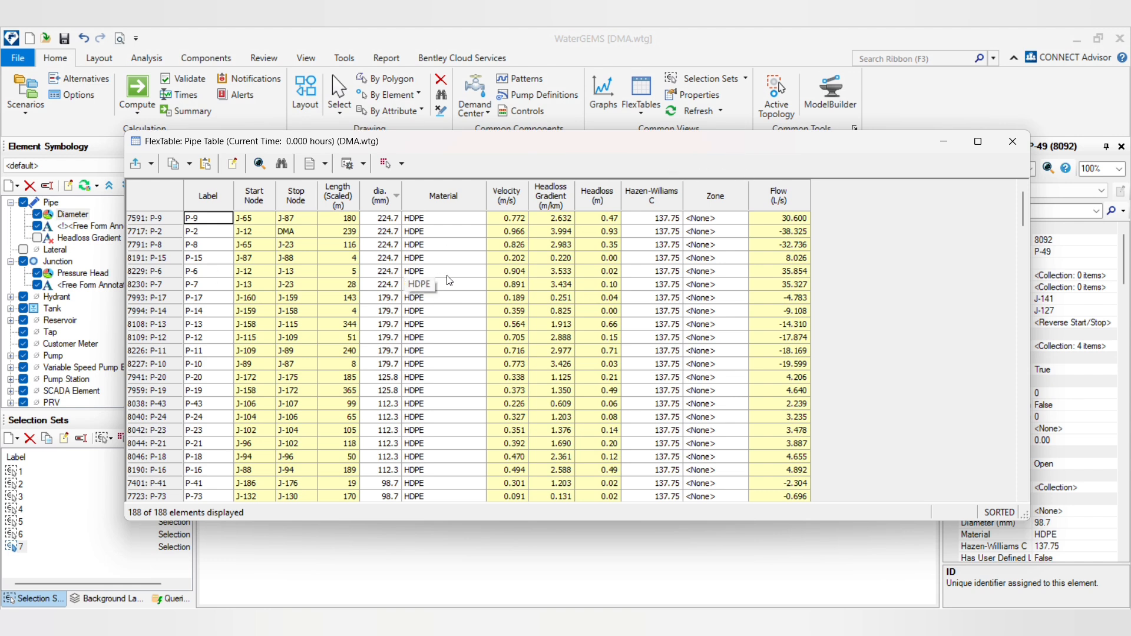
pyautogui.click(720, 218)
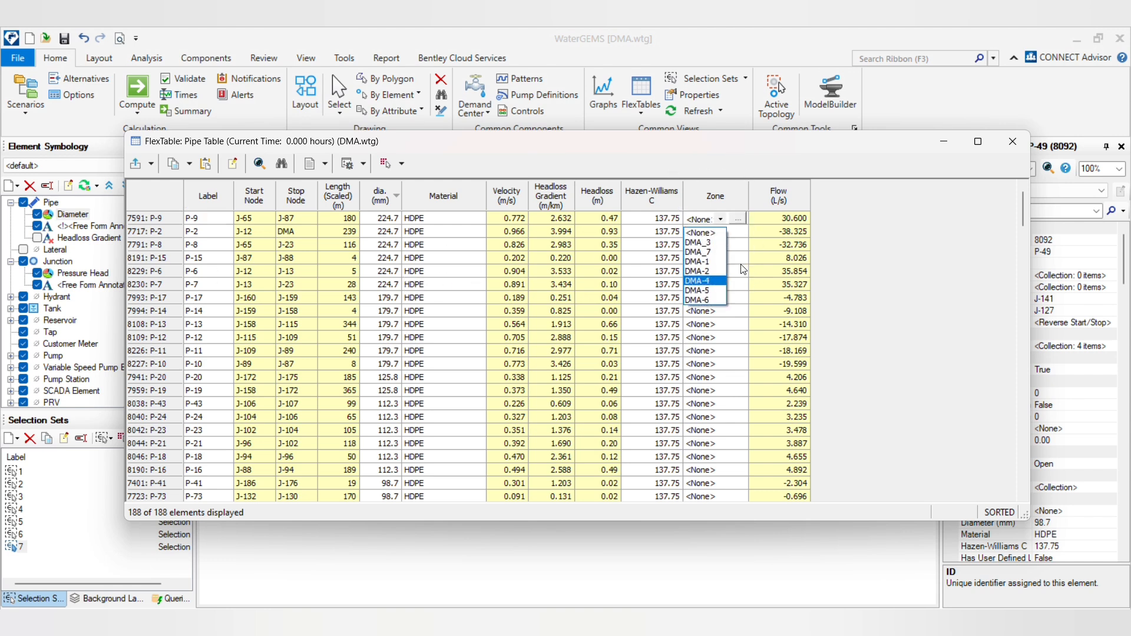
pyautogui.moveTo(698, 290)
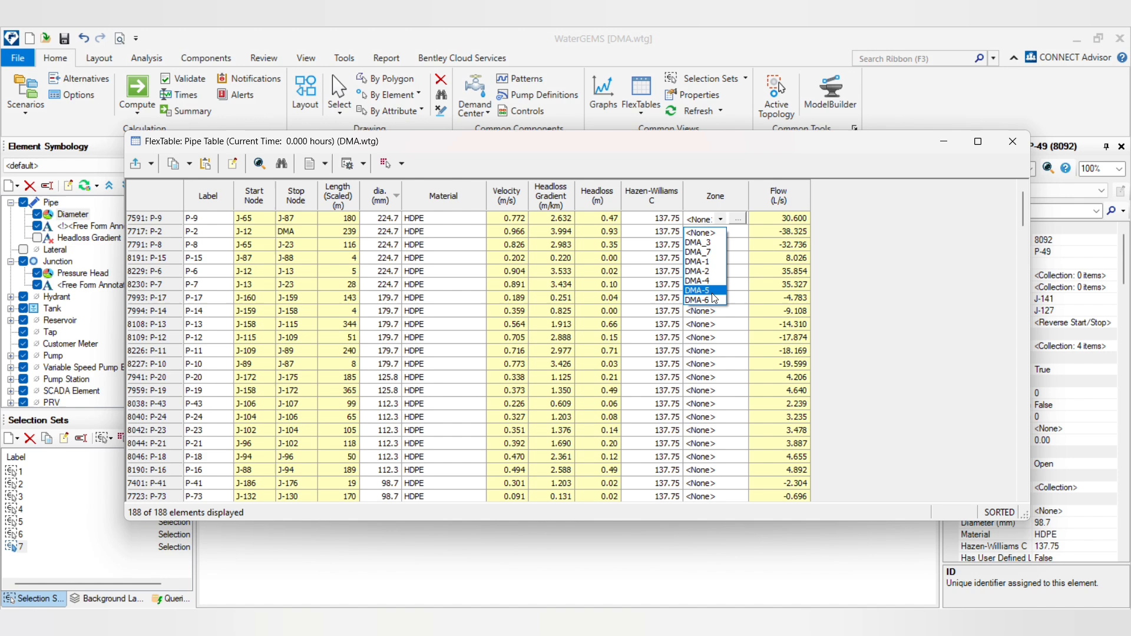
pyautogui.moveTo(700, 243)
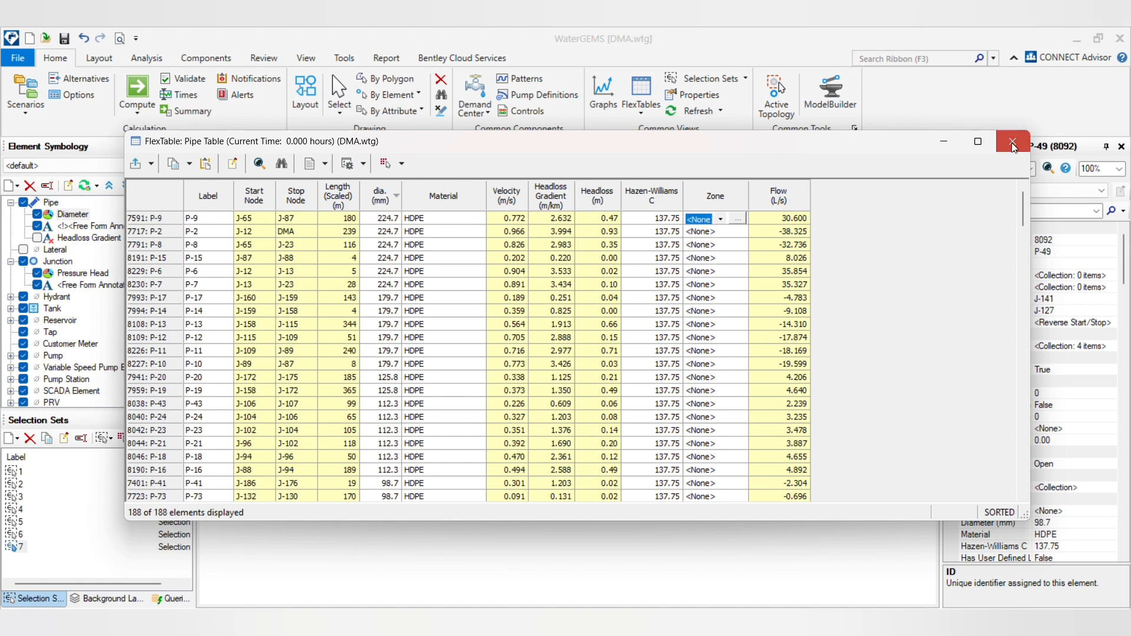
pyautogui.click(1011, 142)
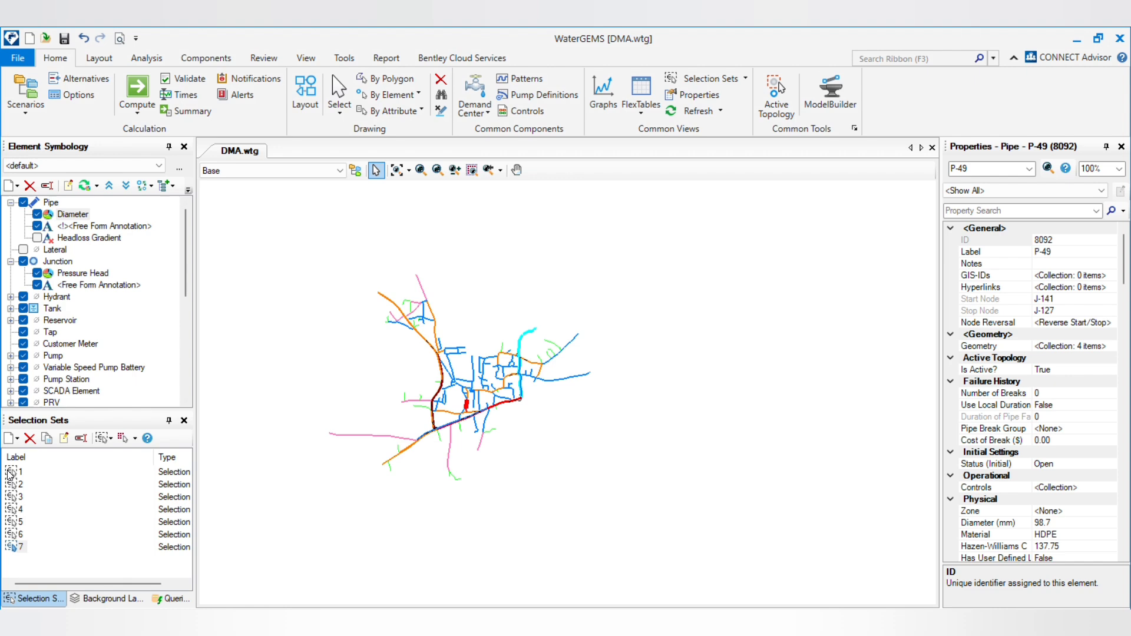
# Set the Zone of the first selection set's pipes to DMA-1
pyautogui.click(20, 472)
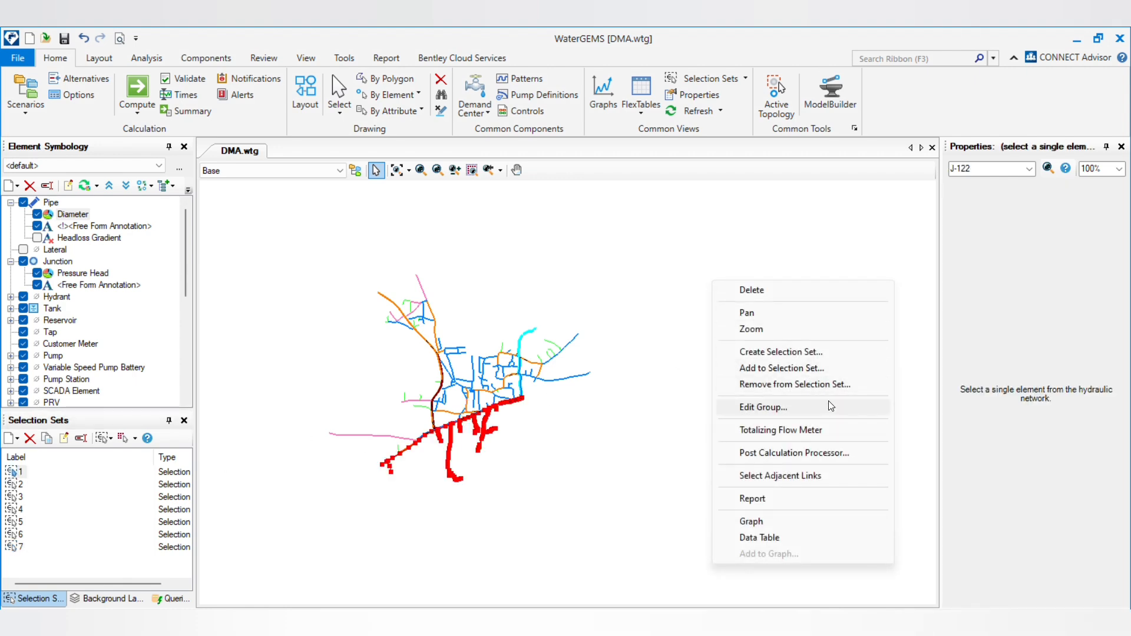
pyautogui.click(758, 538)
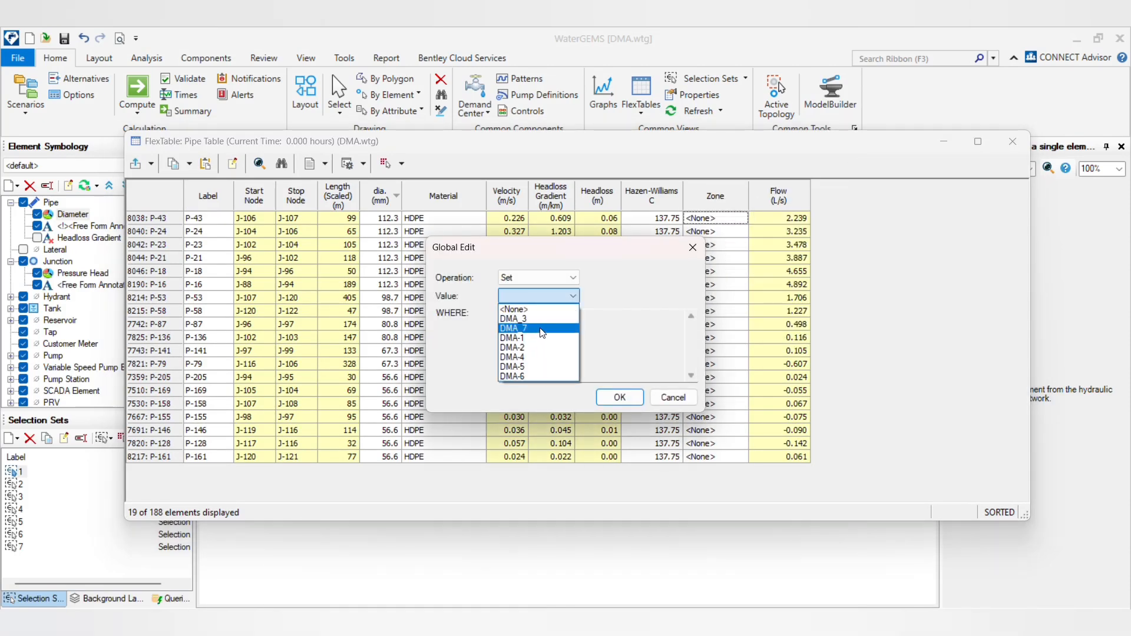
pyautogui.click(618, 396)
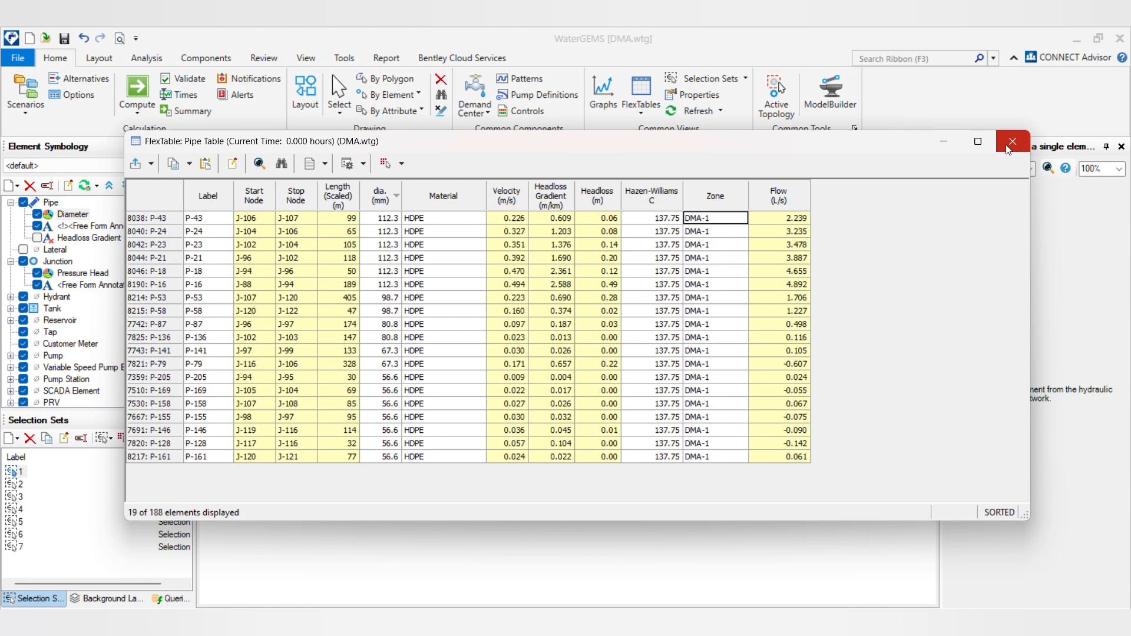
pyautogui.click(1011, 141)
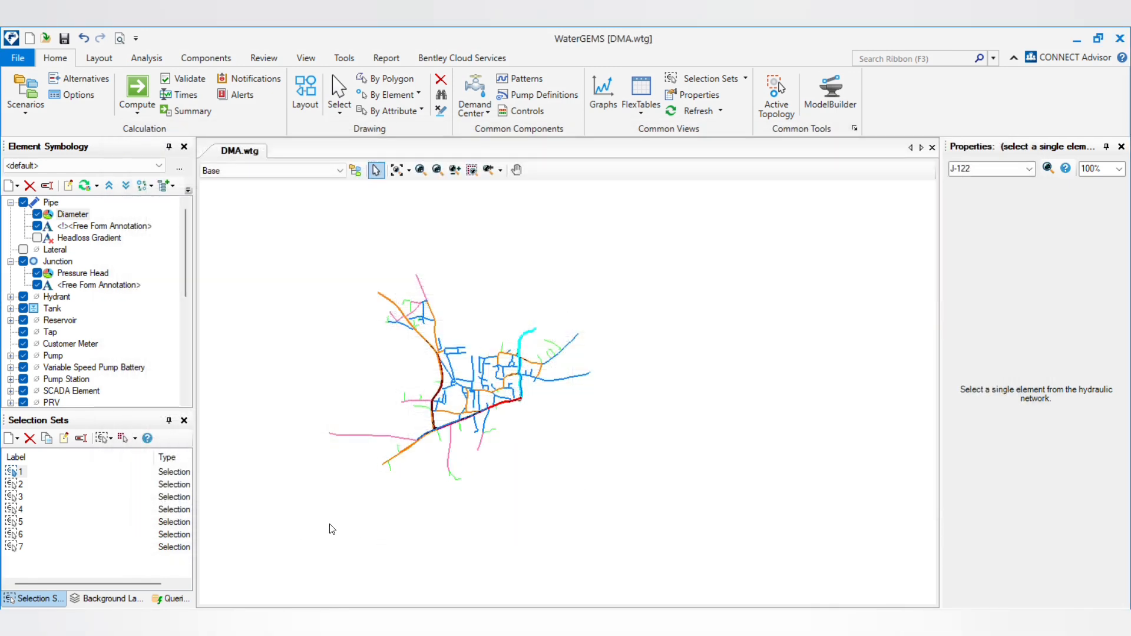
# Global-edit the Zone of the next pipe groups to DMA-2 and later DMA_7
pyautogui.rightClick(555, 360)
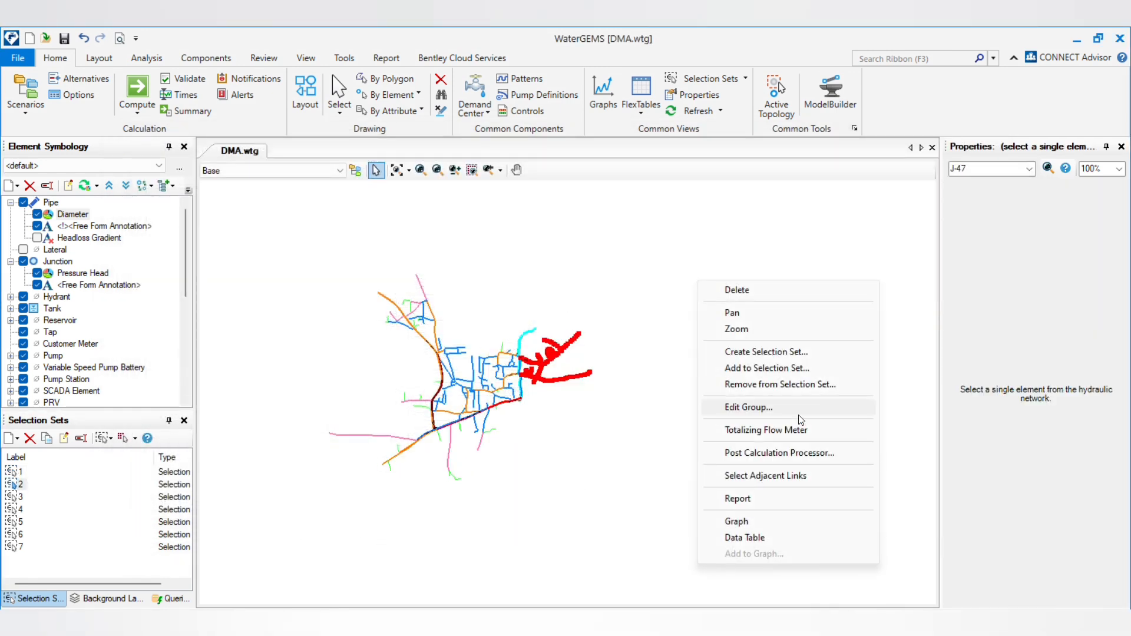
pyautogui.click(748, 407)
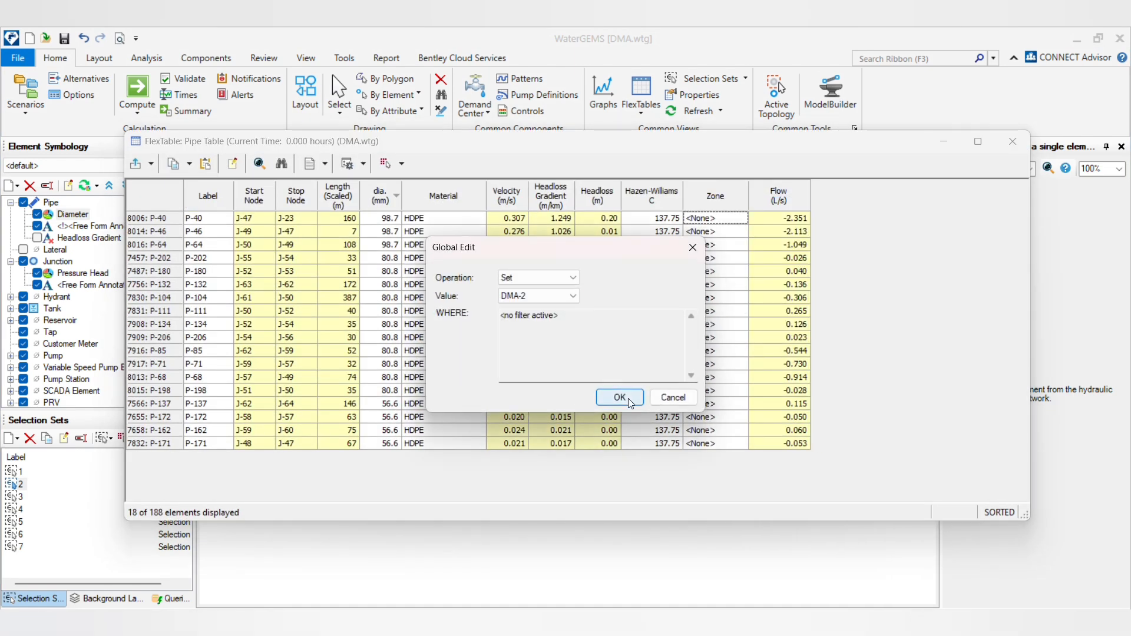
pyautogui.click(619, 396)
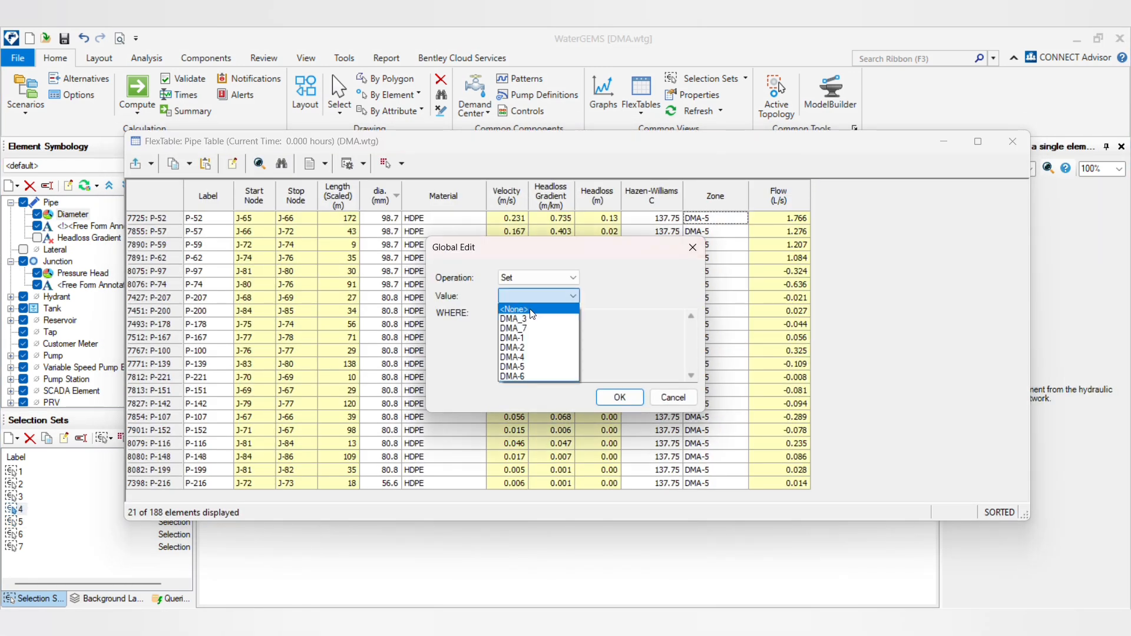
pyautogui.click(618, 397)
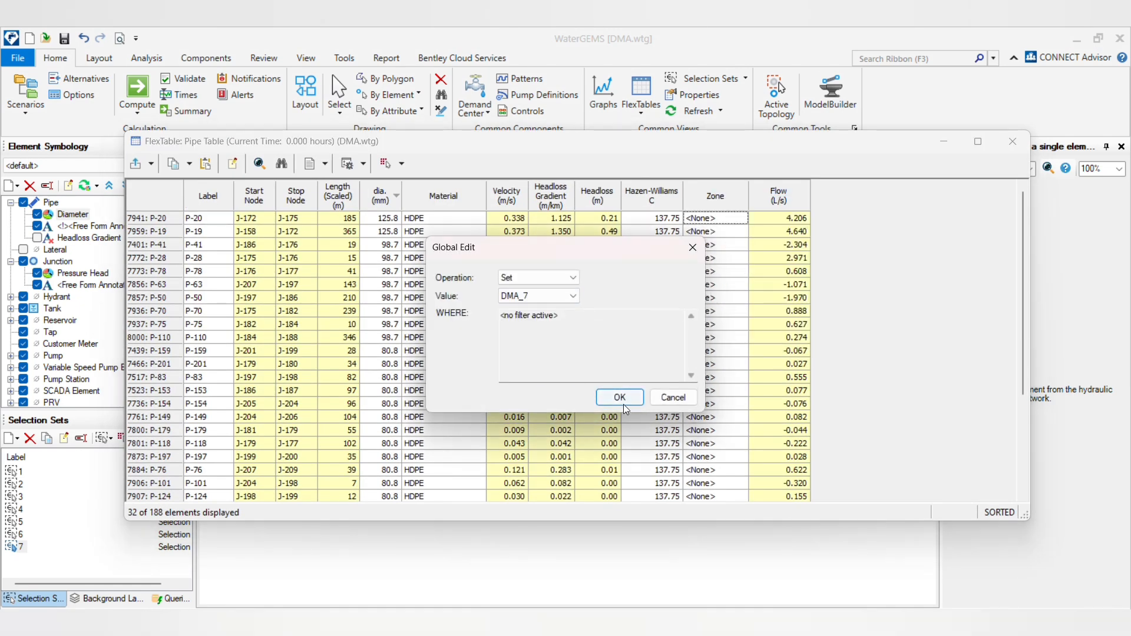
pyautogui.click(618, 396)
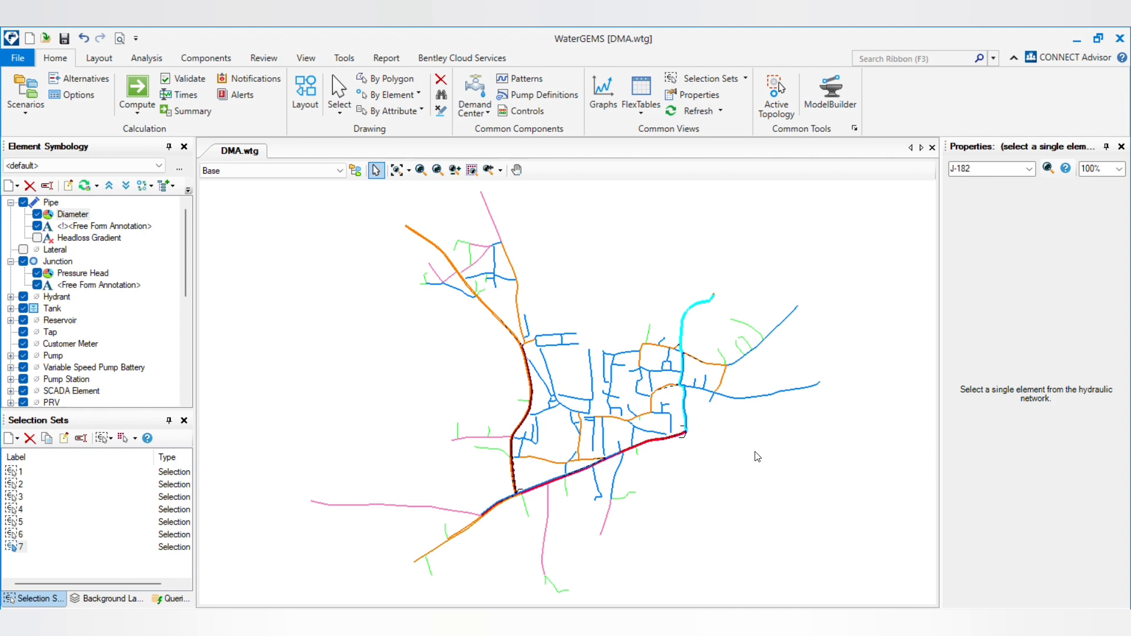
pyautogui.moveTo(136, 508)
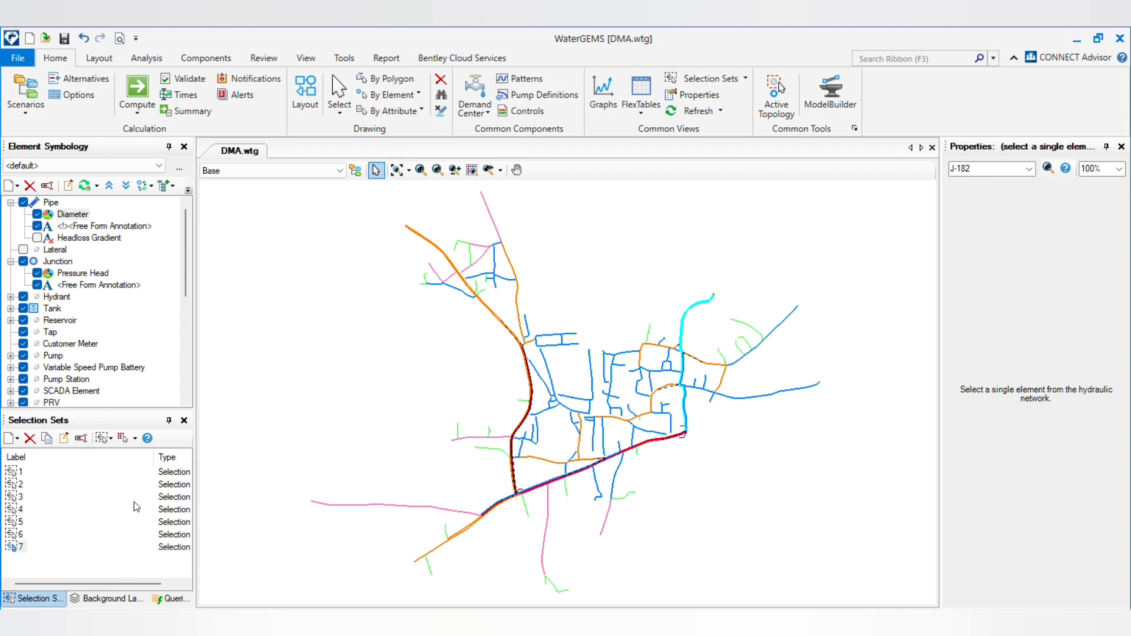
pyautogui.moveTo(353, 280)
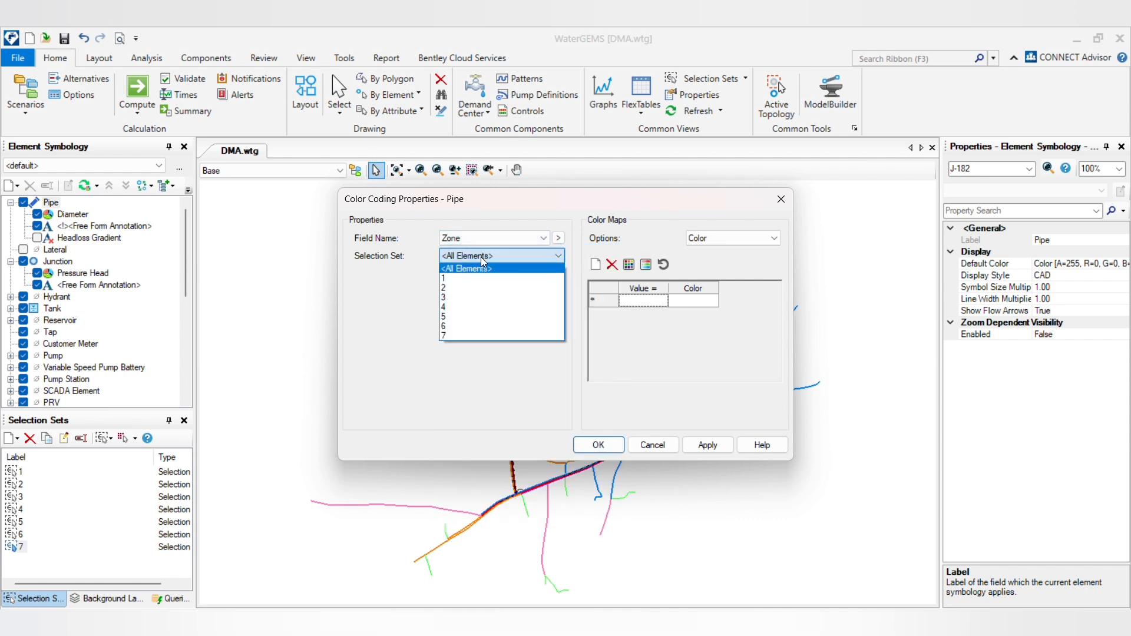
# Color-code pipes by Zone using Color and Size at size 2, and turn off Diameter coding
pyautogui.click(467, 268)
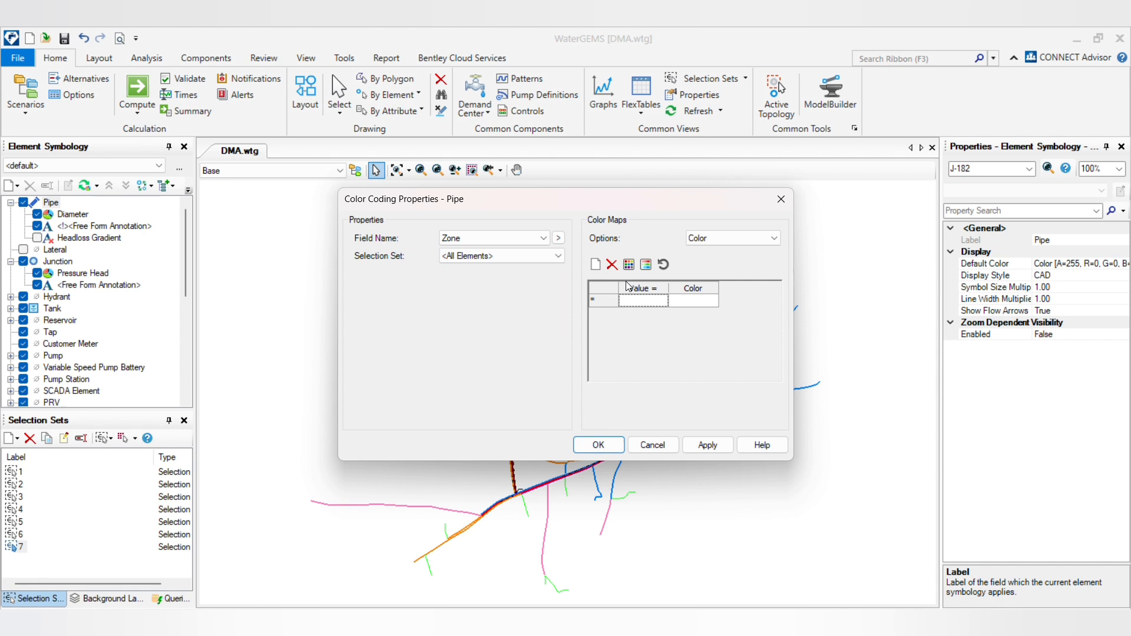
pyautogui.click(628, 264)
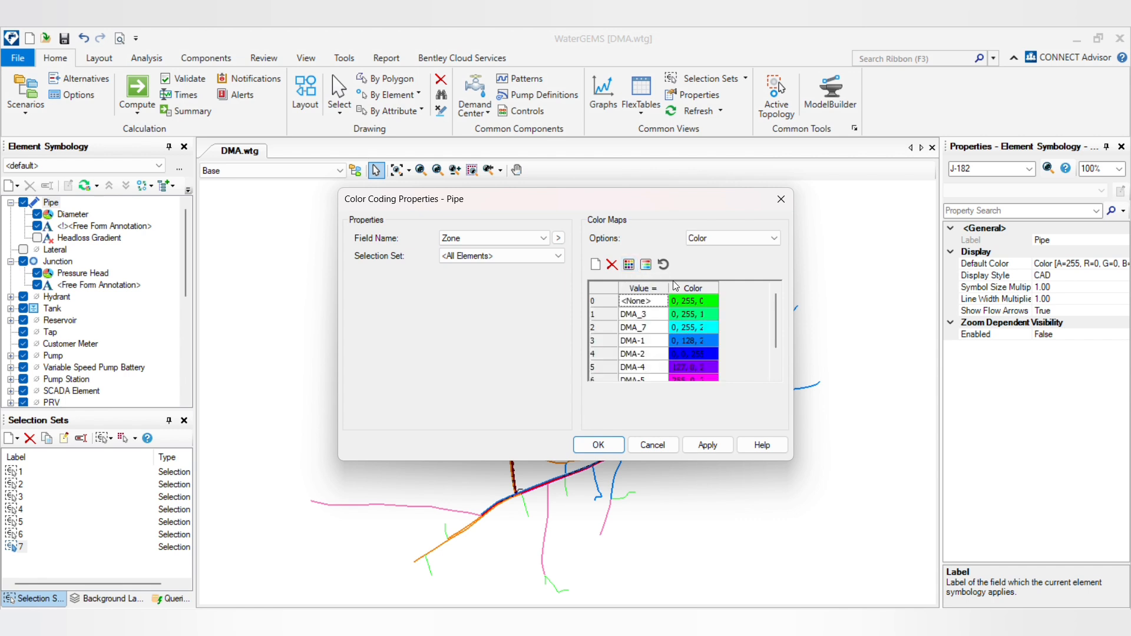
pyautogui.moveTo(665, 355)
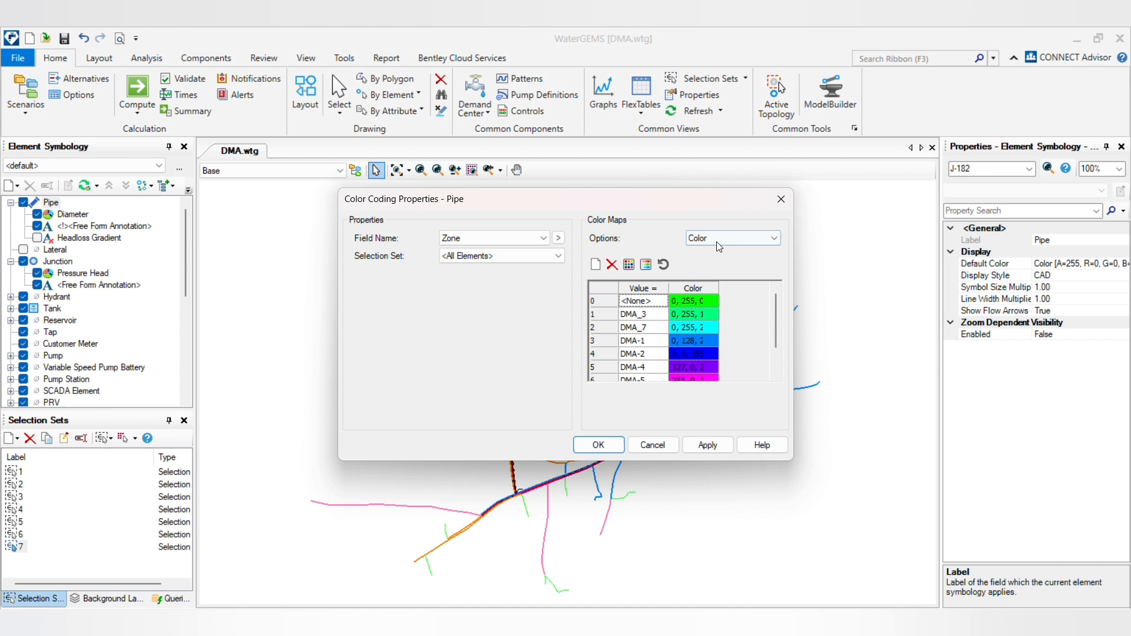
pyautogui.click(730, 238)
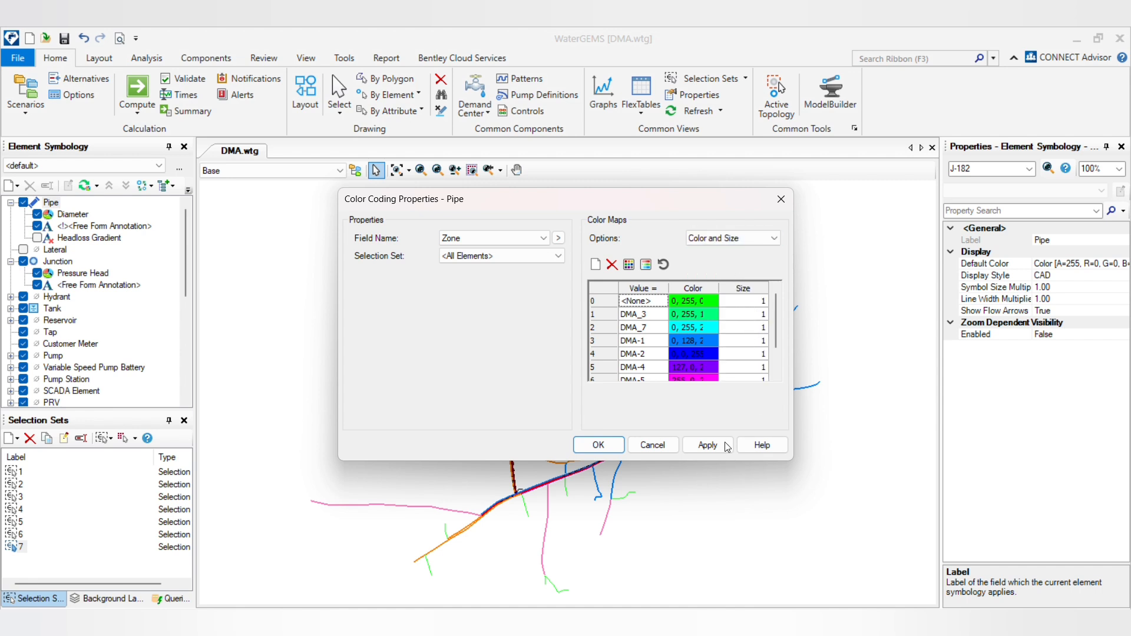
pyautogui.click(749, 301)
pyautogui.write('2')
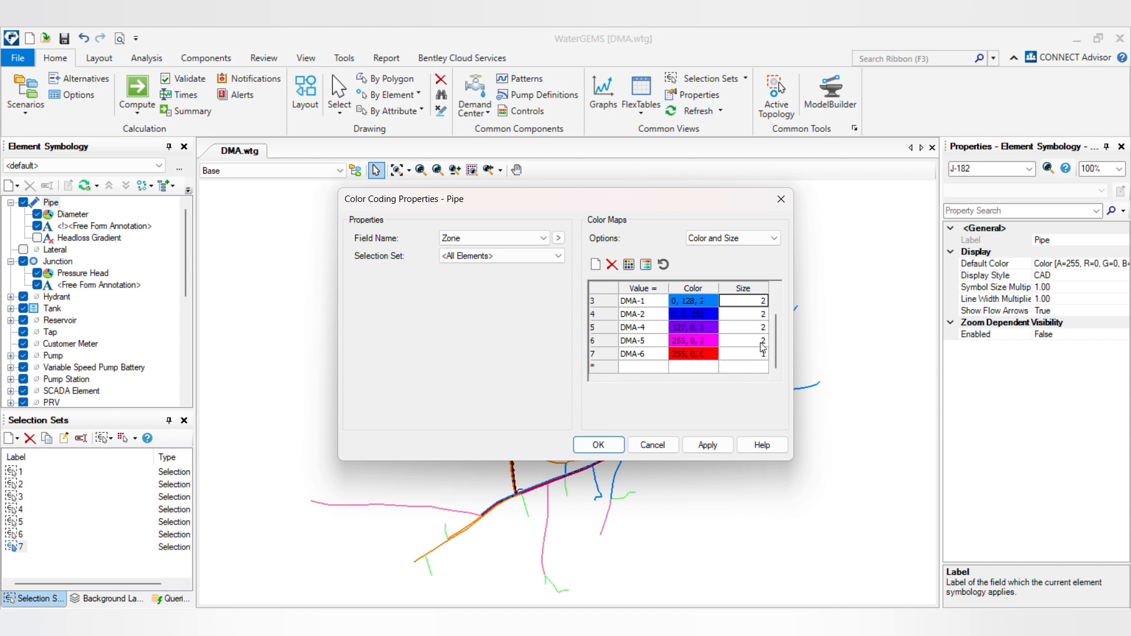
pyautogui.click(597, 444)
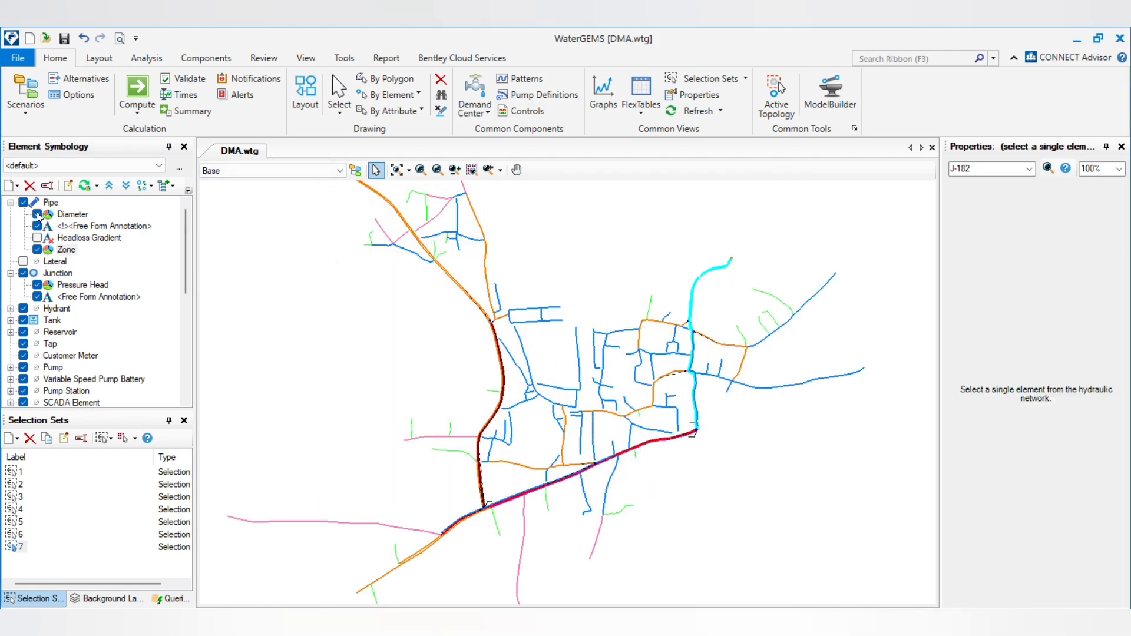
pyautogui.click(66, 249)
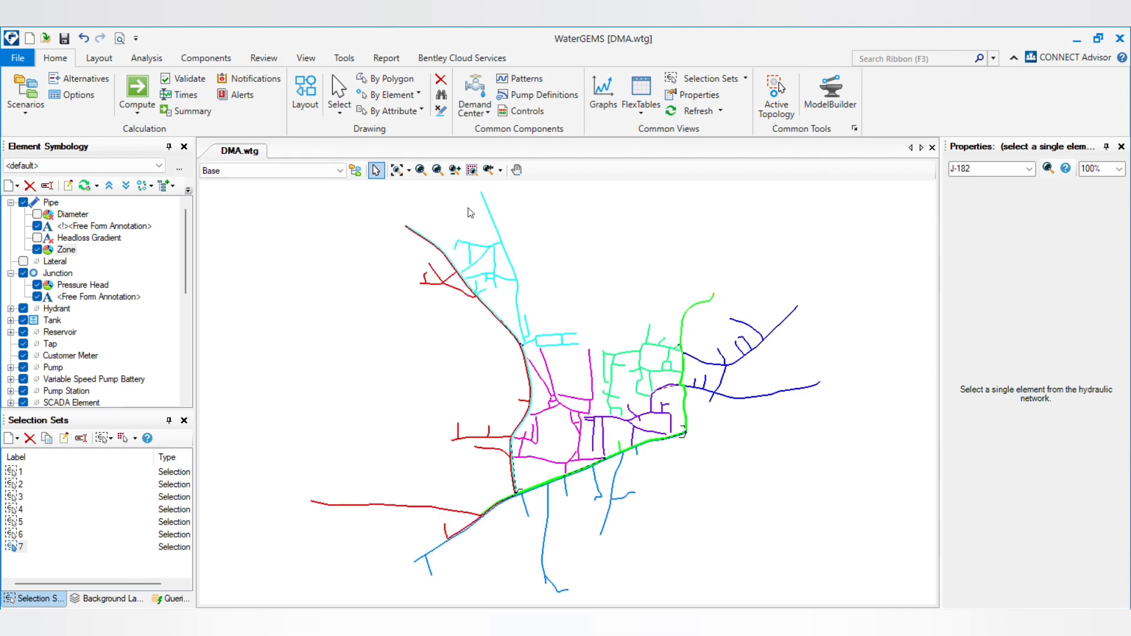
pyautogui.click(99, 58)
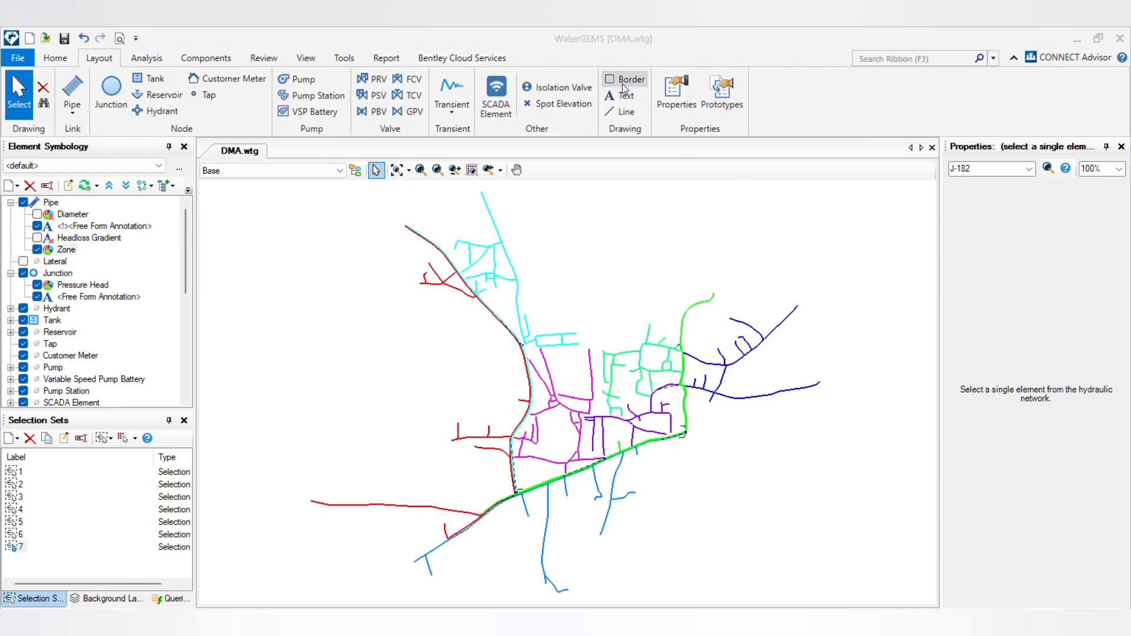
# Add a border around the network and place a DMA-1 text label below the green main
pyautogui.click(631, 79)
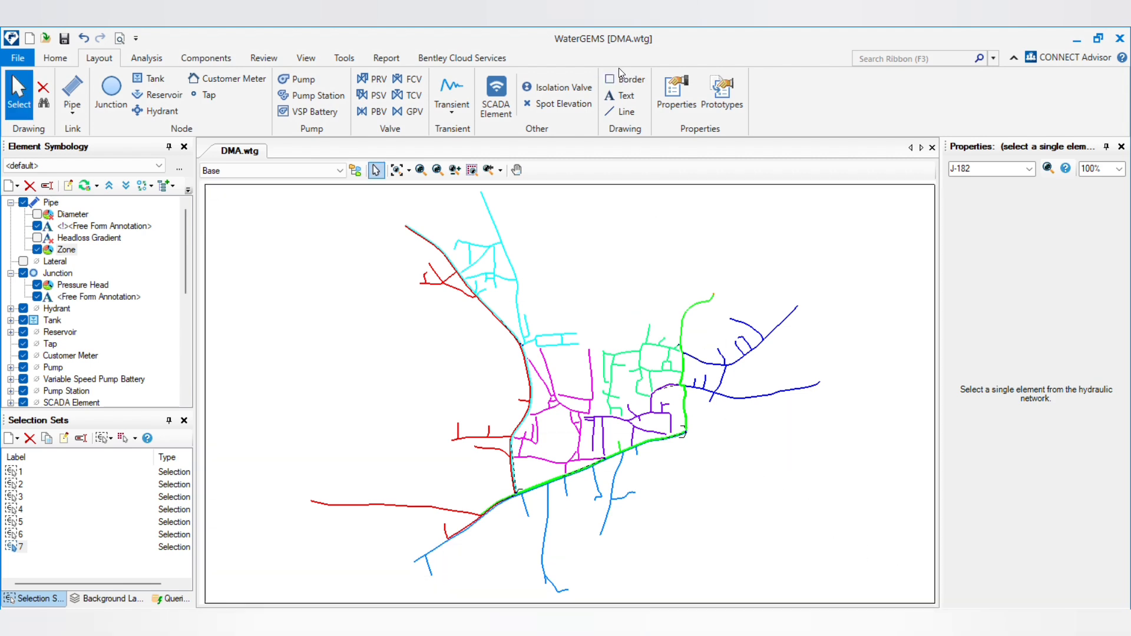
pyautogui.click(622, 94)
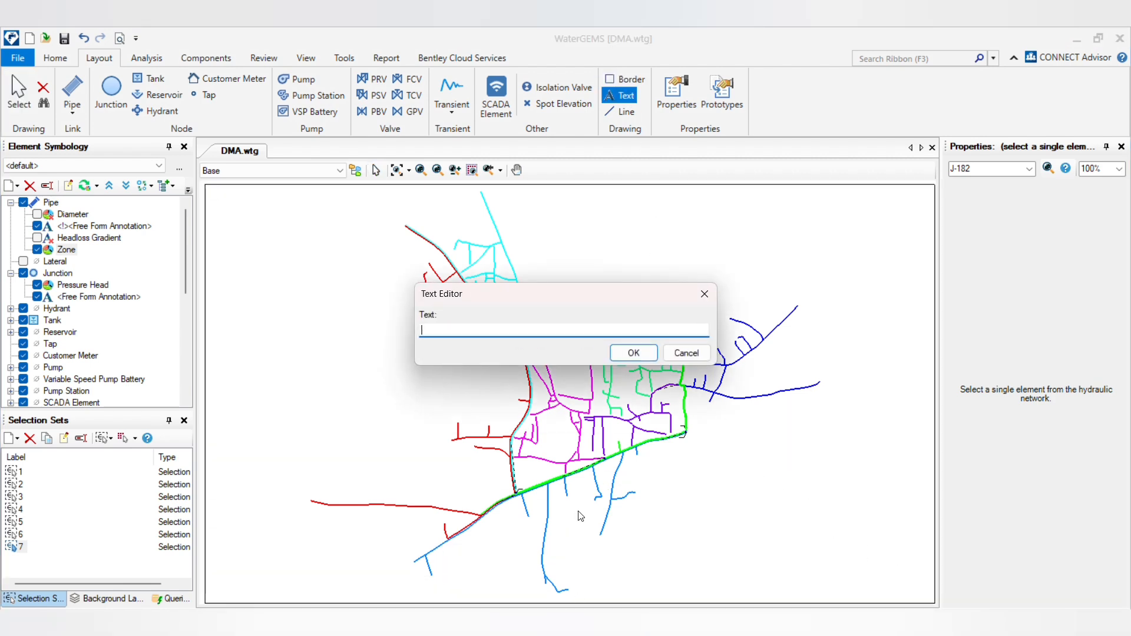
pyautogui.click(633, 353)
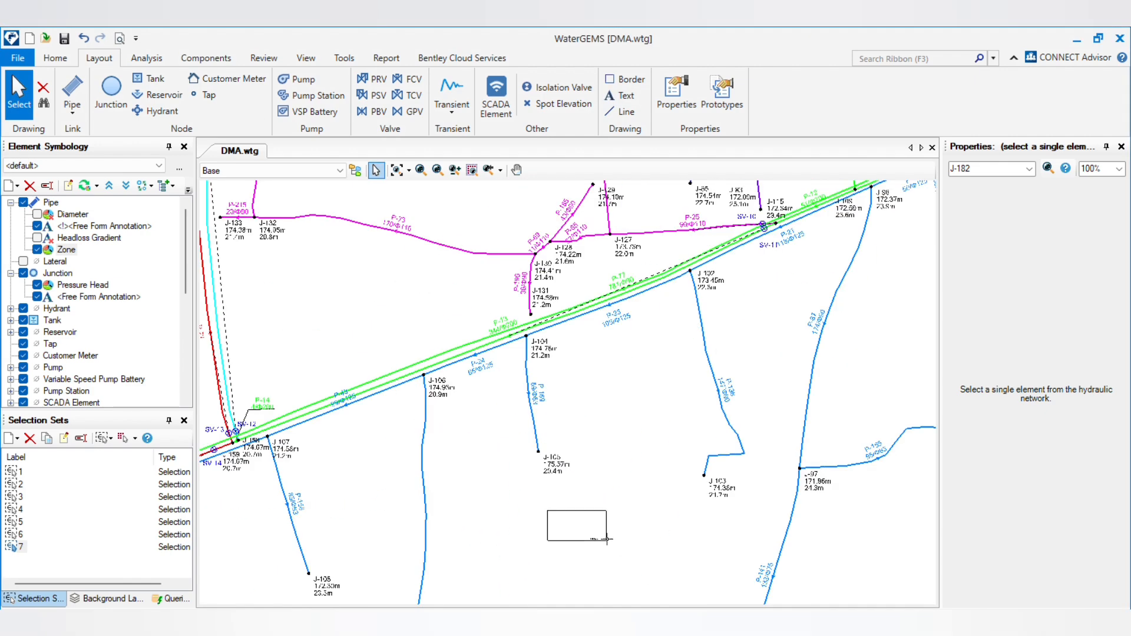
pyautogui.rightClick(594, 539)
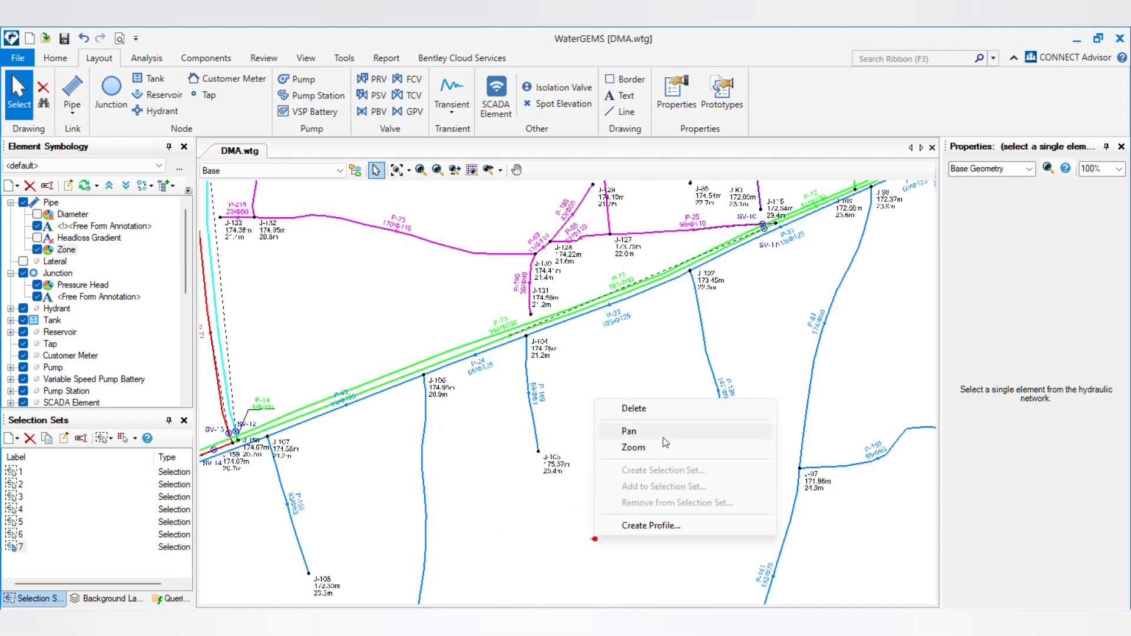
pyautogui.click(632, 447)
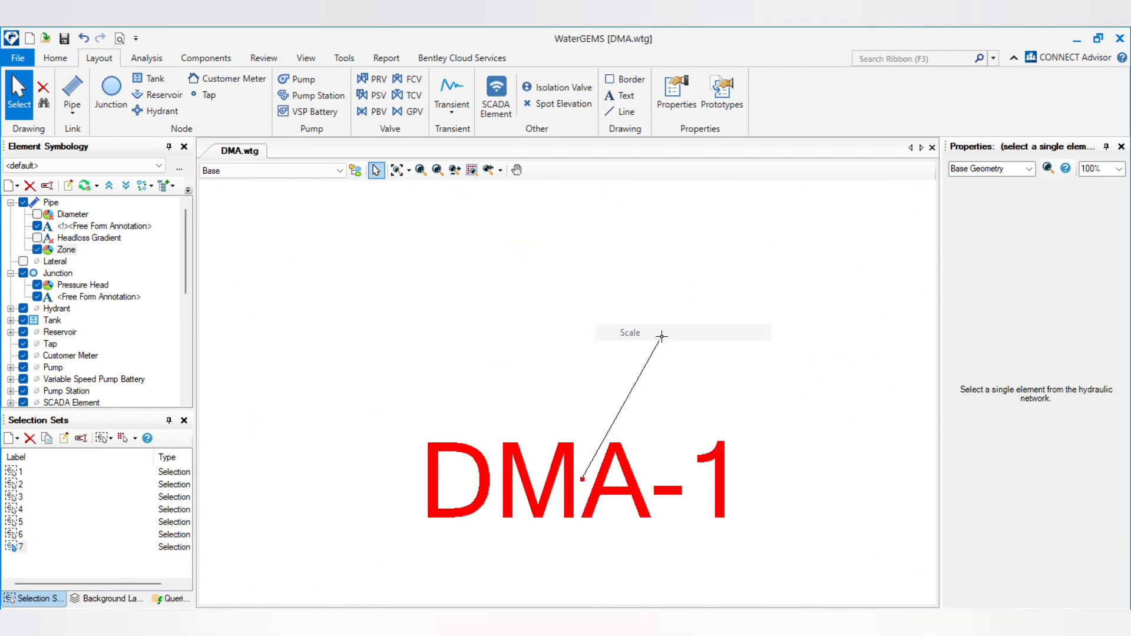
pyautogui.click(420, 170)
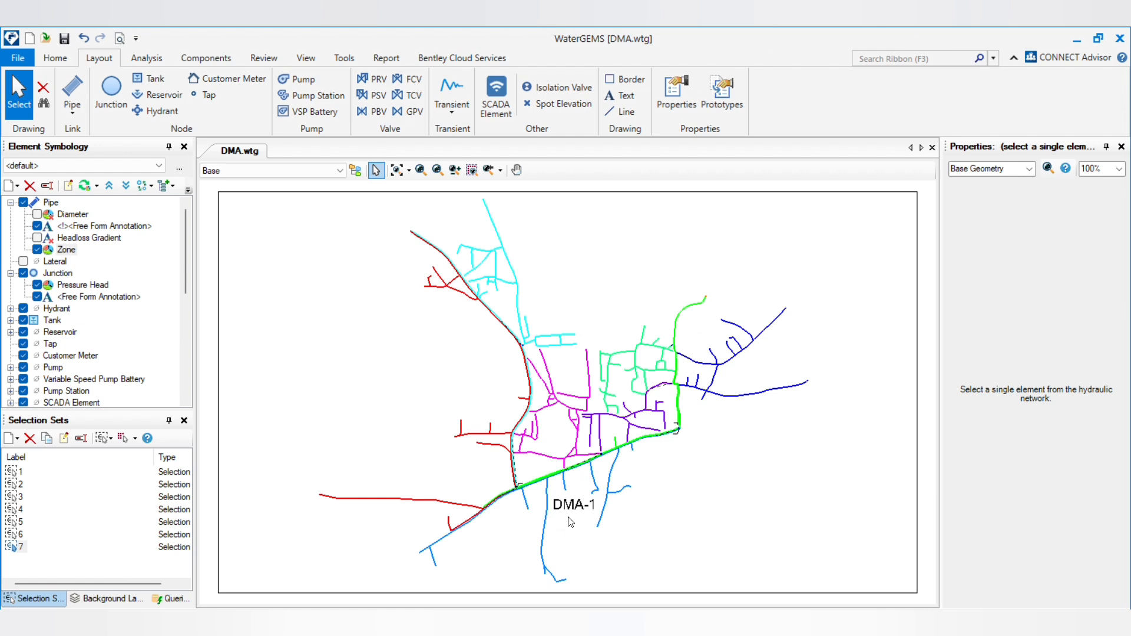
pyautogui.moveTo(539, 452)
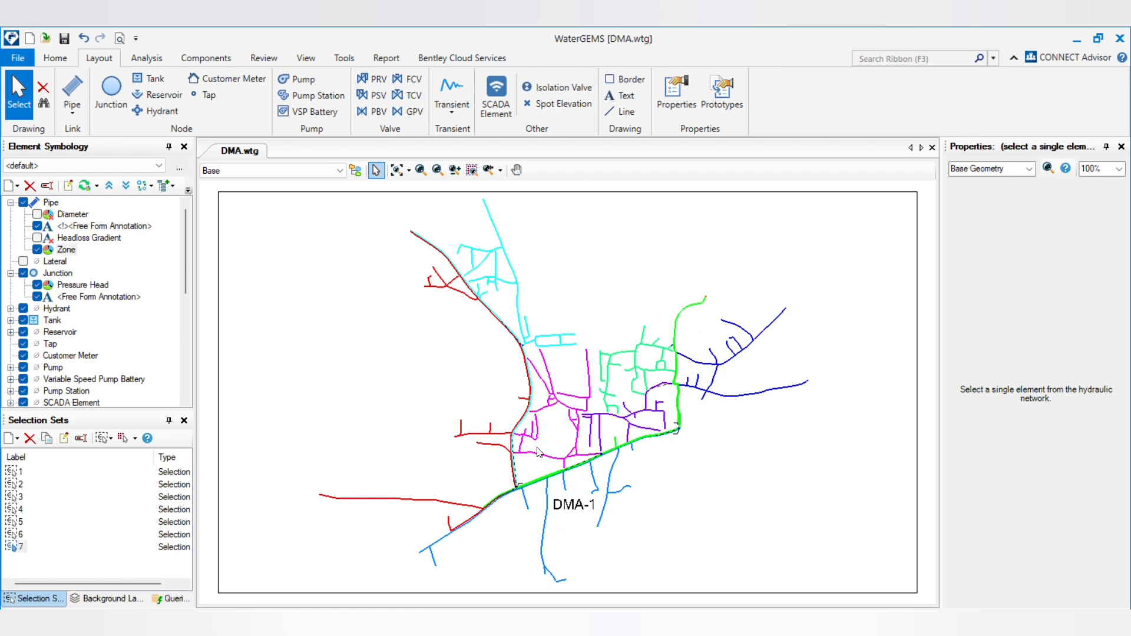
pyautogui.moveTo(610, 350)
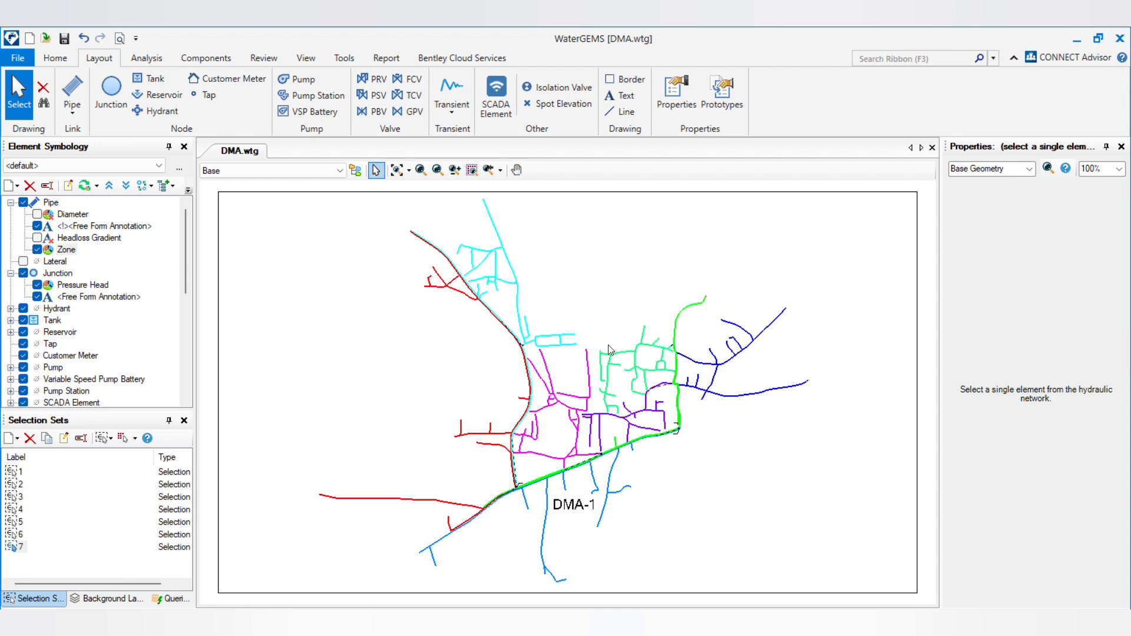
pyautogui.moveTo(622, 95)
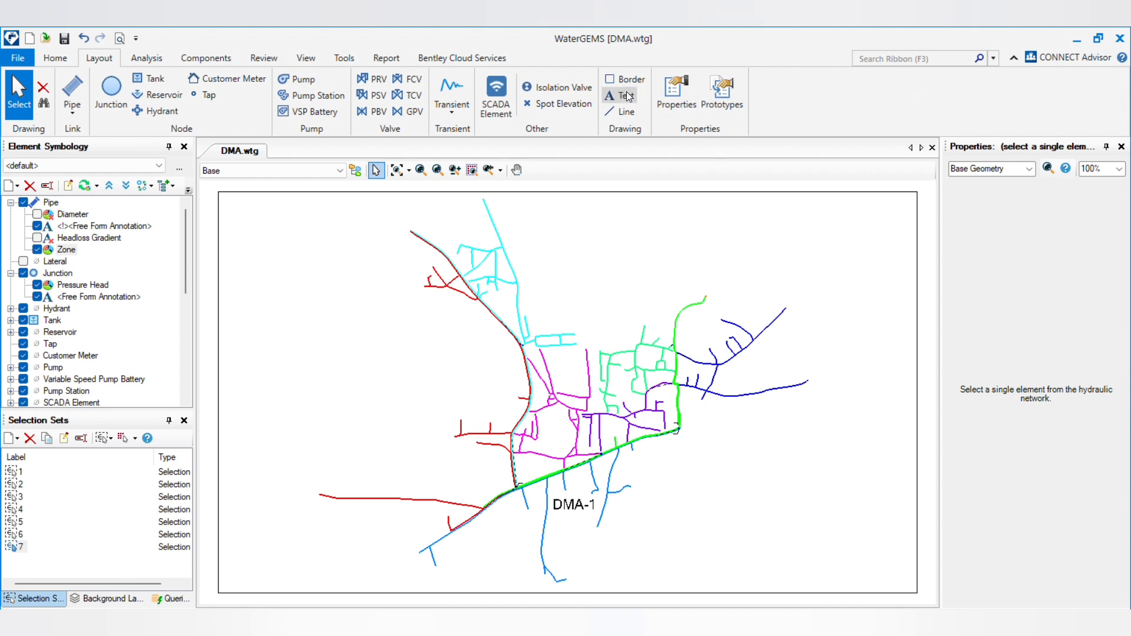
# Place text labels DMA-2, DMA-3 and DMA_5 beside their coloured zones
pyautogui.click(619, 96)
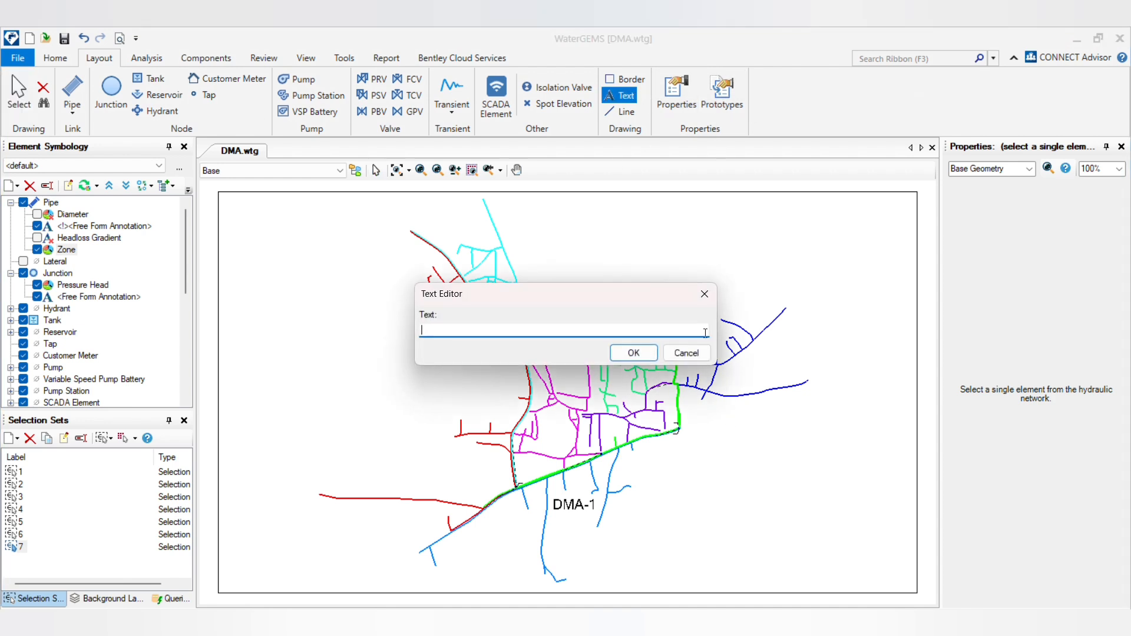
pyautogui.click(685, 353)
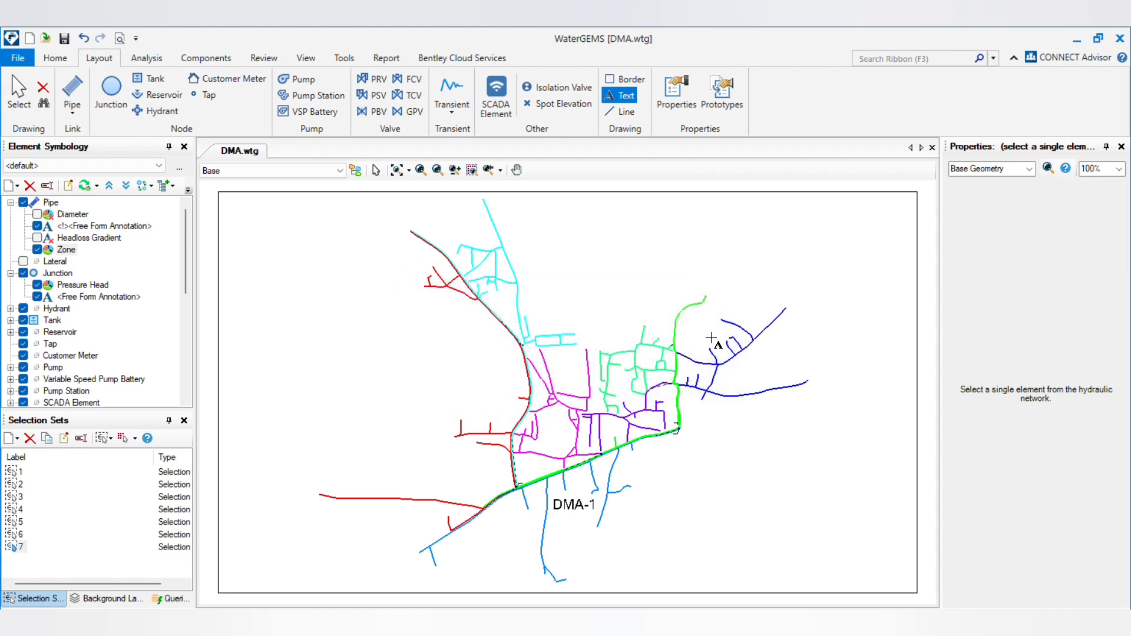
pyautogui.write('DM_A')
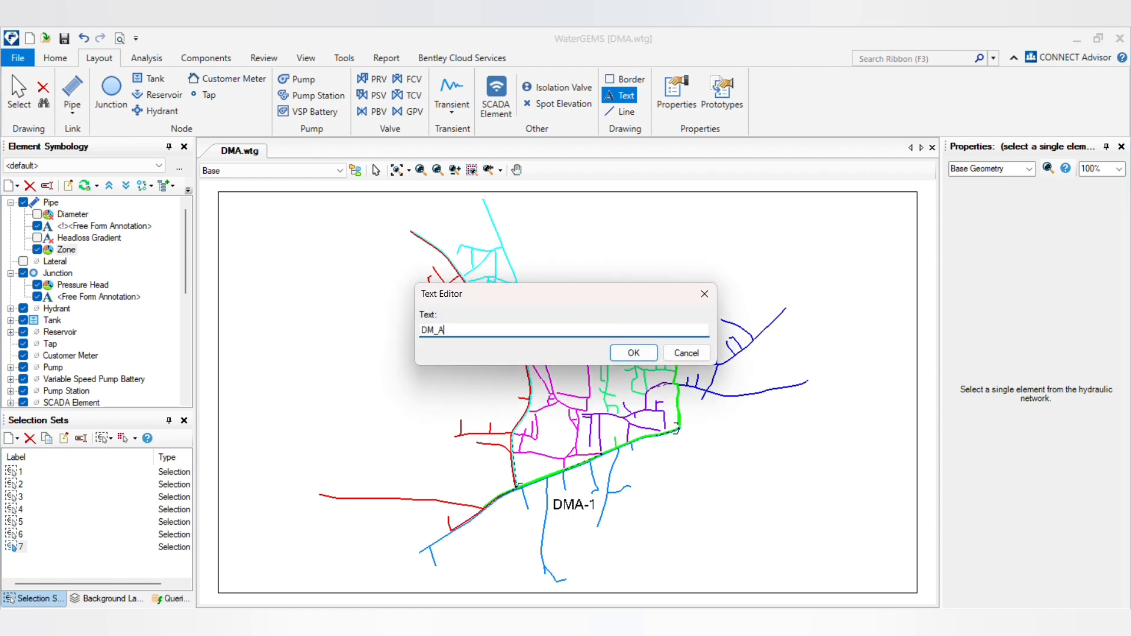
pyautogui.write('DMA-')
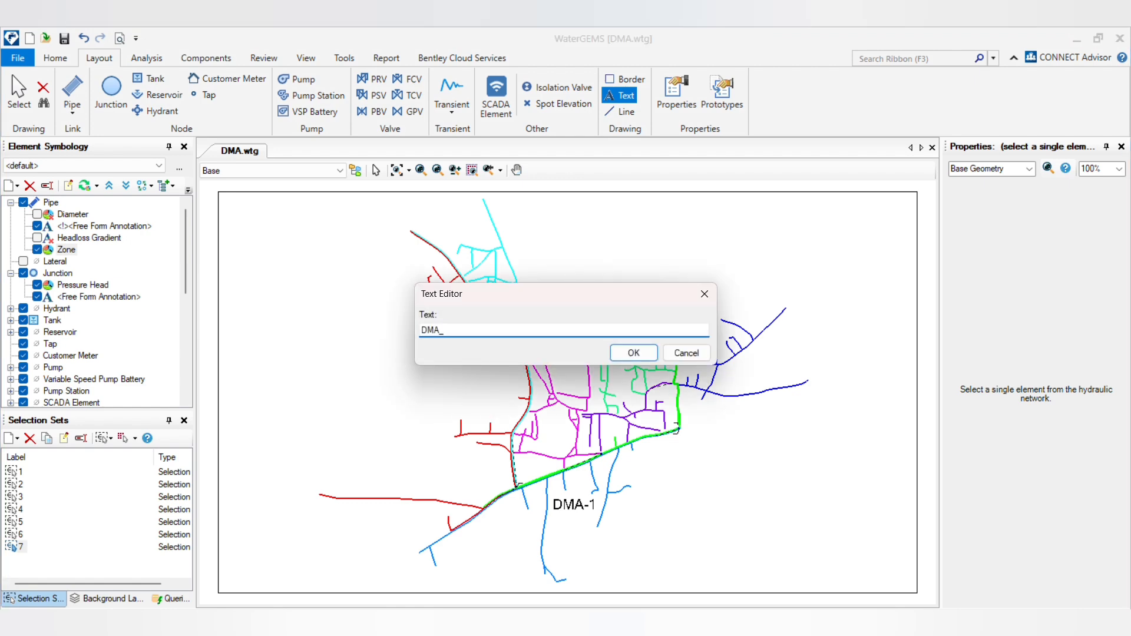
pyautogui.click(632, 353)
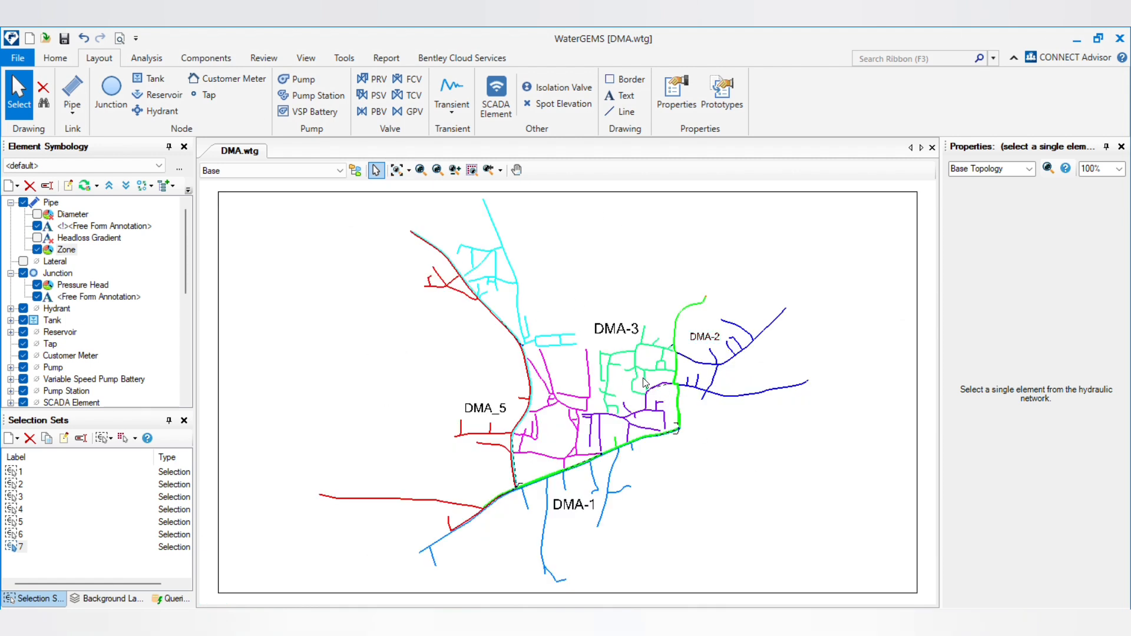
pyautogui.moveTo(162, 297)
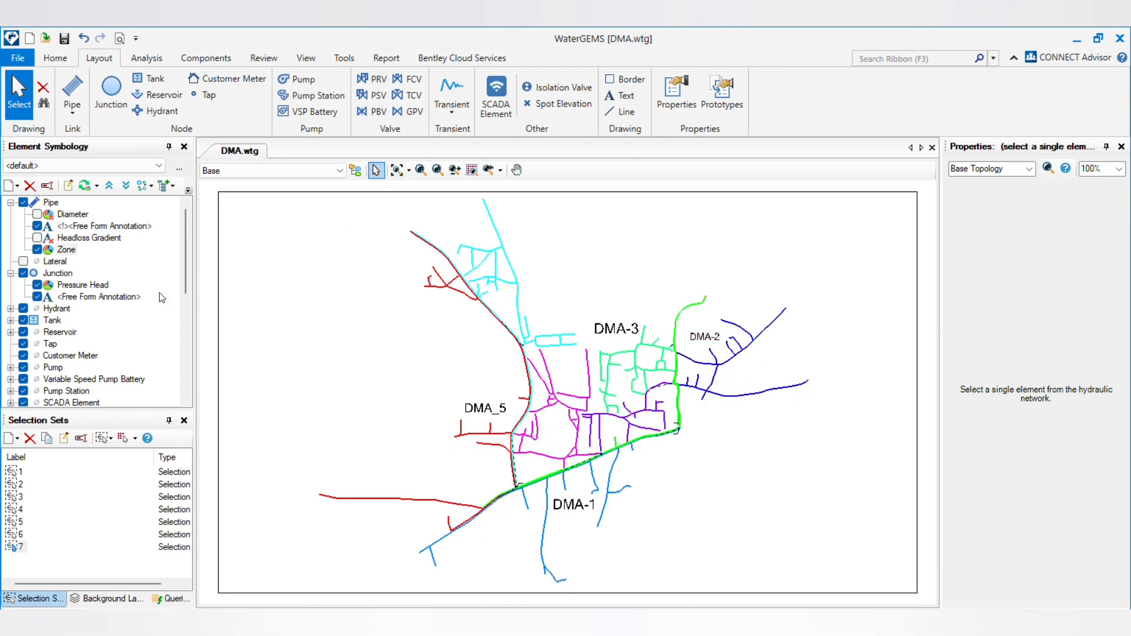
# Insert the pipe-zone Color Coding Legend and drag it to the lower right
pyautogui.rightClick(65, 248)
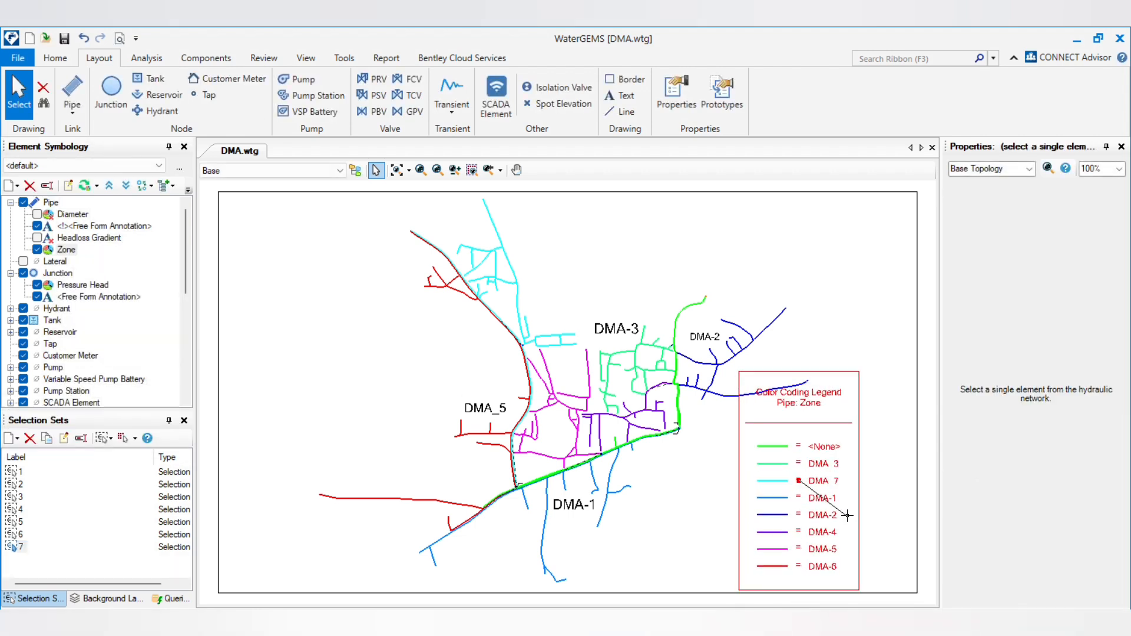
pyautogui.moveTo(797, 393); pyautogui.dragTo(849, 370)
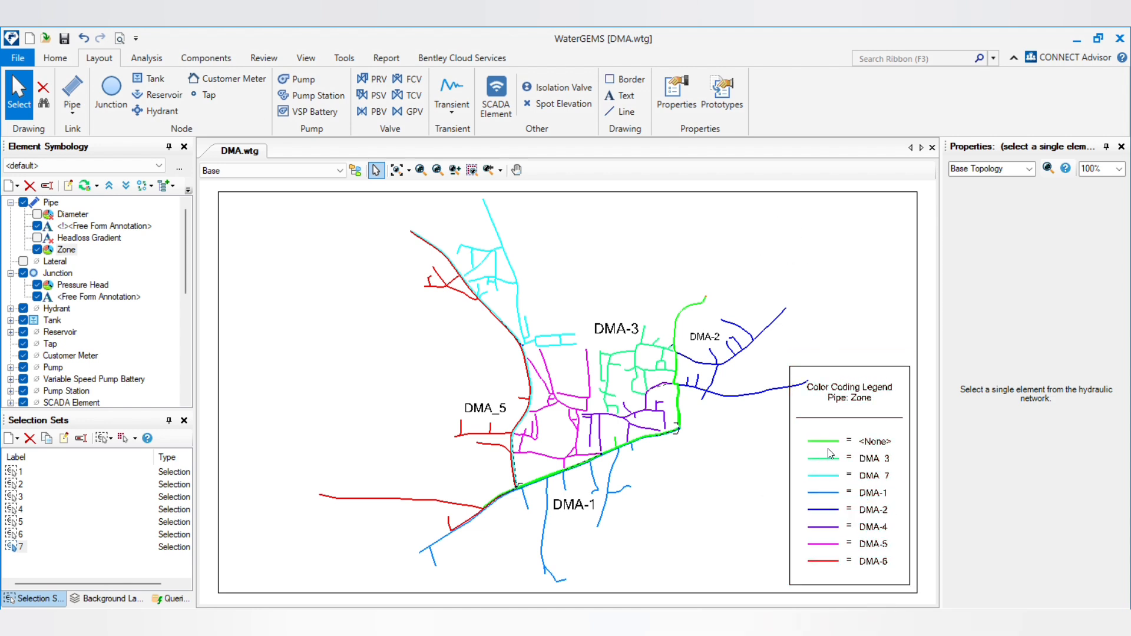
pyautogui.moveTo(855, 506)
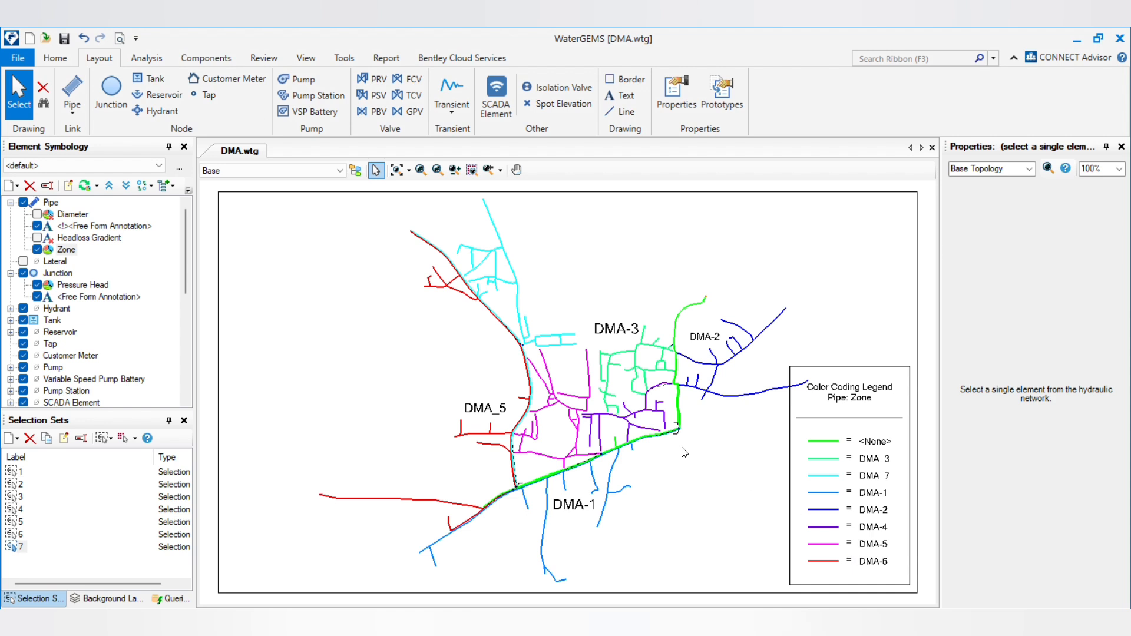
pyautogui.moveTo(686, 504)
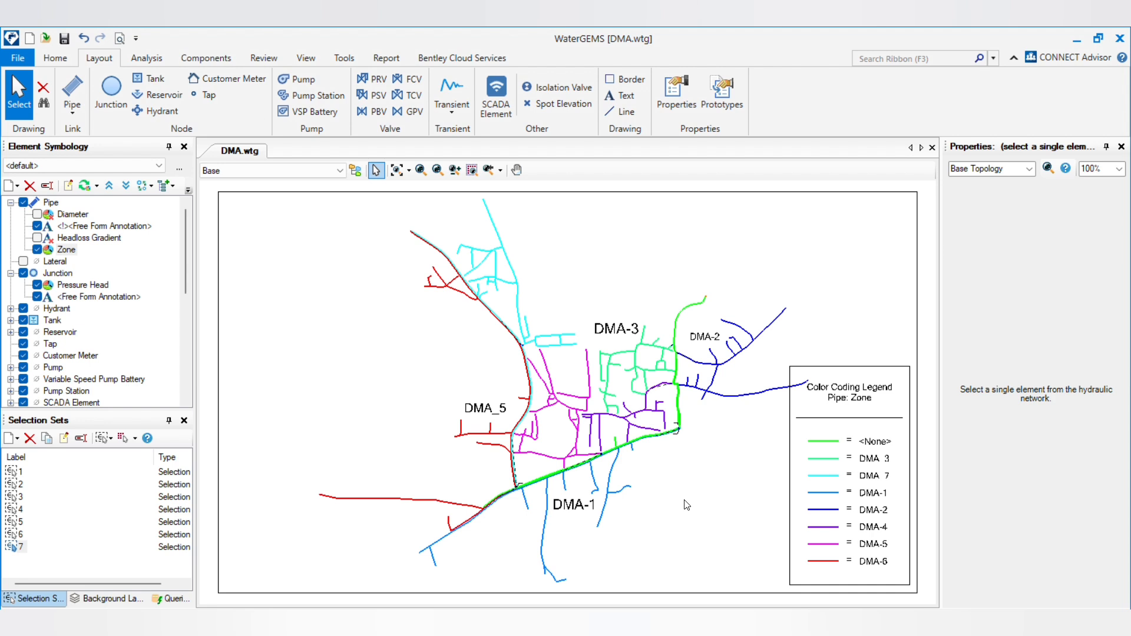
pyautogui.moveTo(645, 421)
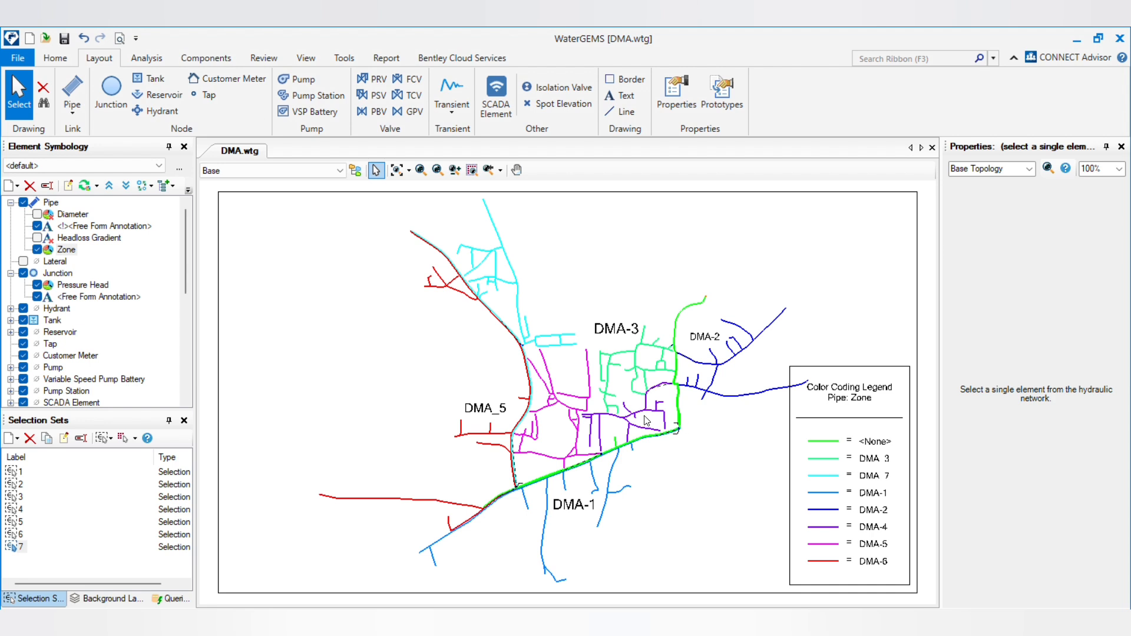
pyautogui.moveTo(851, 93)
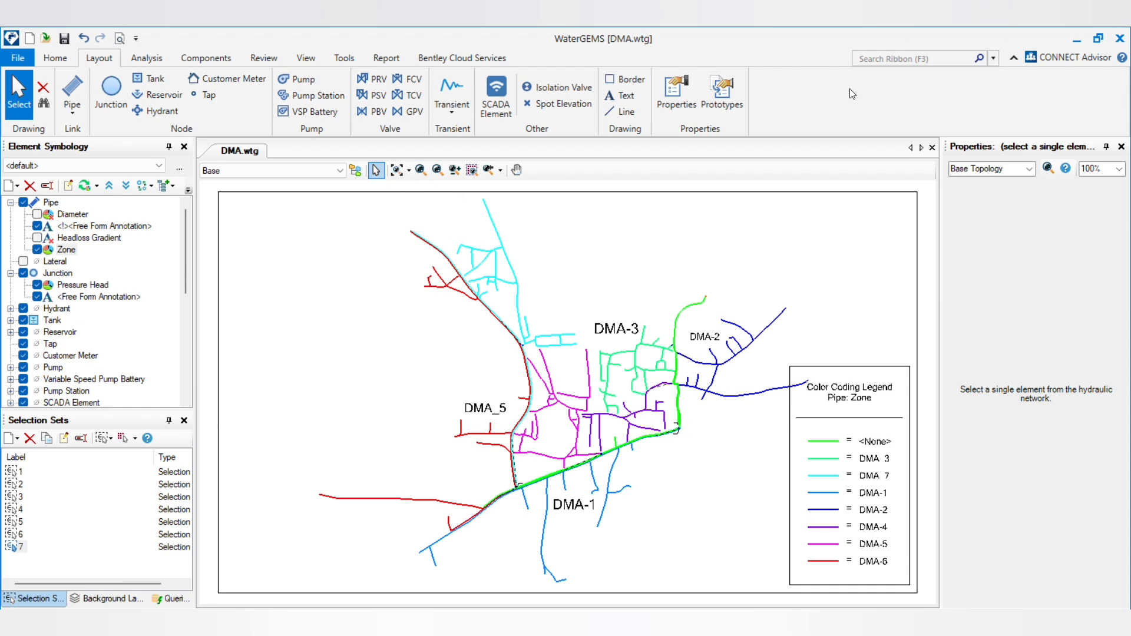
pyautogui.moveTo(843, 492)
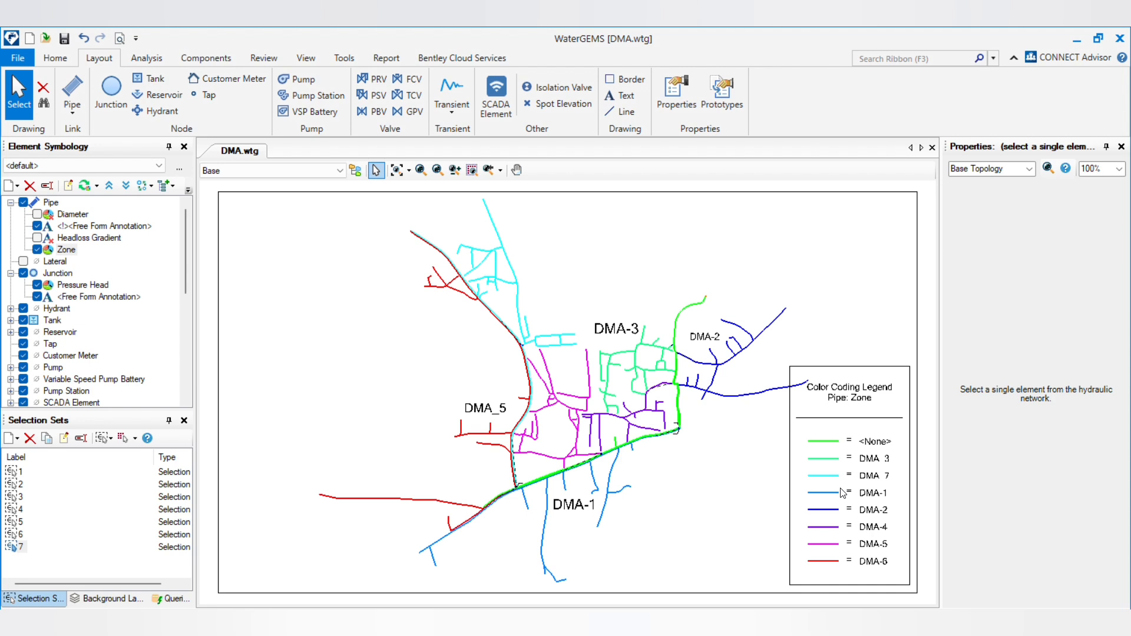
pyautogui.moveTo(752, 443)
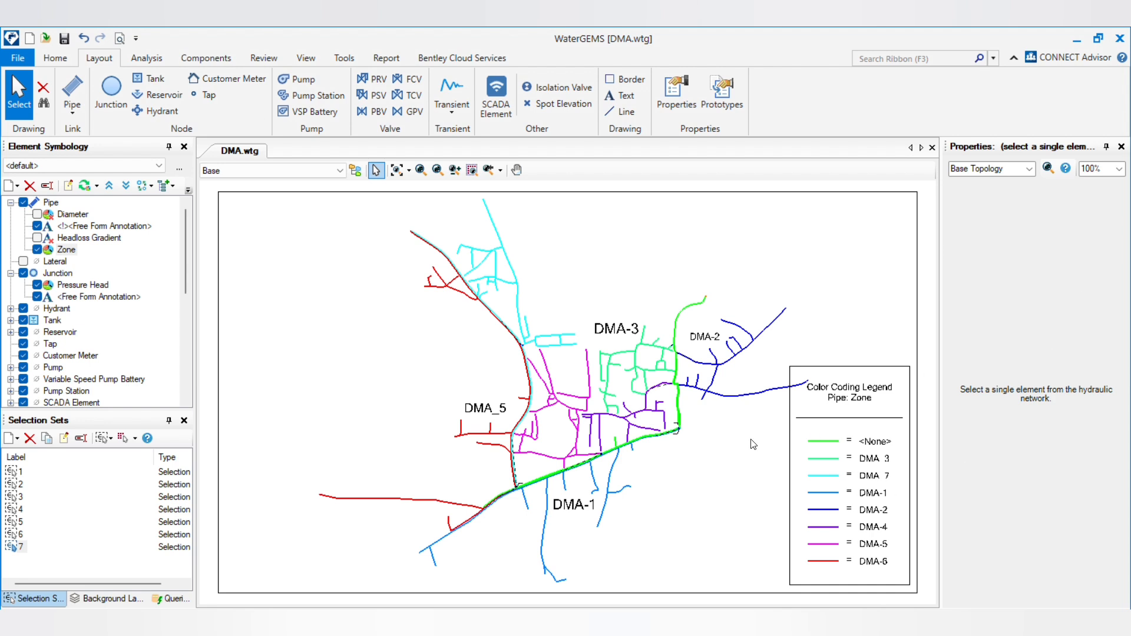
pyautogui.moveTo(413, 337)
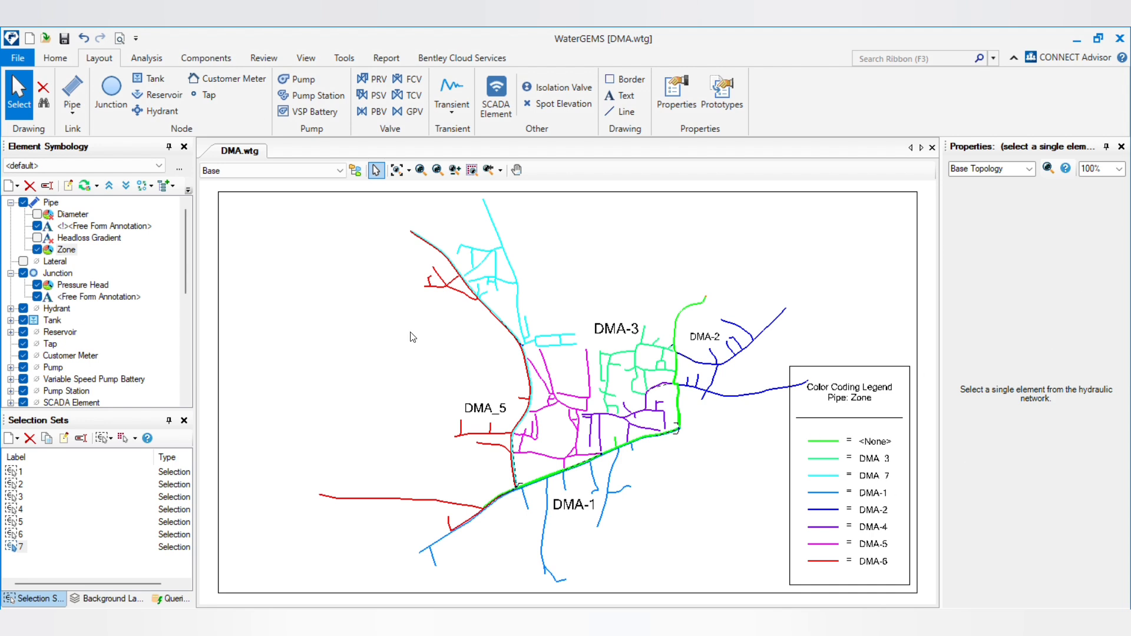
pyautogui.moveTo(328, 293)
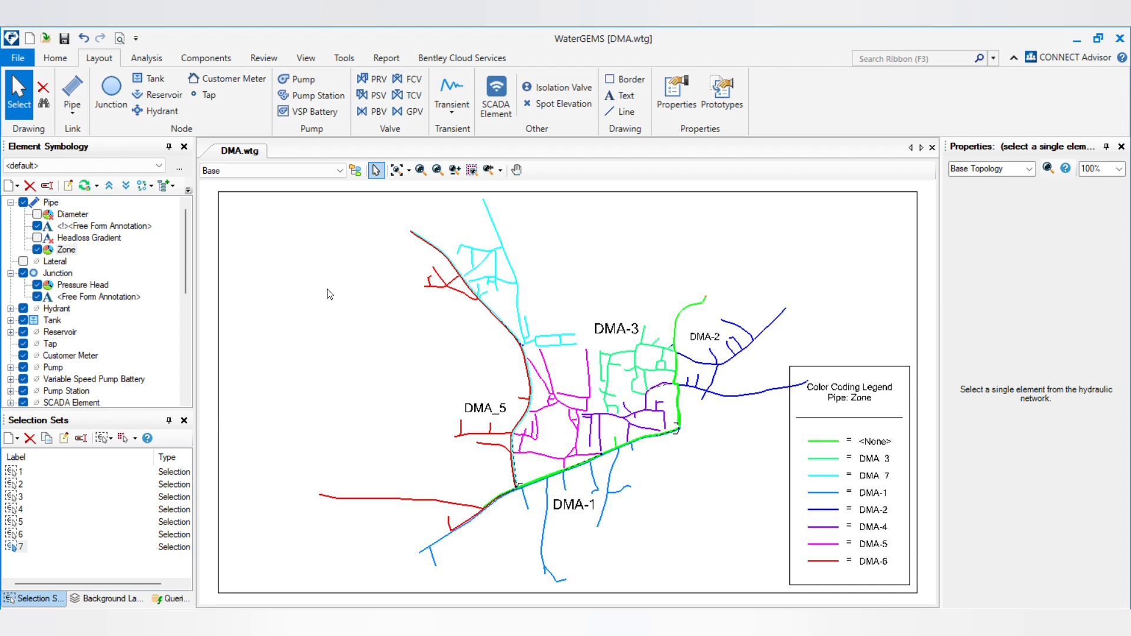
pyautogui.moveTo(254, 256)
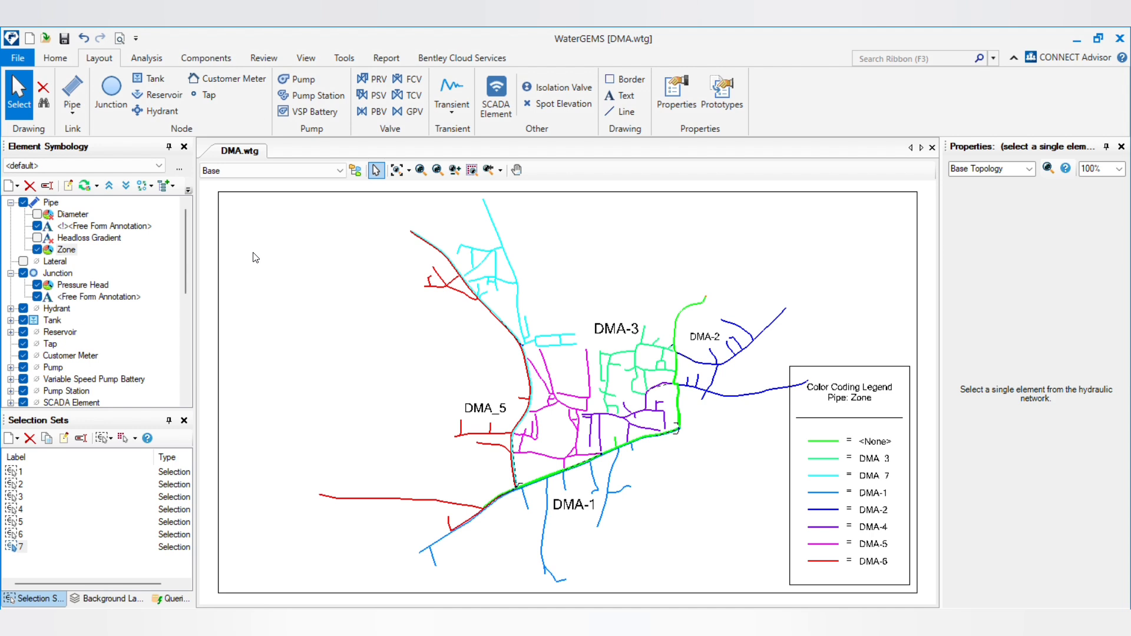
pyautogui.moveTo(401, 186)
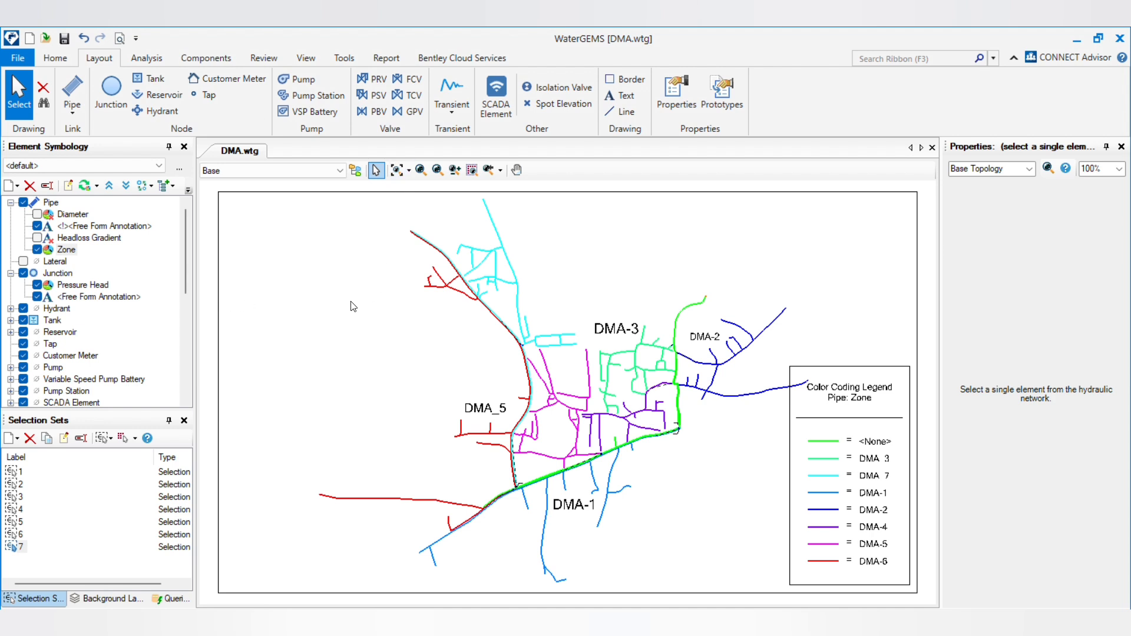
pyautogui.click(408, 170)
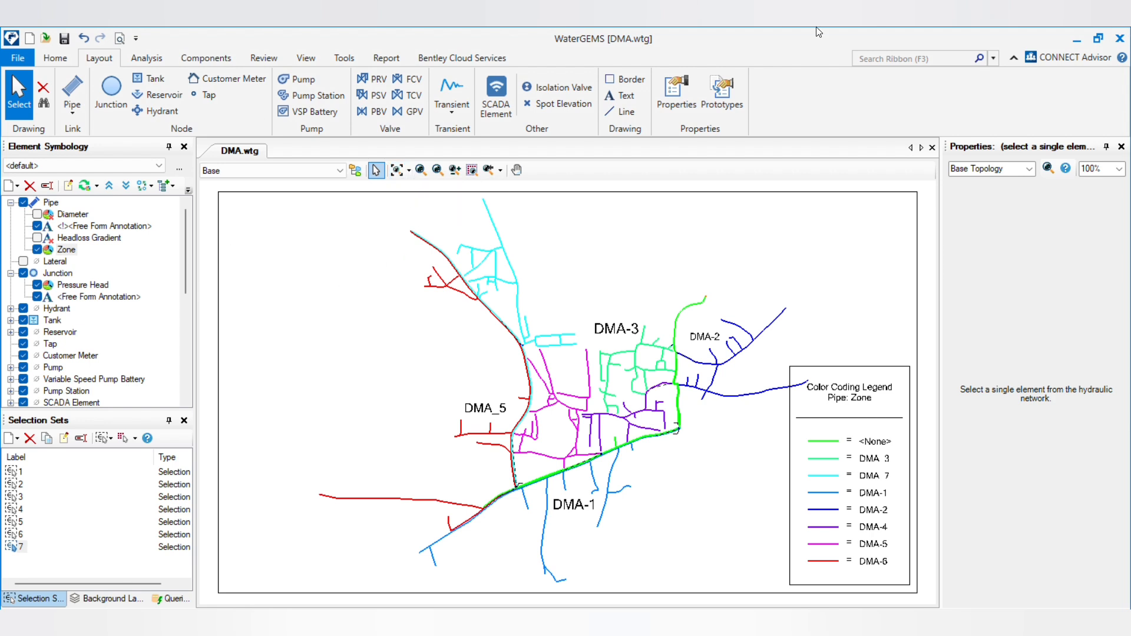
pyautogui.moveTo(88, 208)
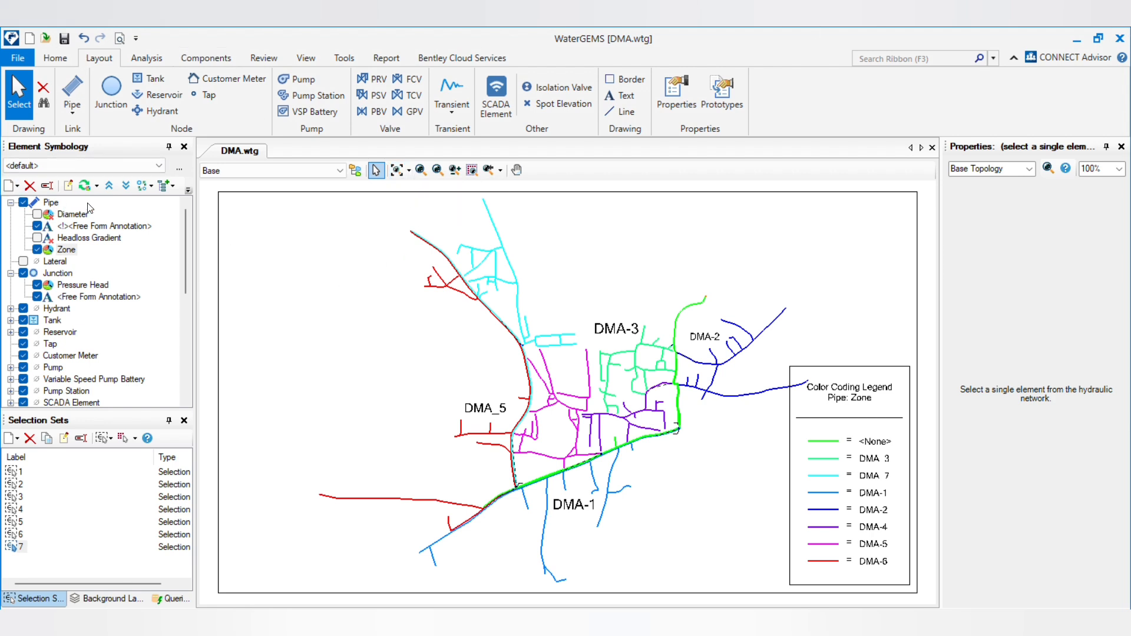
pyautogui.moveTo(85, 186)
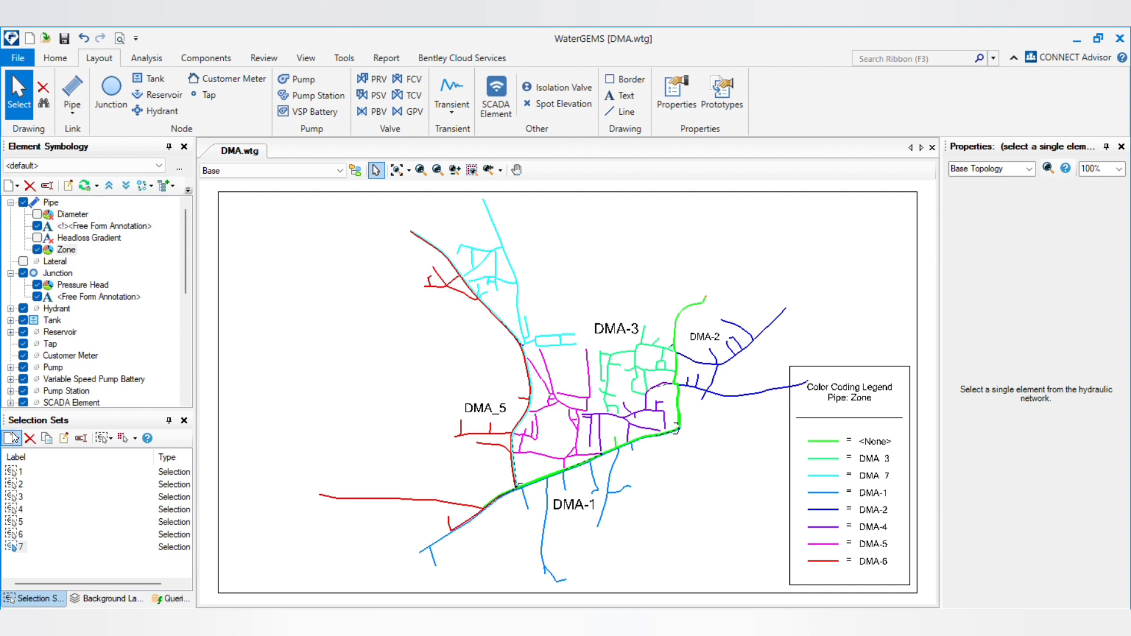
pyautogui.moveTo(124, 438)
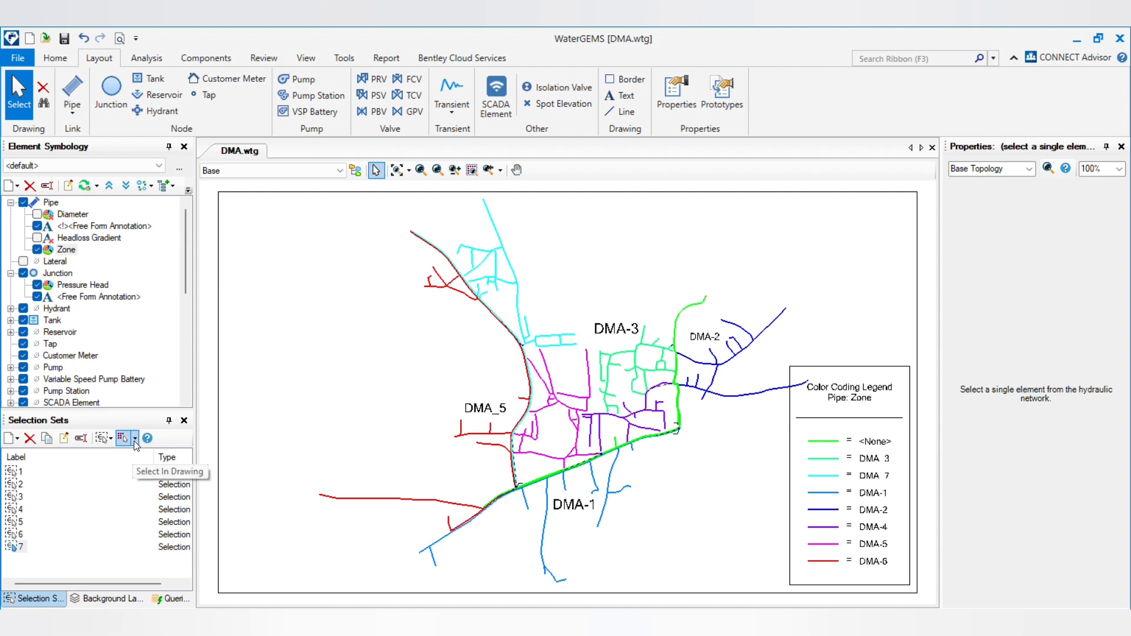
pyautogui.moveTo(543, 292)
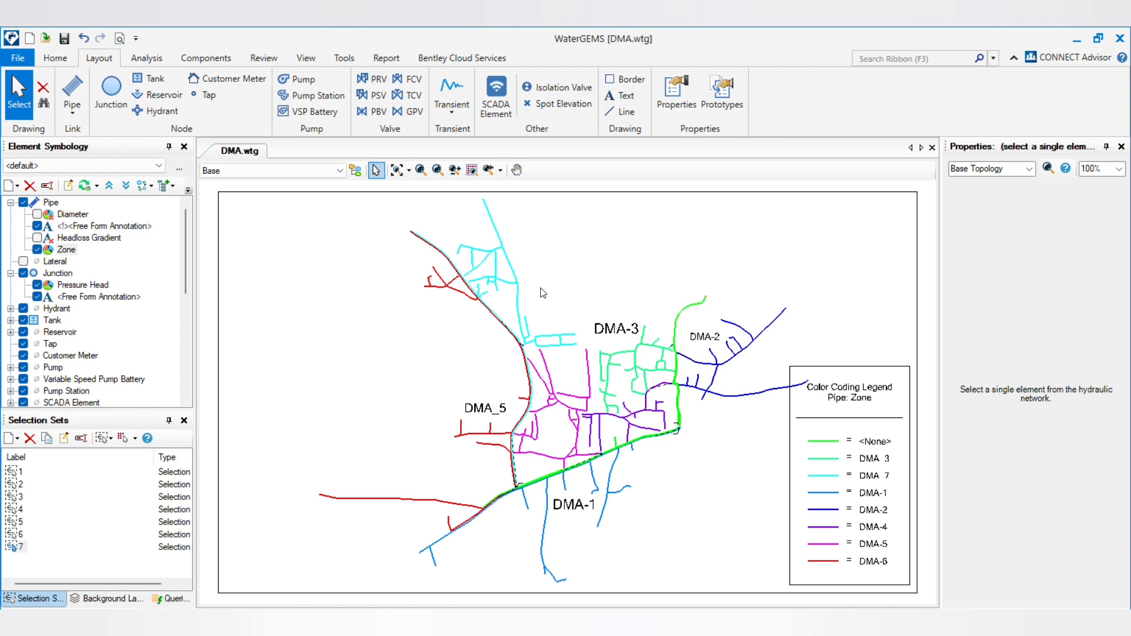